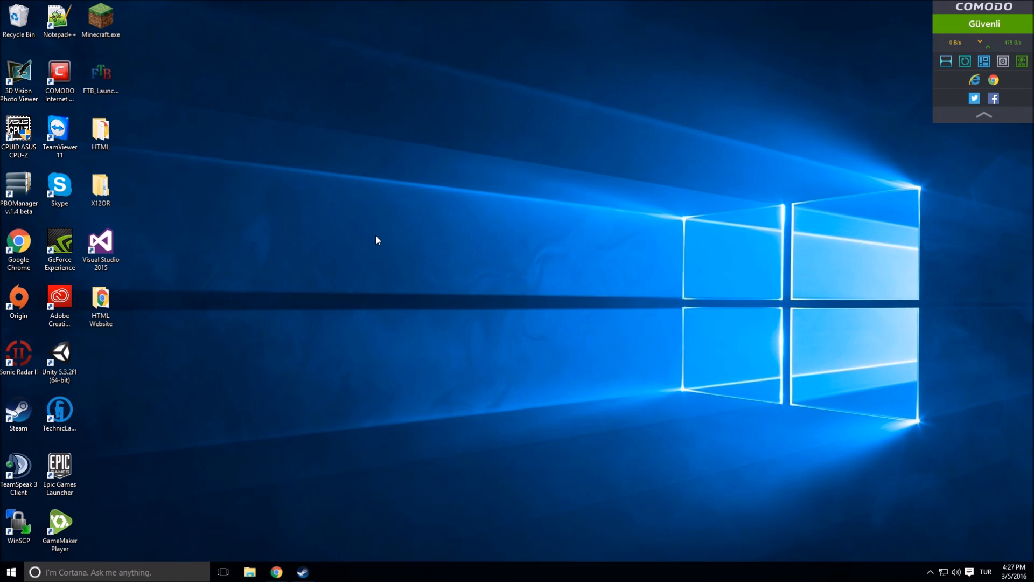
mouse_move(295, 122)
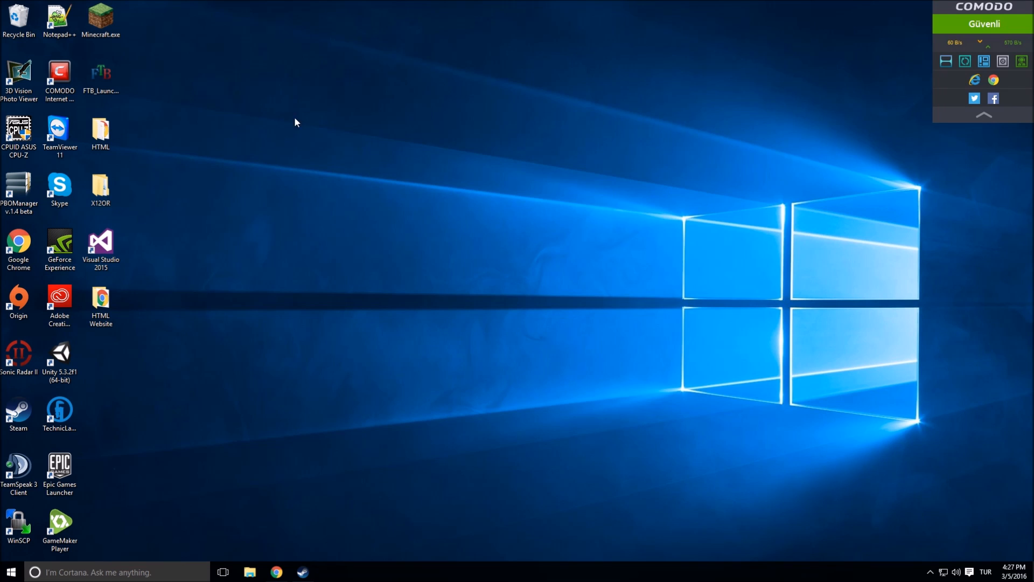
mouse_move(292, 233)
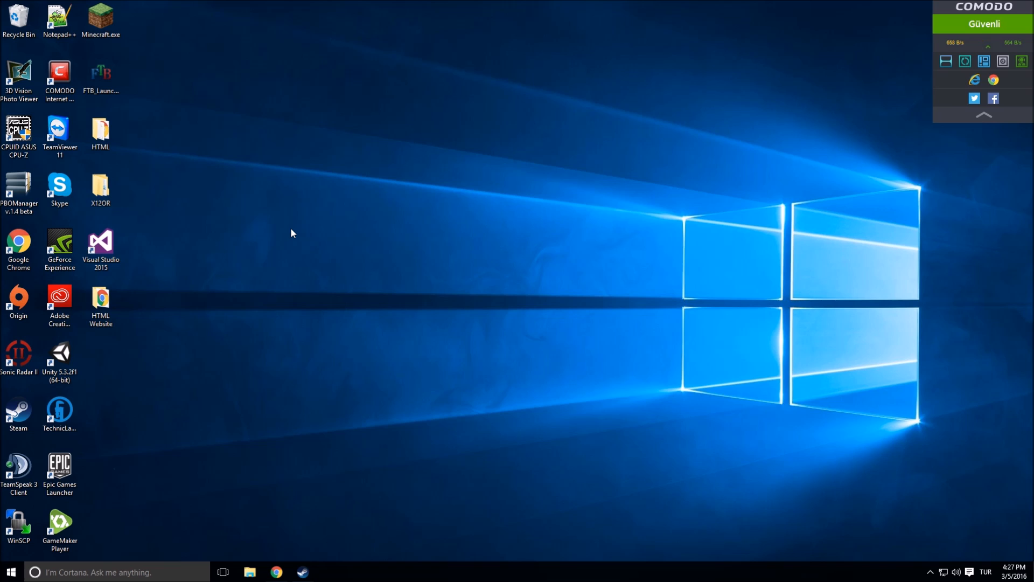
Launch CPU-Z from the CPUID ASUS desktop shortcut and approve the UAC permission prompt
click(18, 131)
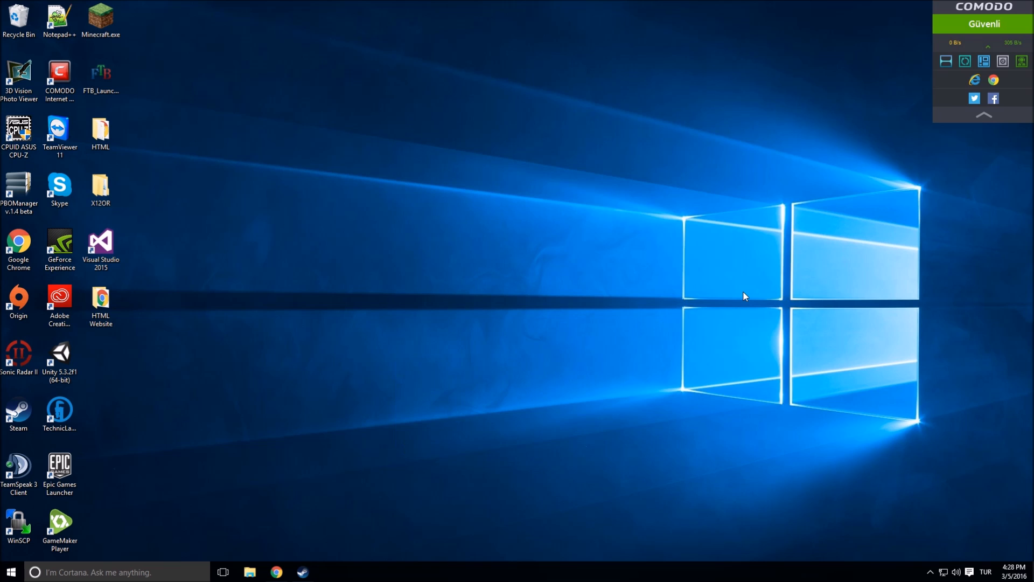
click(59, 189)
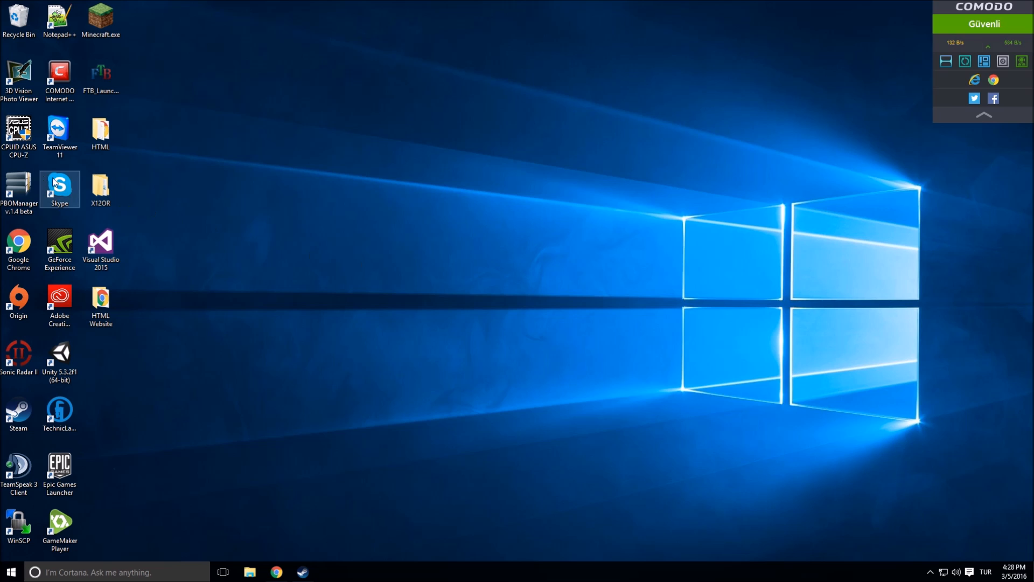
mouse_move(18, 132)
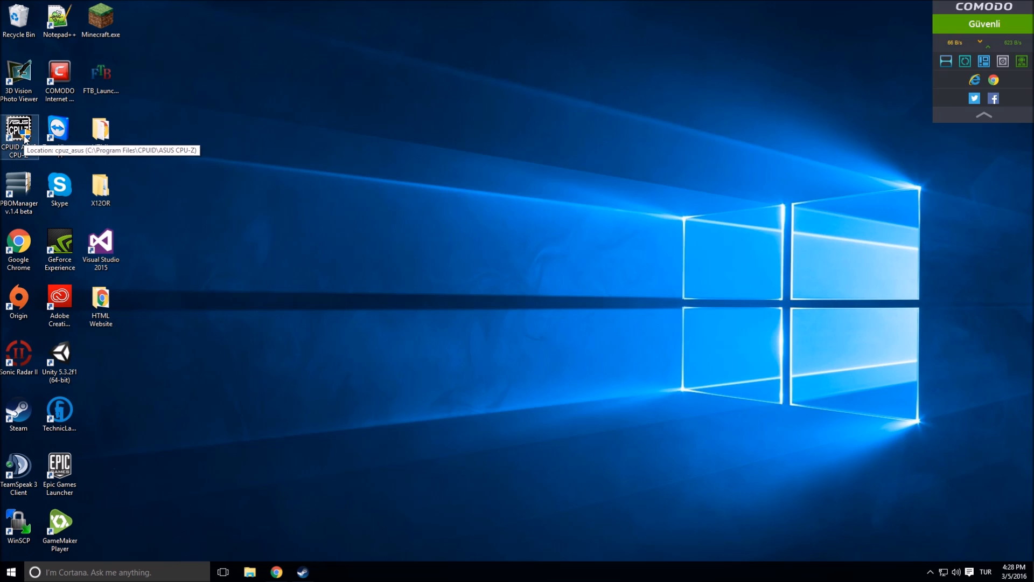
double_click(19, 130)
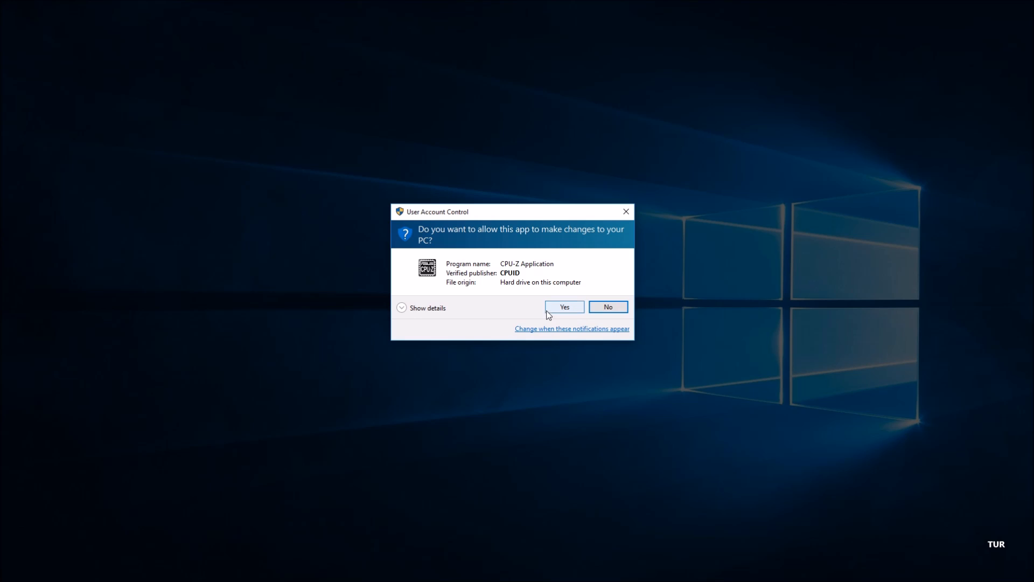
click(564, 307)
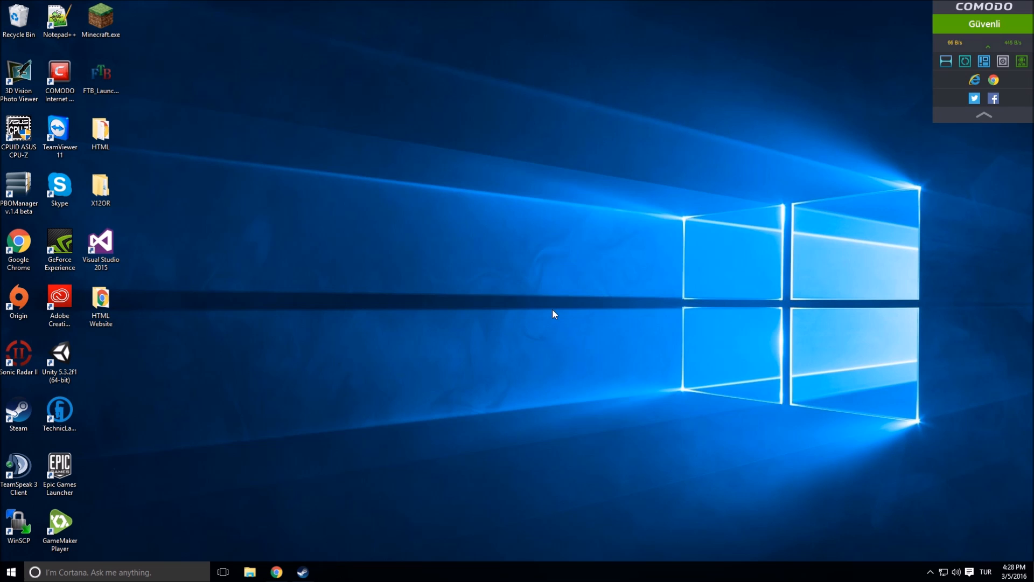
View the Memory, CPU, Caches and Mainboard pages of CPU-Z in turn
double_click(19, 133)
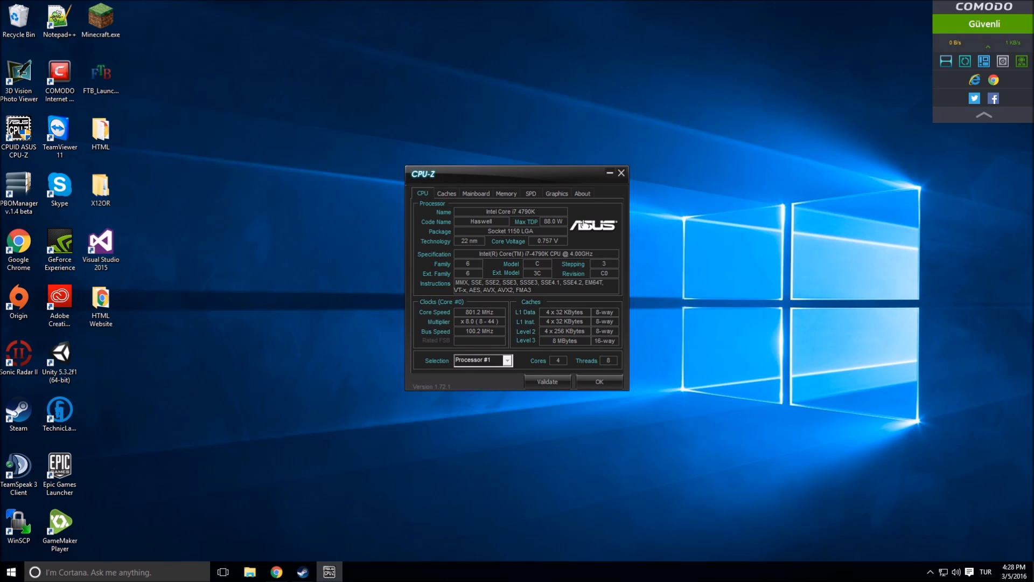
click(506, 193)
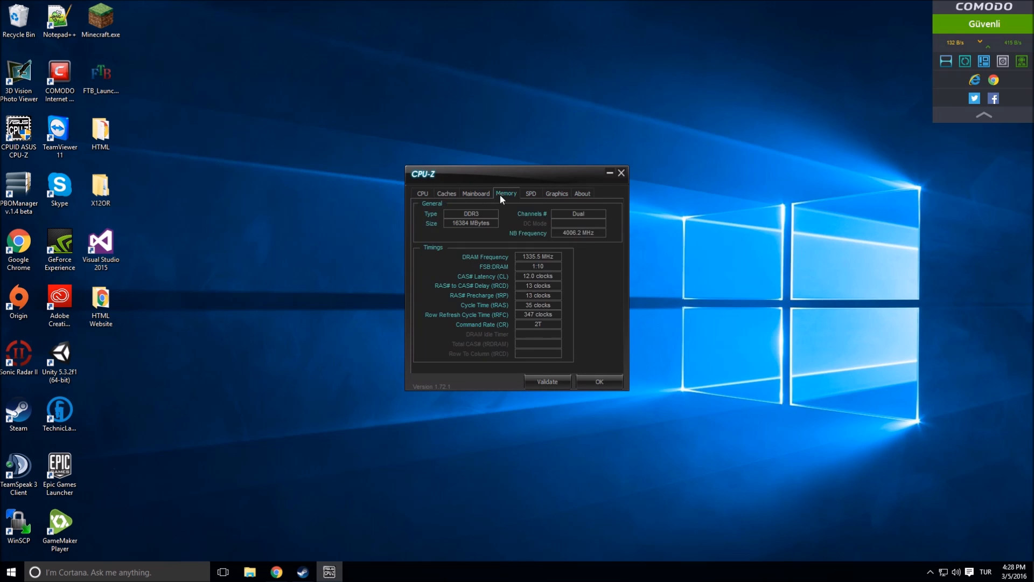
click(422, 193)
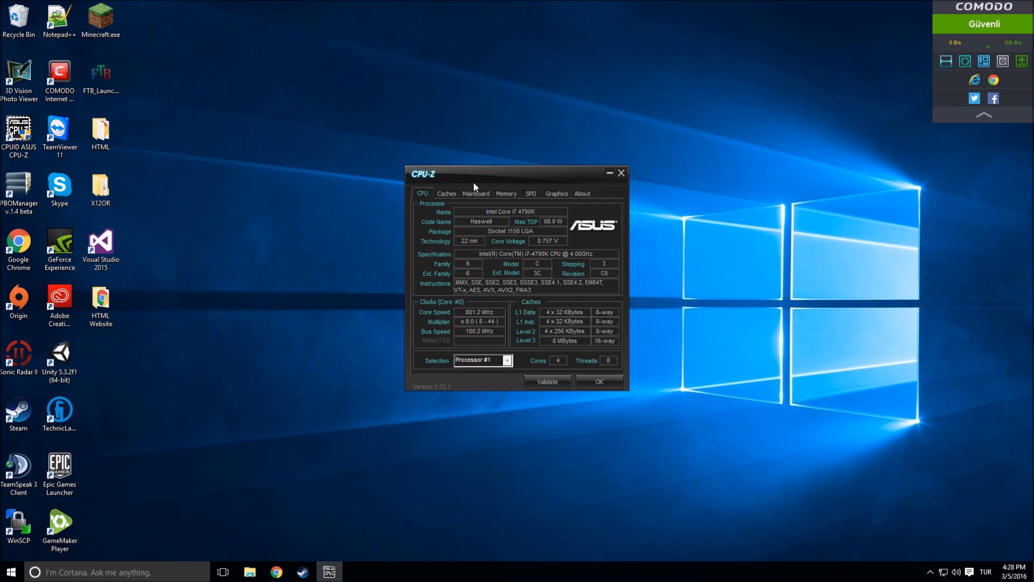
mouse_move(452, 196)
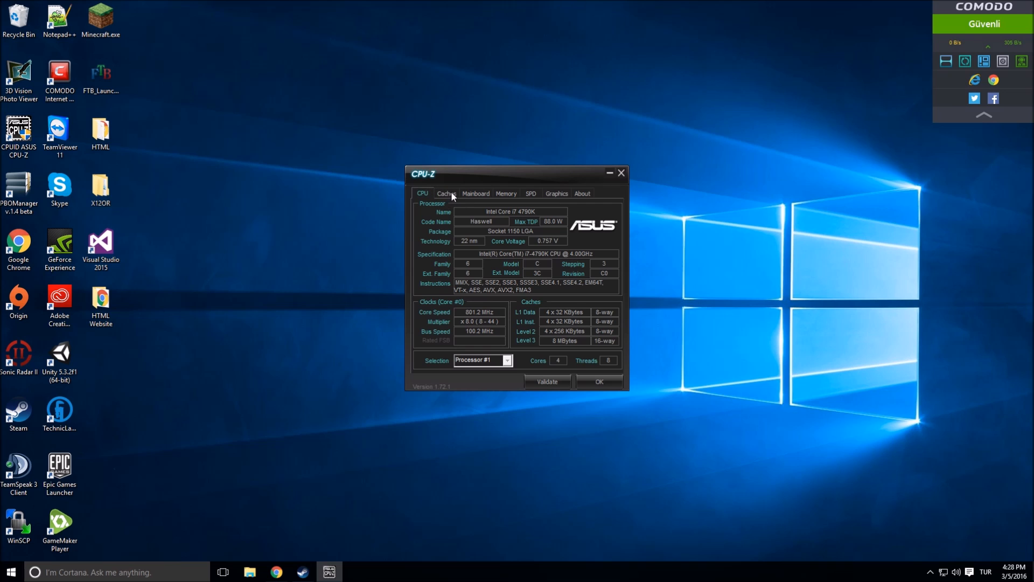
mouse_move(477, 191)
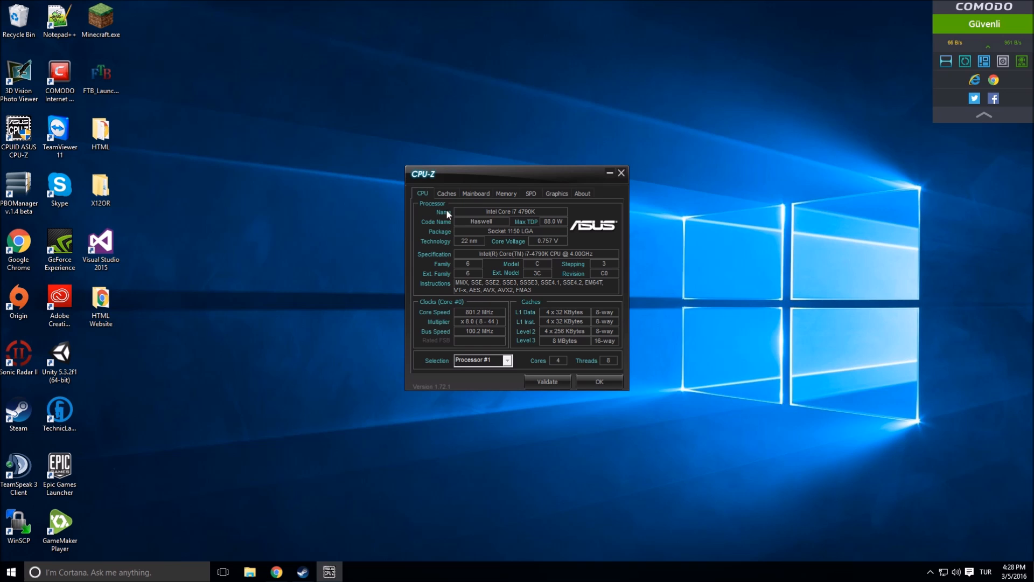
mouse_move(474, 311)
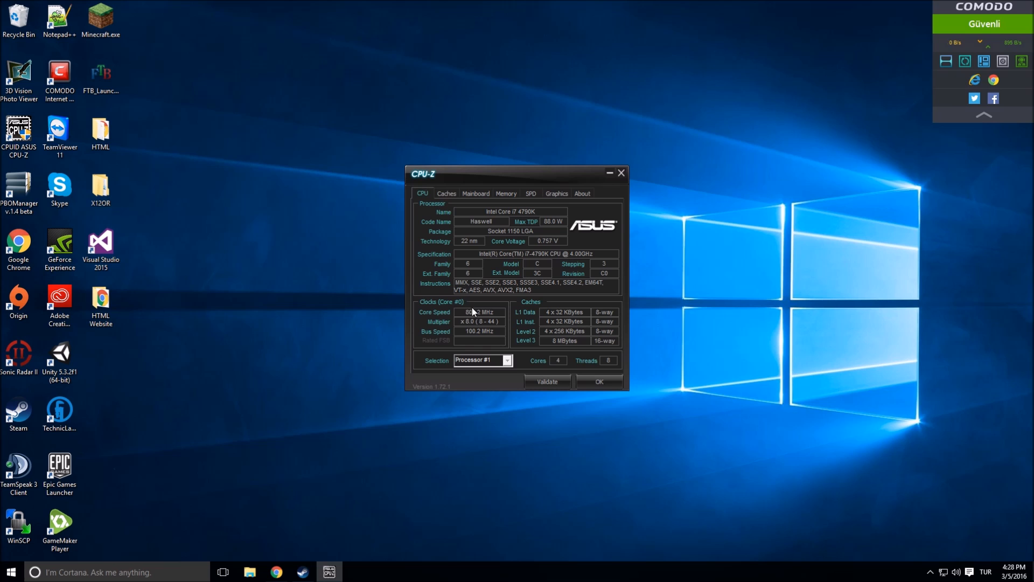
click(446, 193)
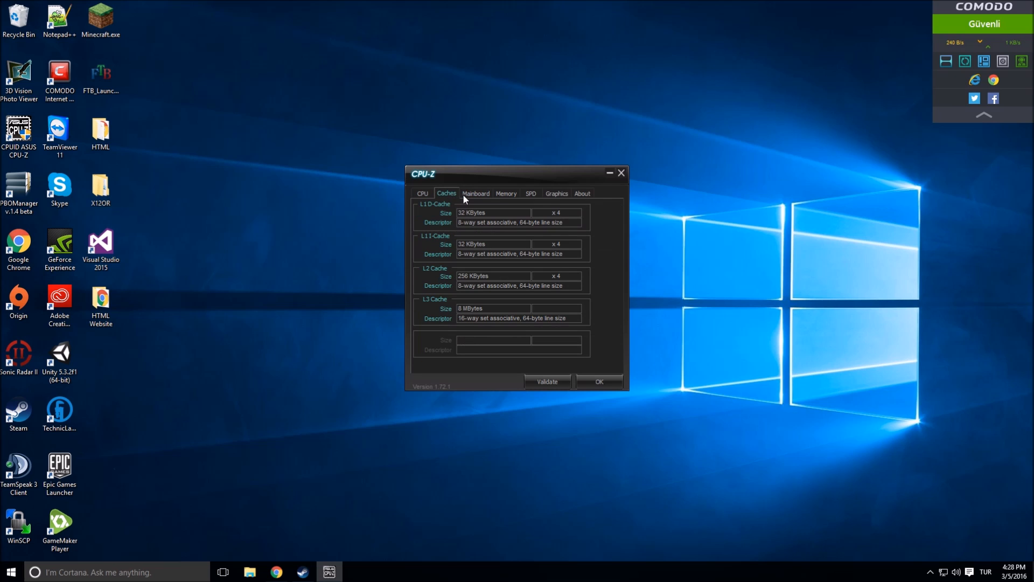
click(475, 193)
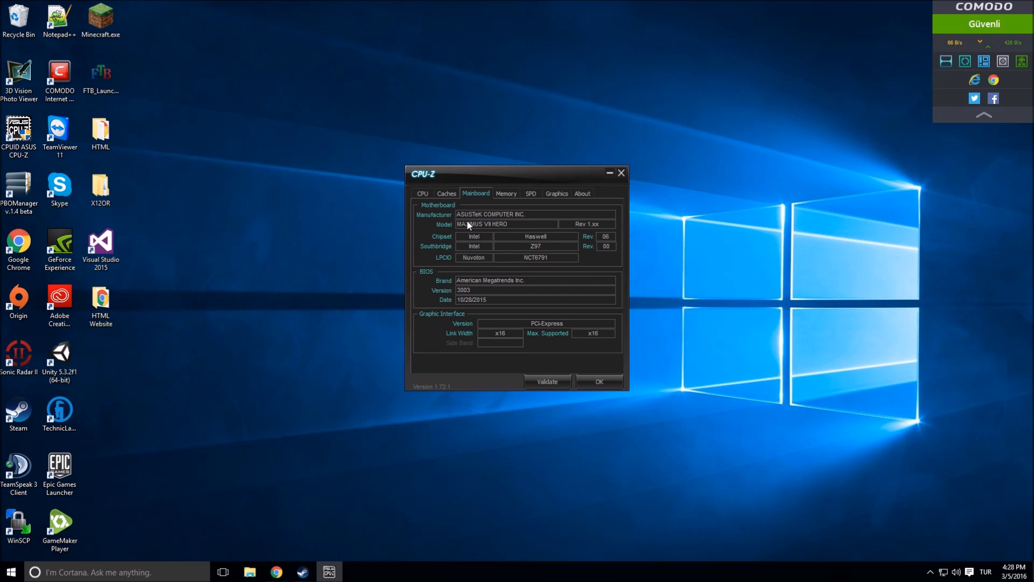
mouse_move(496, 199)
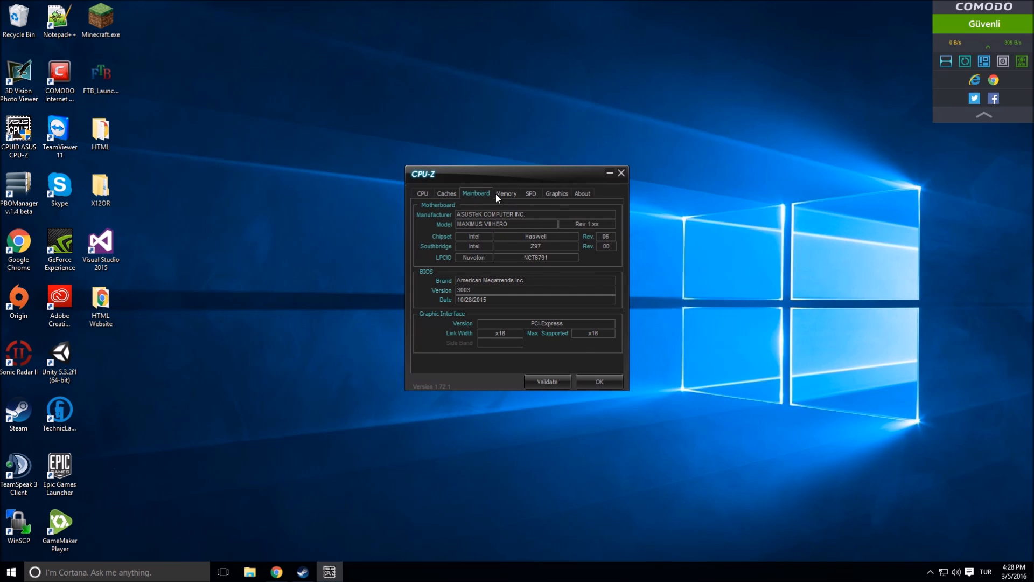
View the Memory, SPD and Graphics pages, then return to the CPU processor details
click(507, 193)
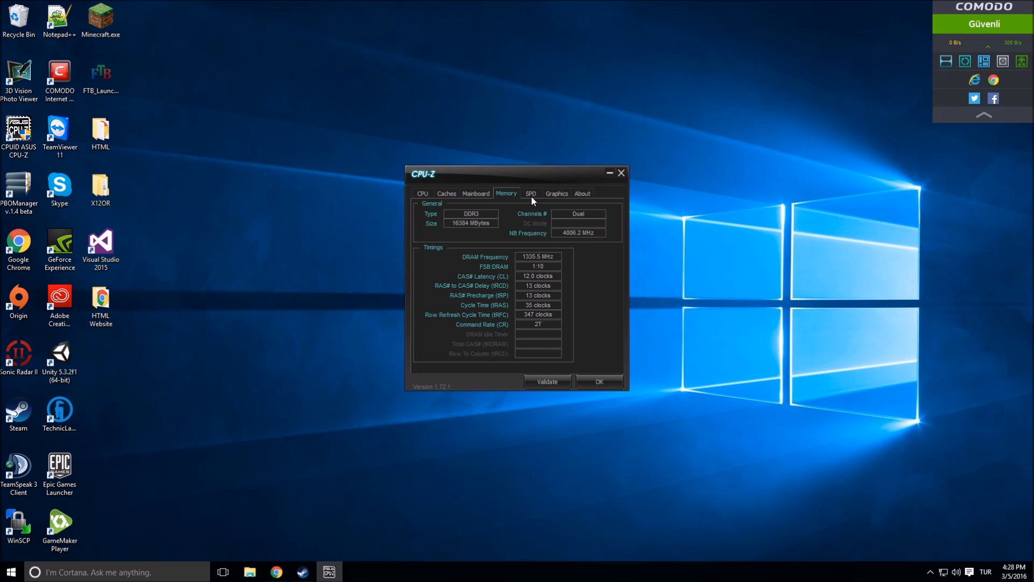
click(531, 193)
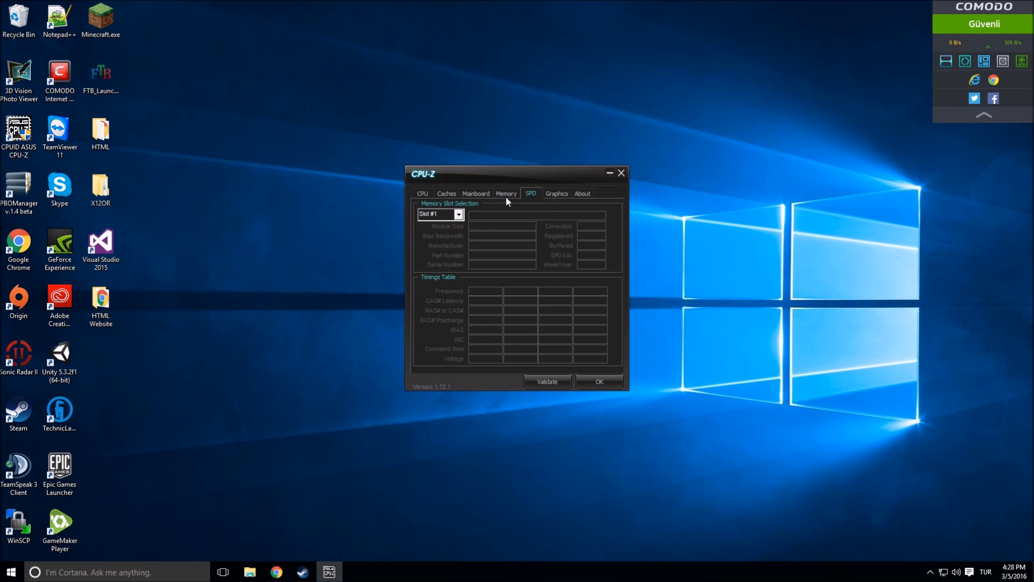
click(556, 193)
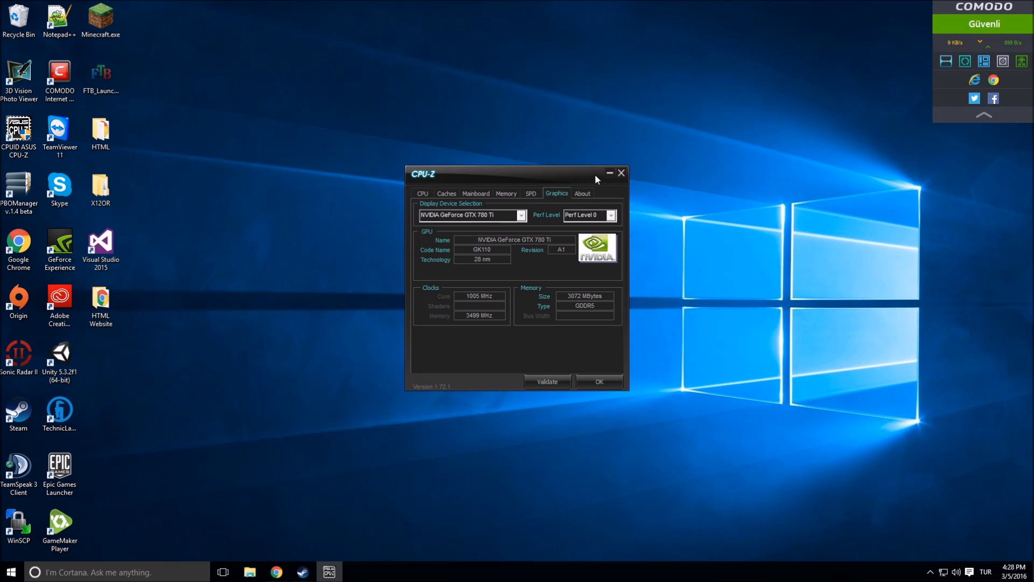
click(422, 193)
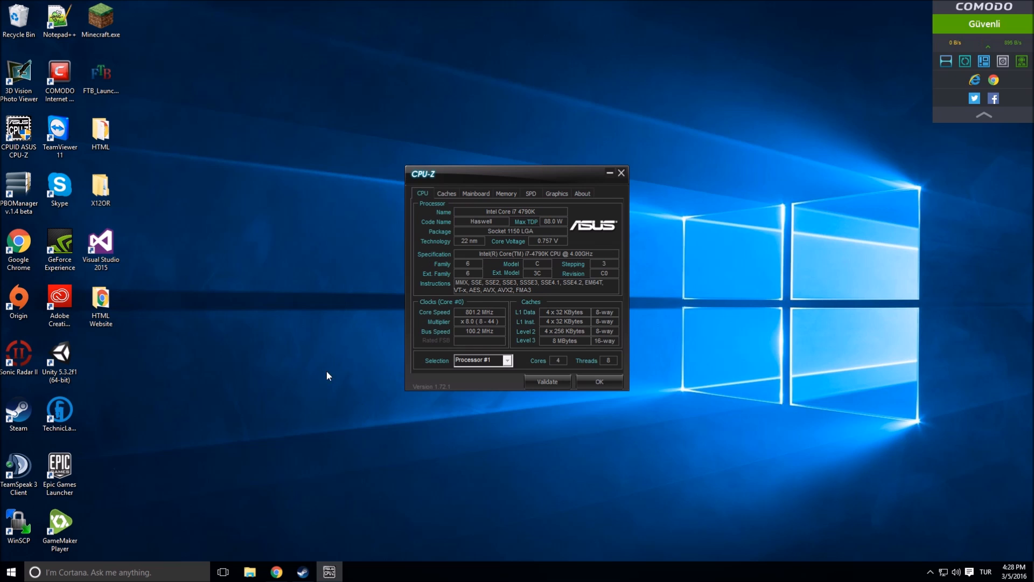
Show the Graphics page with the NVIDIA GeForce GTX 780 Ti, its clocks and 3072 MB GDDR5 memory
click(556, 193)
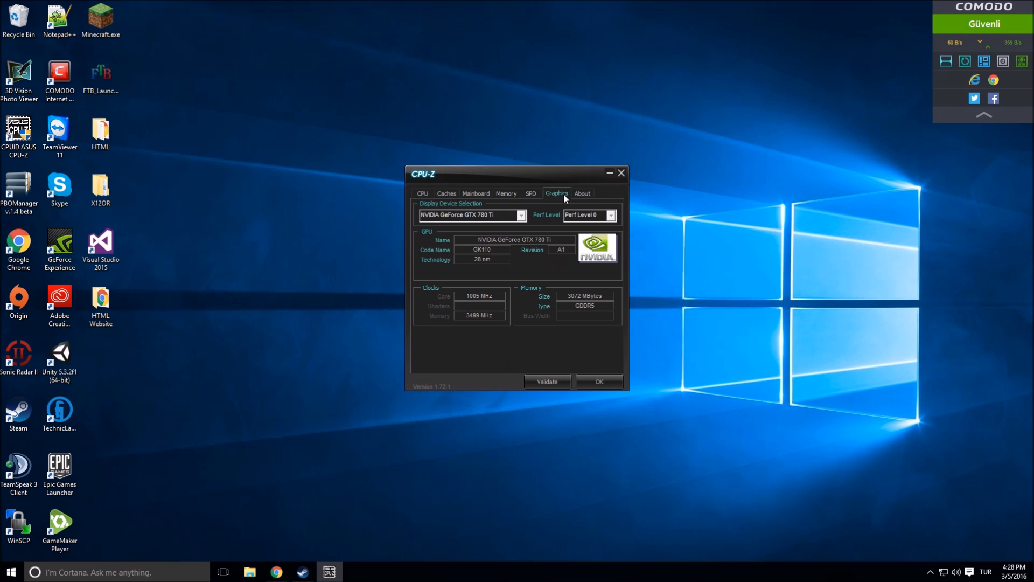
mouse_move(525, 221)
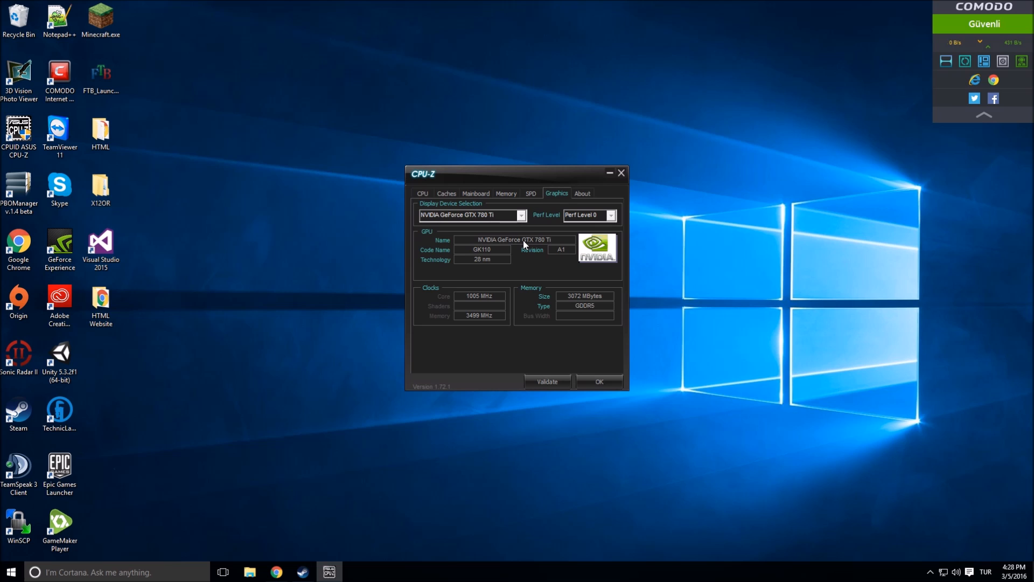
mouse_move(527, 262)
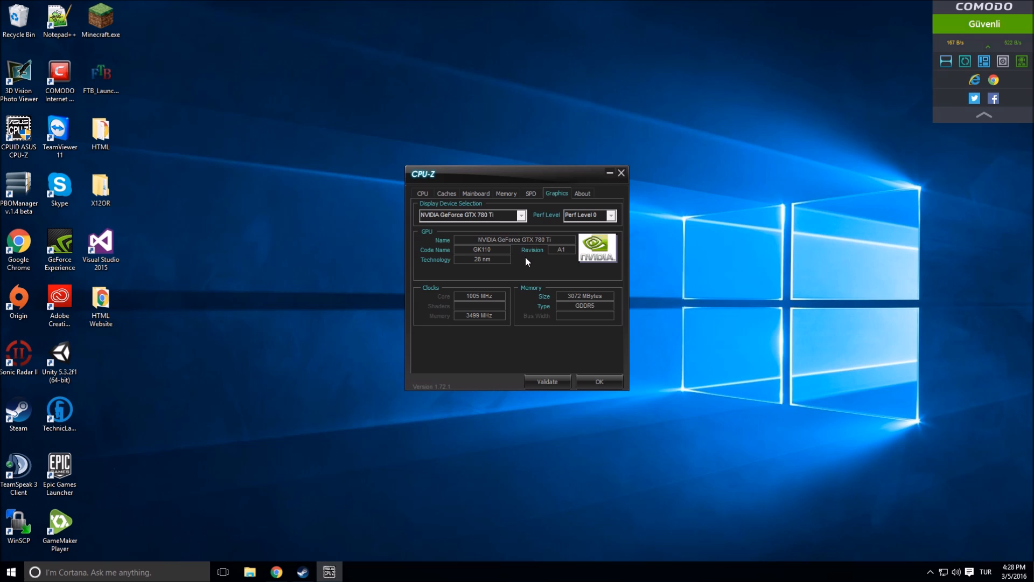
mouse_move(491, 263)
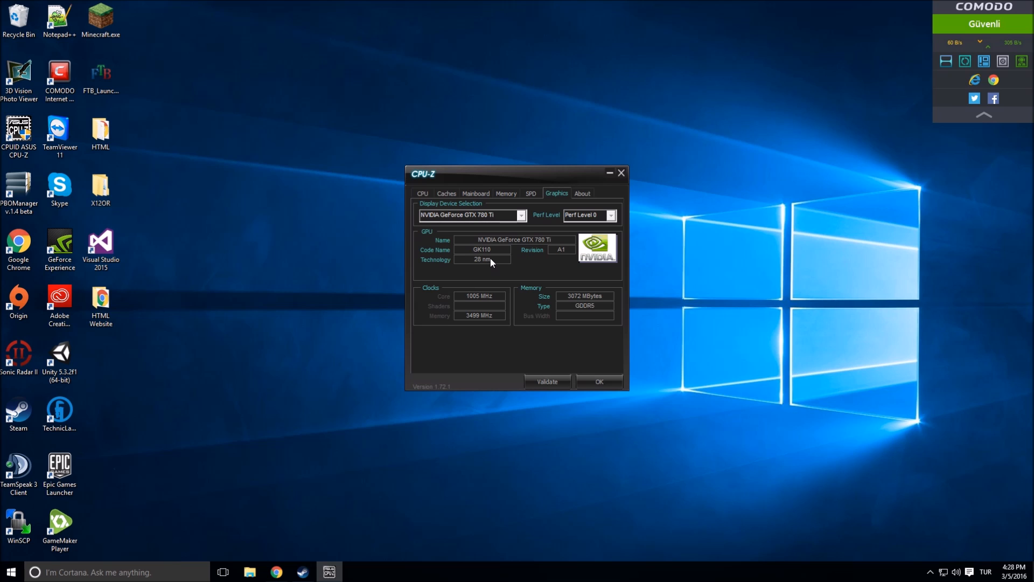
mouse_move(491, 317)
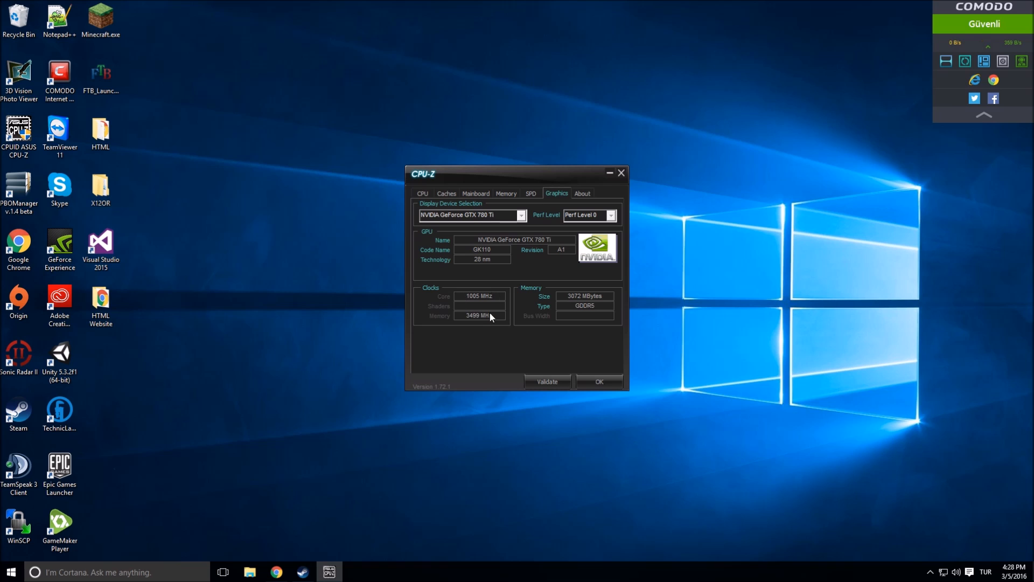
mouse_move(587, 307)
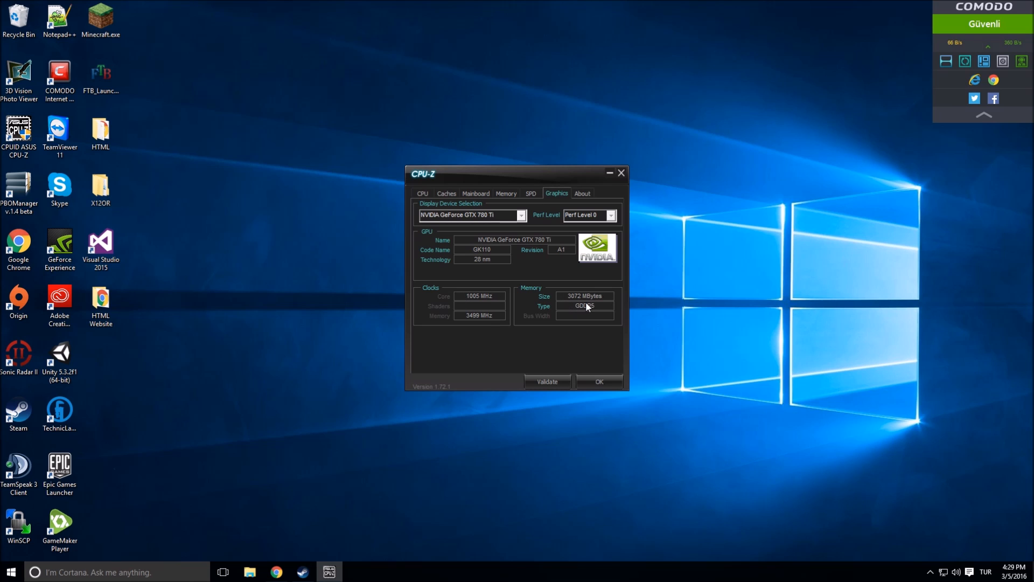
mouse_move(545, 268)
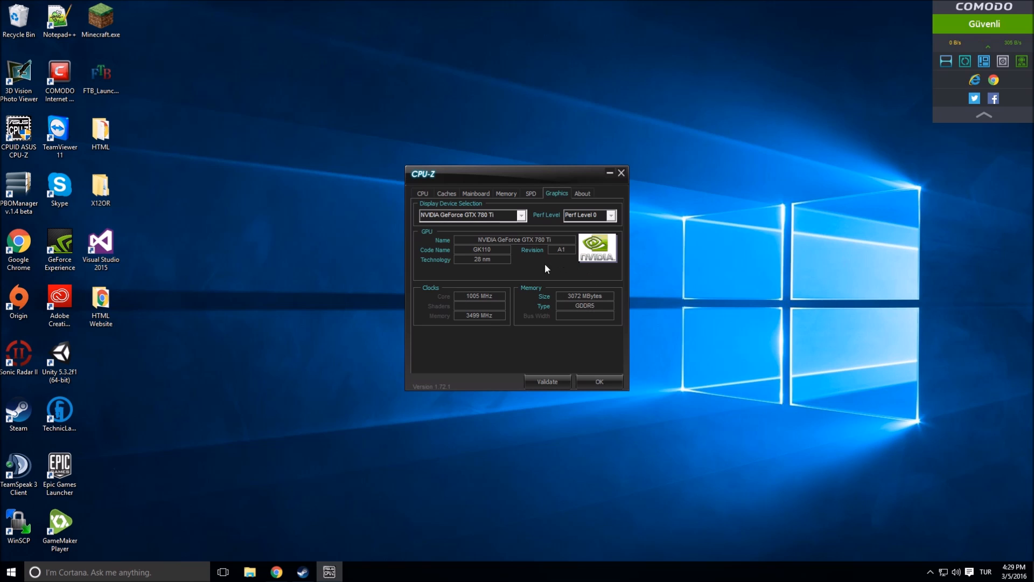
mouse_move(541, 245)
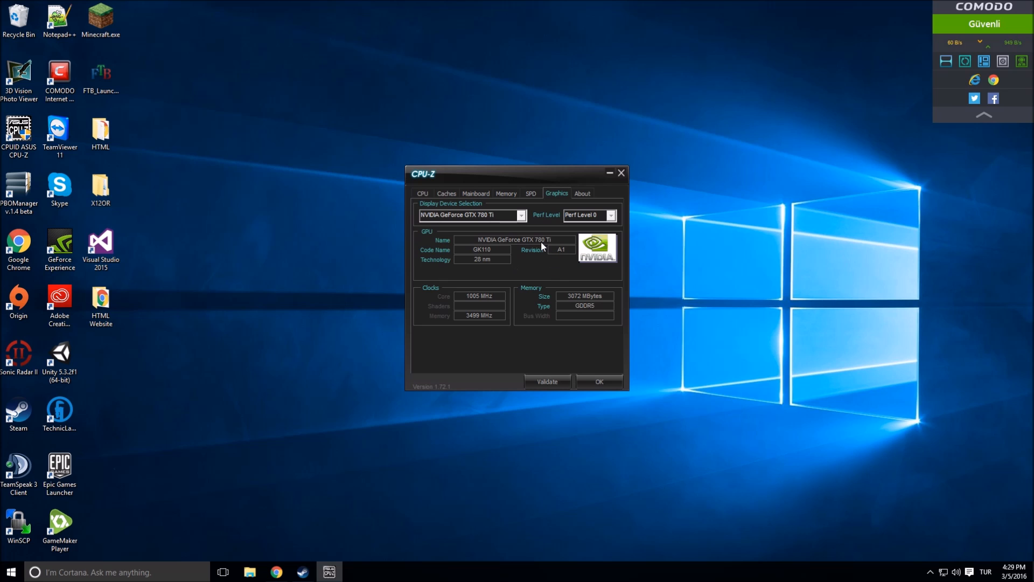
mouse_move(524, 259)
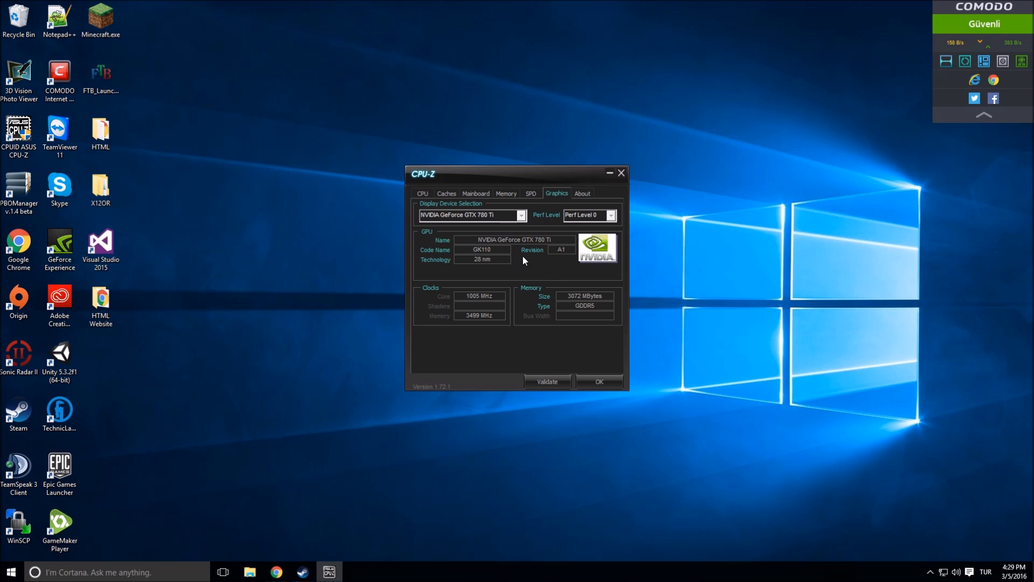
mouse_move(545, 264)
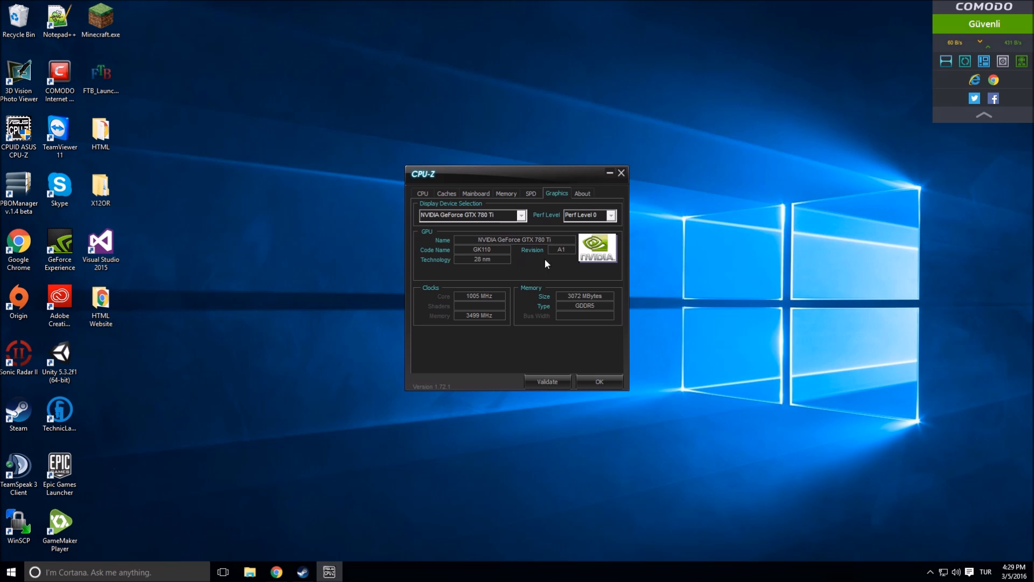
mouse_move(421, 242)
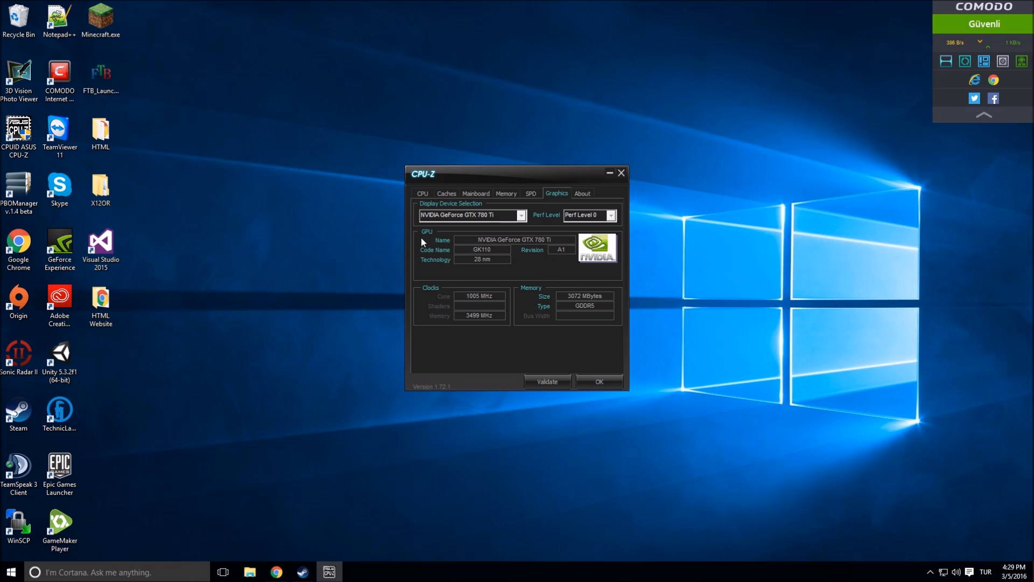
mouse_move(497, 263)
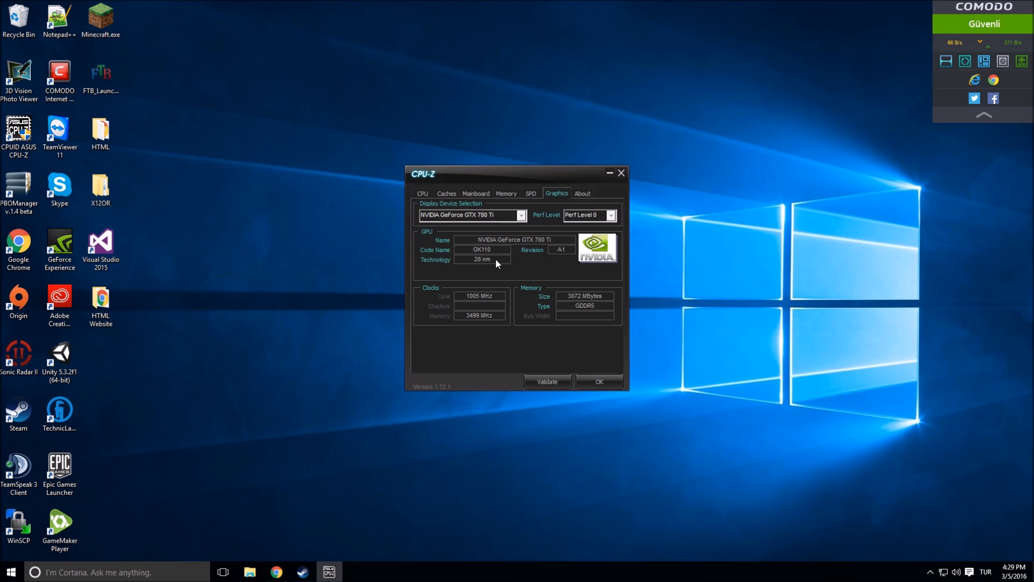
mouse_move(486, 305)
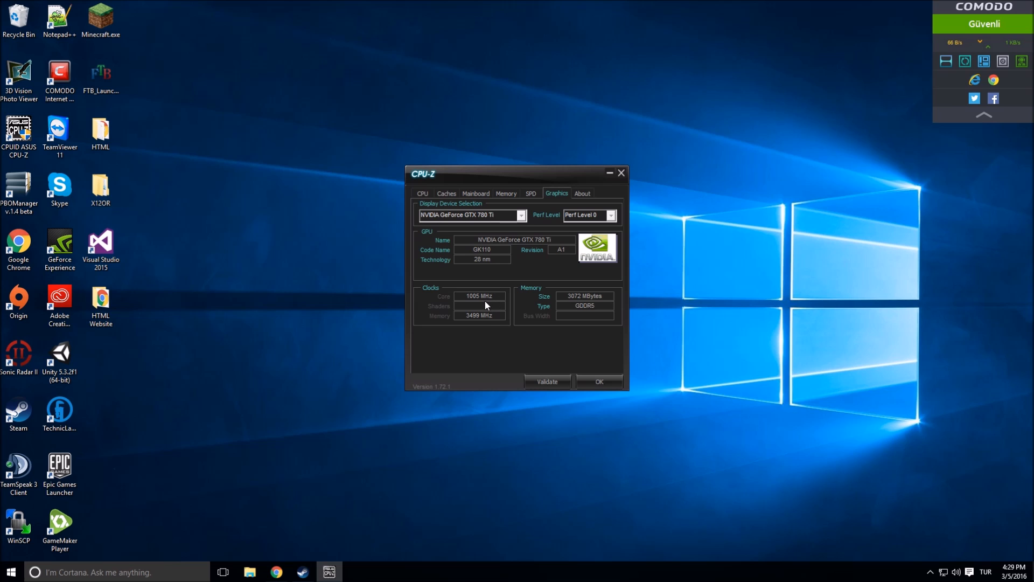
mouse_move(515, 277)
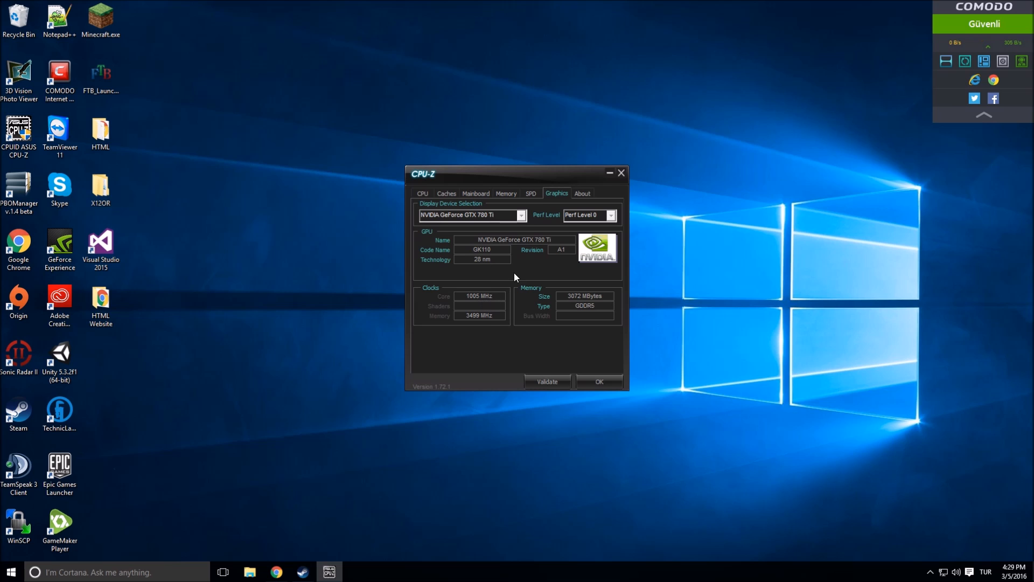
mouse_move(491, 317)
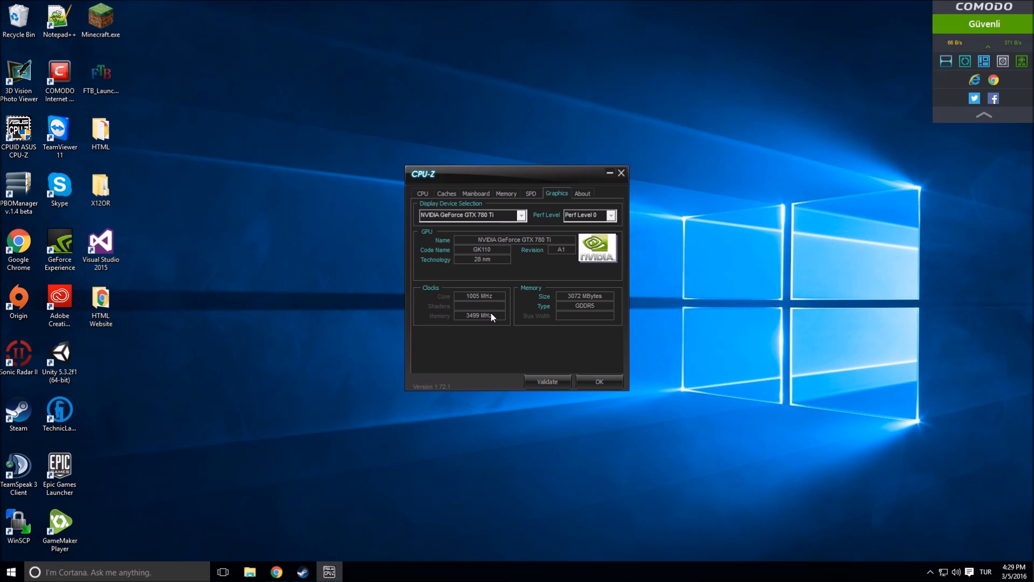
mouse_move(520, 345)
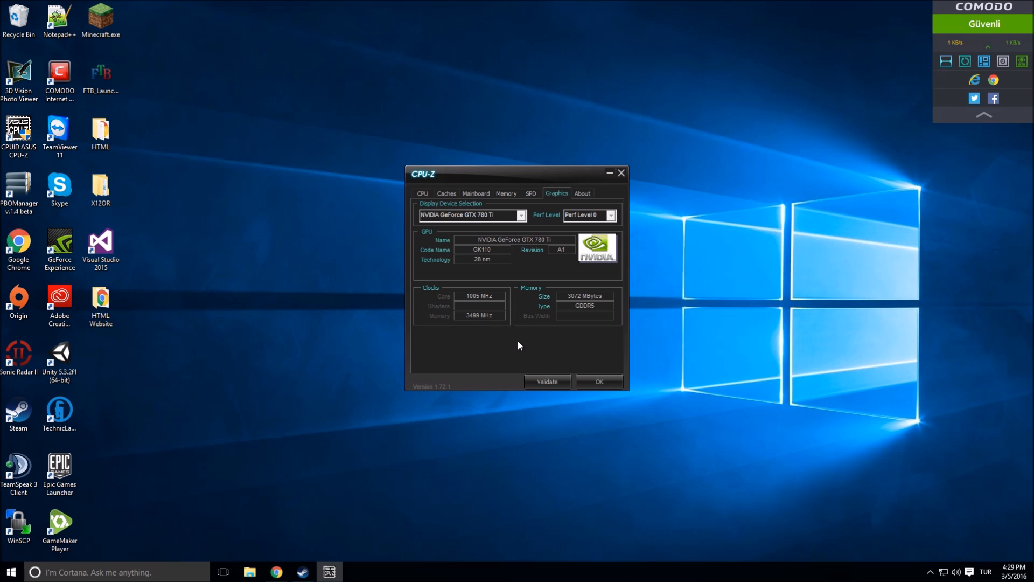
mouse_move(586, 311)
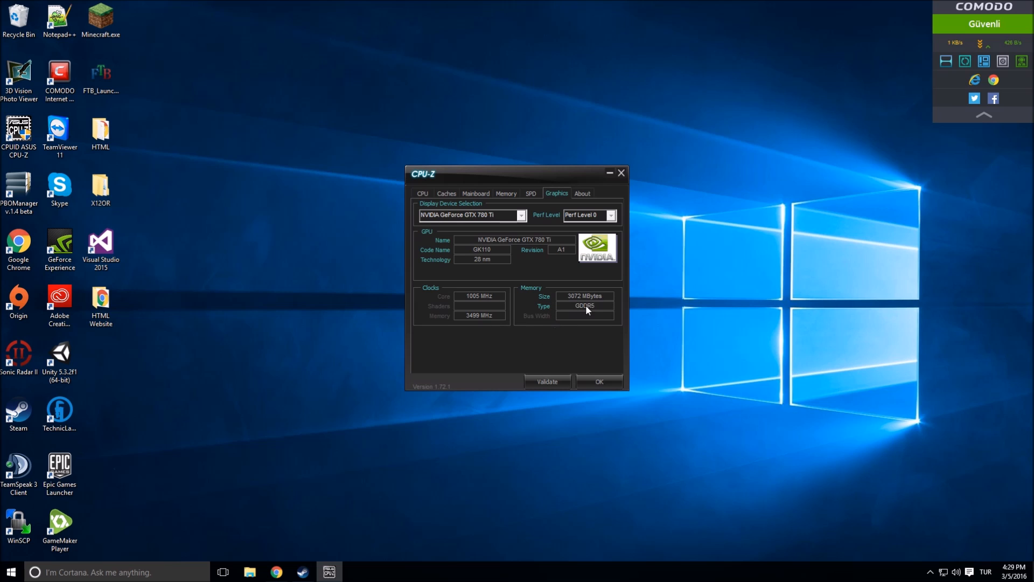
mouse_move(595, 337)
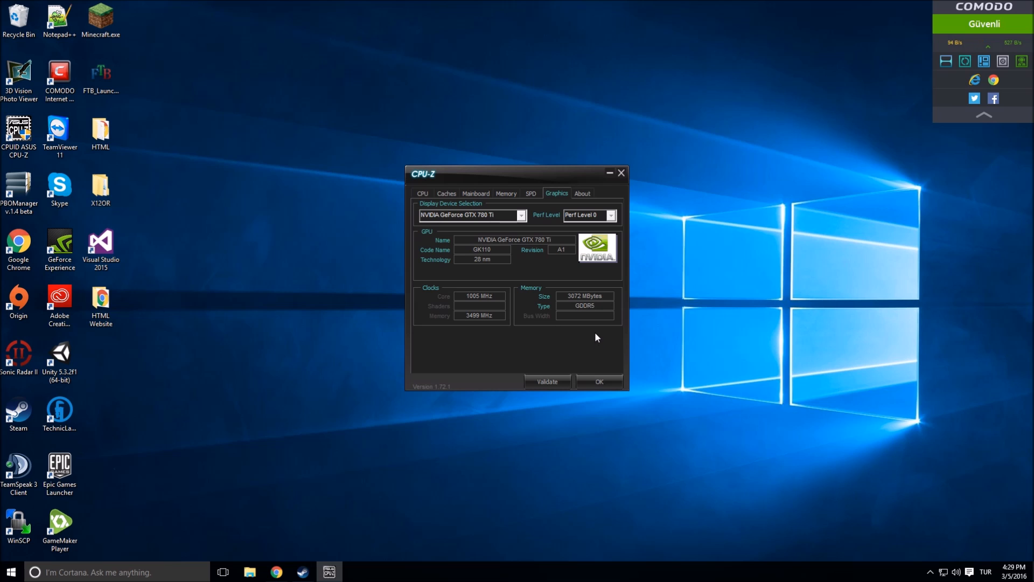
mouse_move(561, 316)
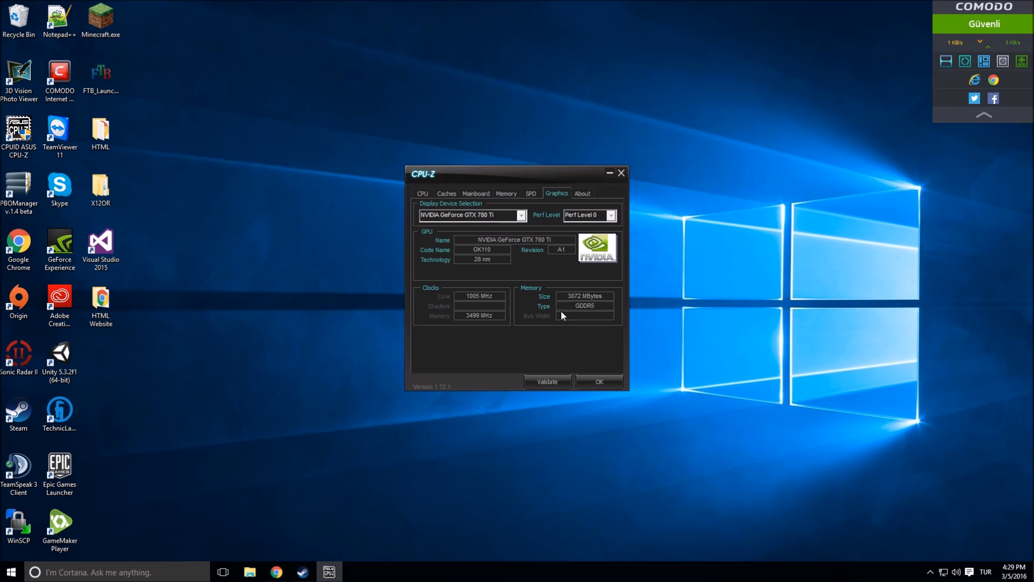
mouse_move(598, 321)
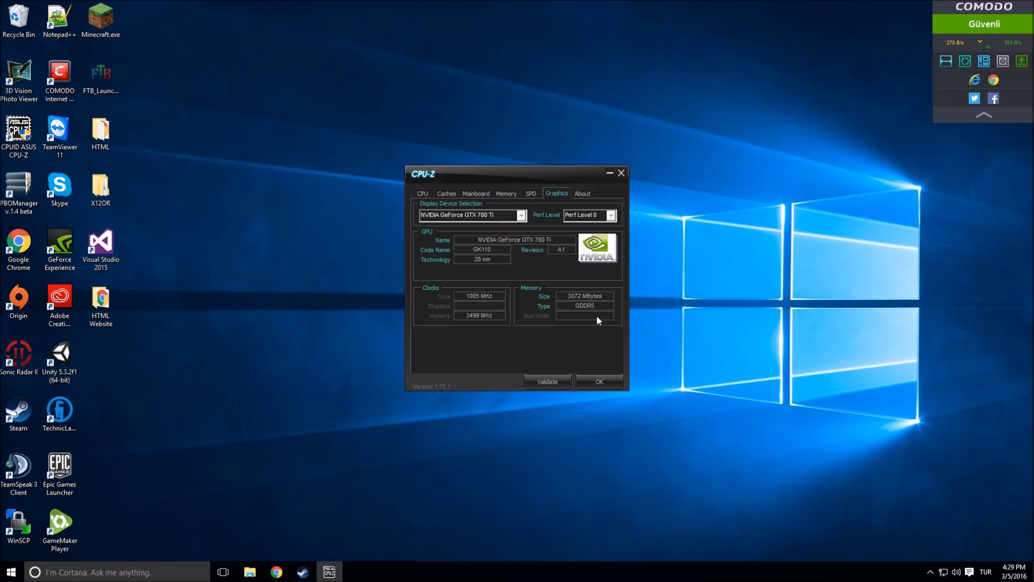
mouse_move(572, 329)
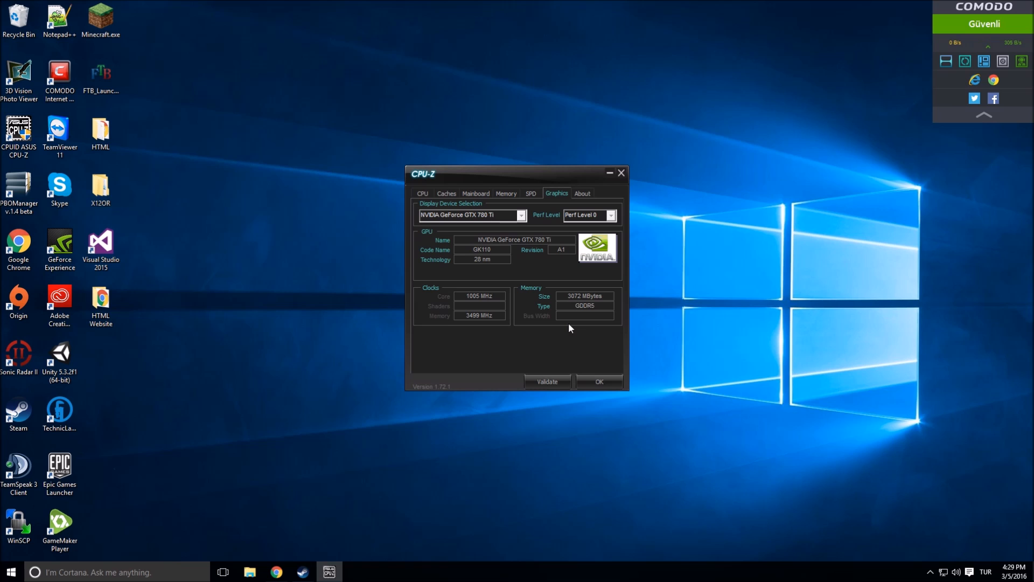
mouse_move(523, 295)
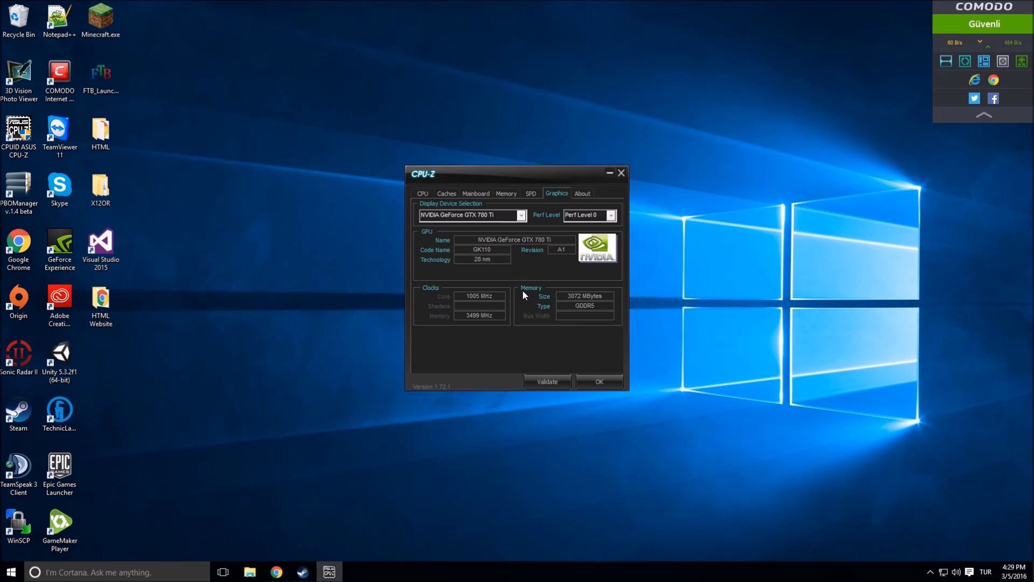
mouse_move(453, 272)
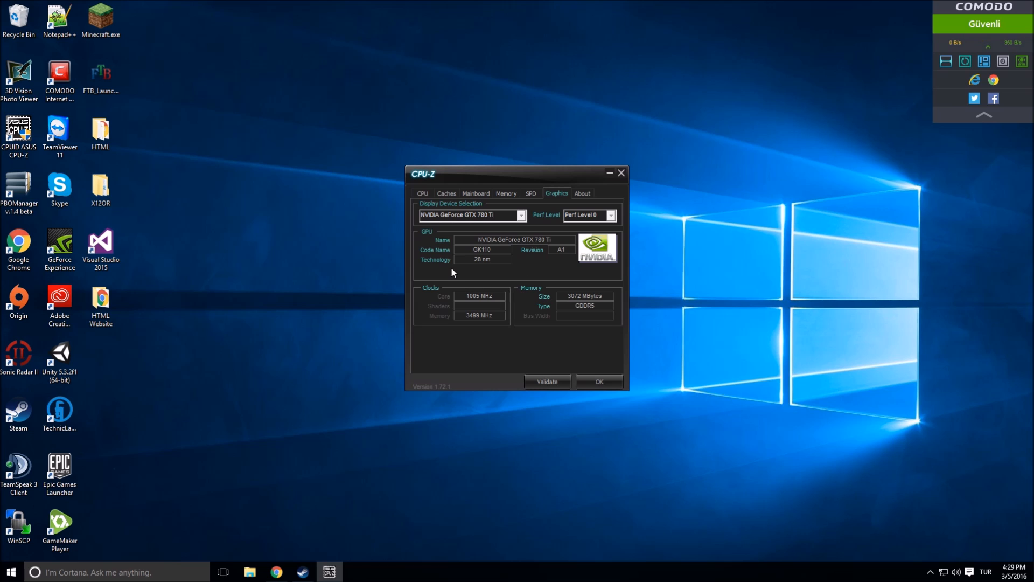
mouse_move(396, 284)
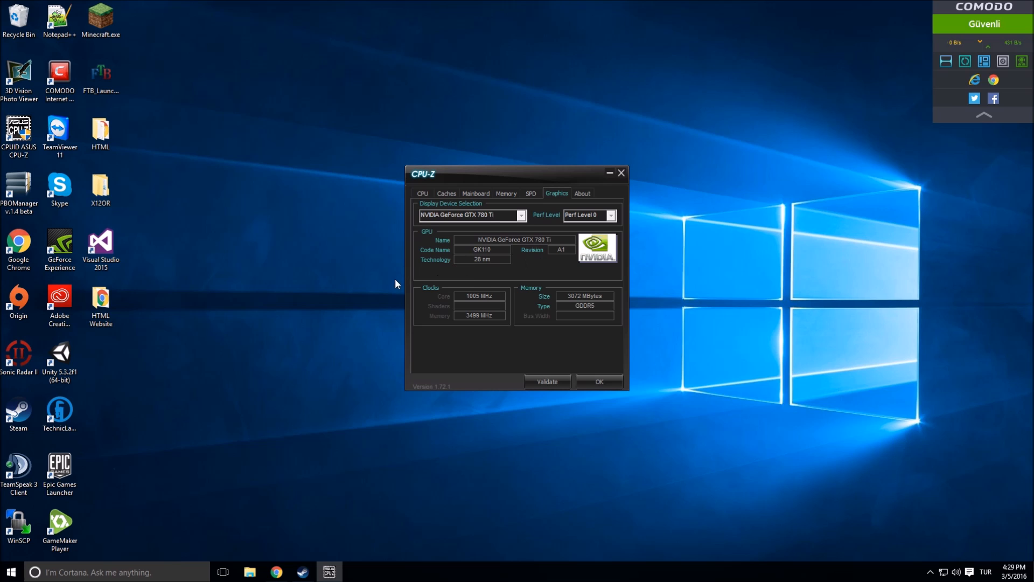
mouse_move(366, 271)
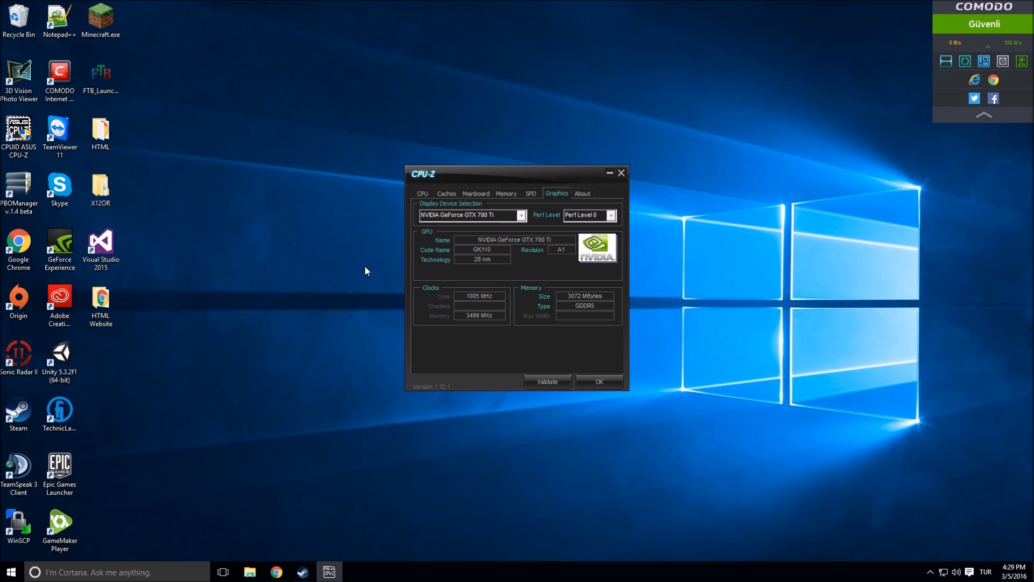
mouse_move(540, 204)
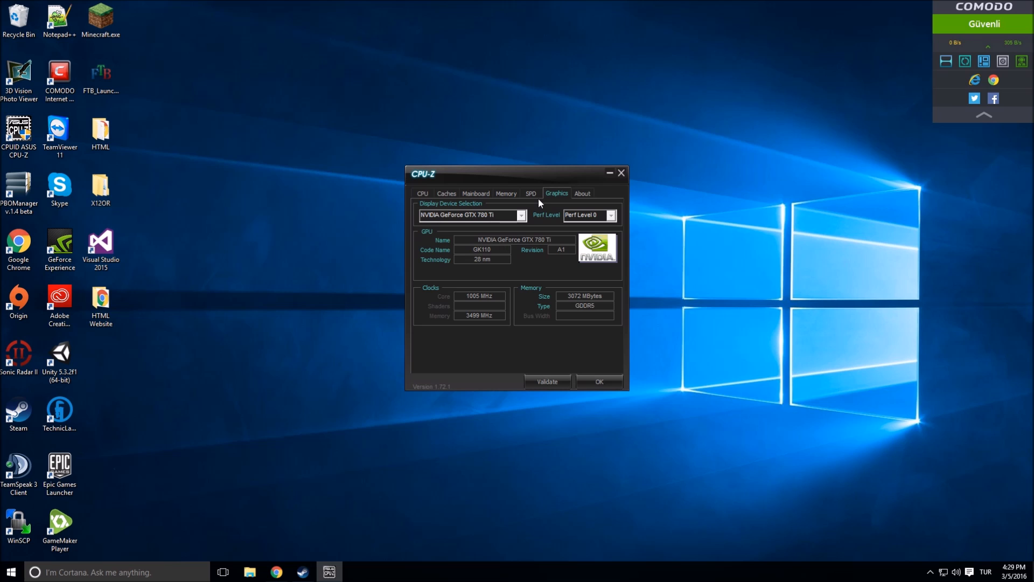
mouse_move(497, 270)
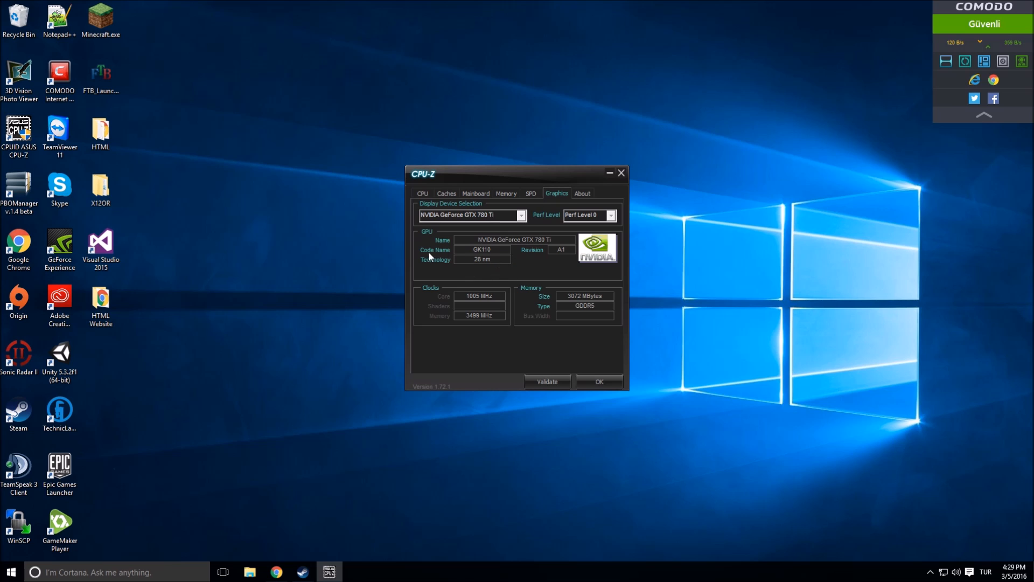
mouse_move(557, 266)
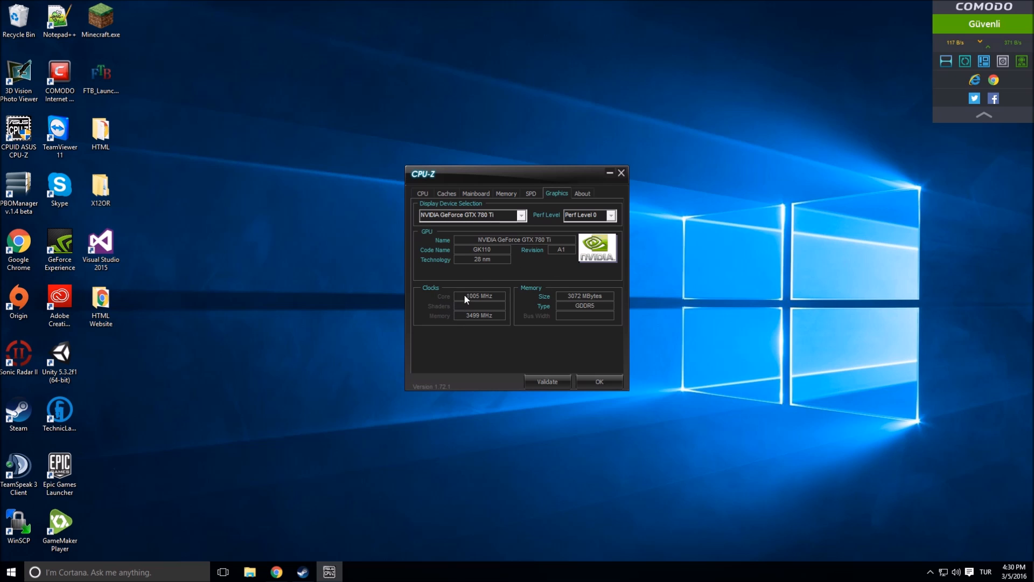
mouse_move(489, 300)
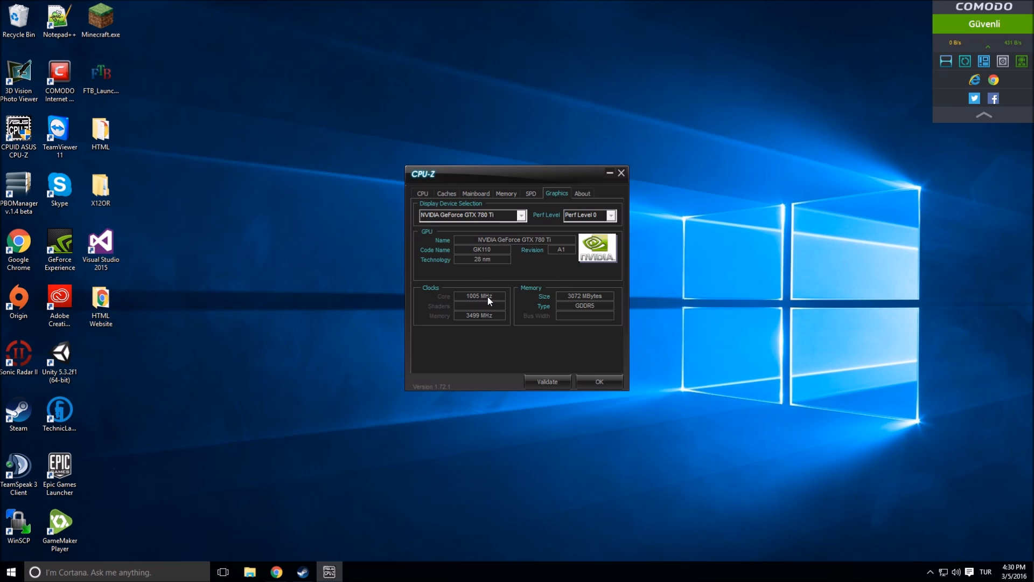
mouse_move(460, 317)
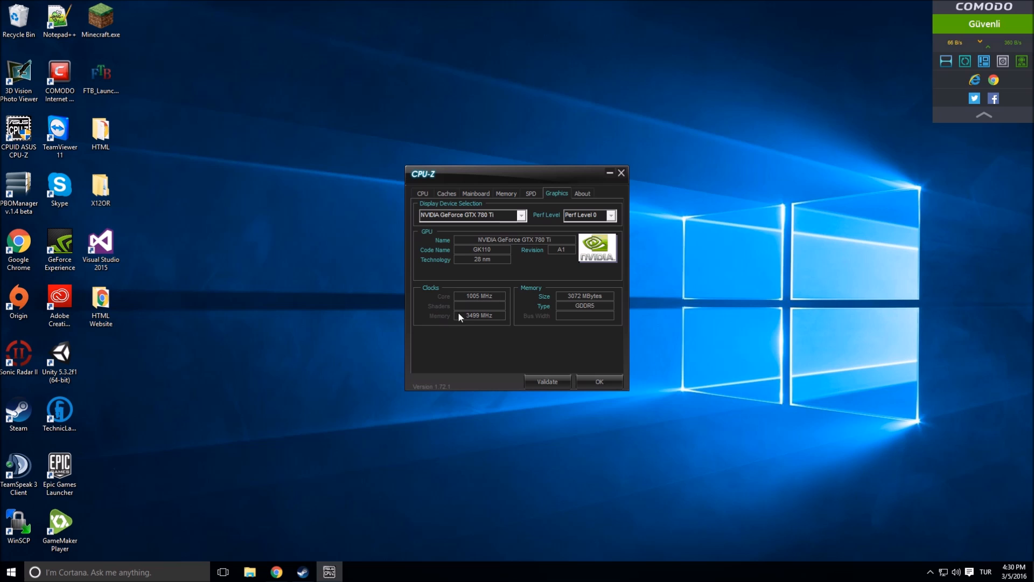
mouse_move(490, 301)
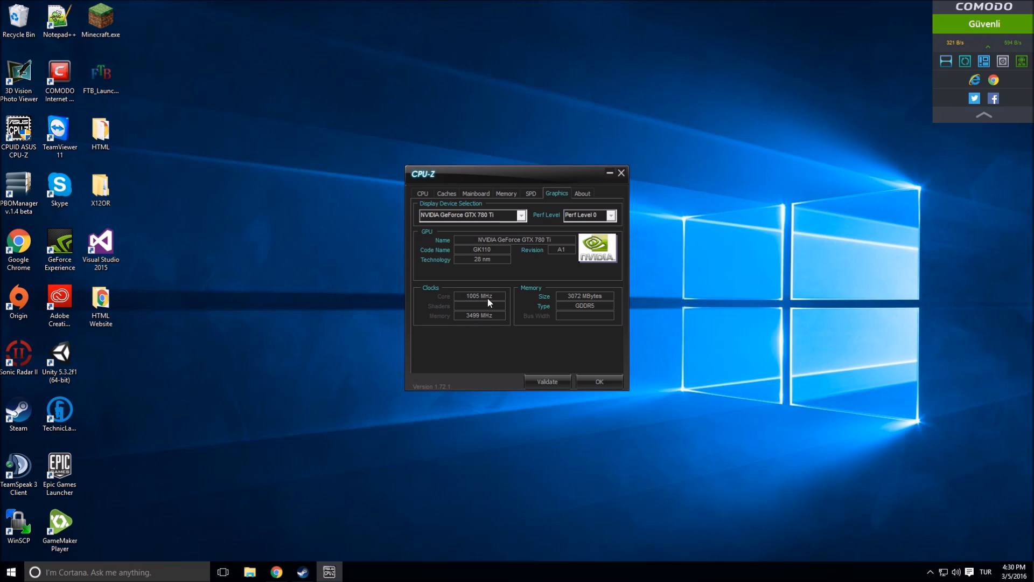
mouse_move(480, 321)
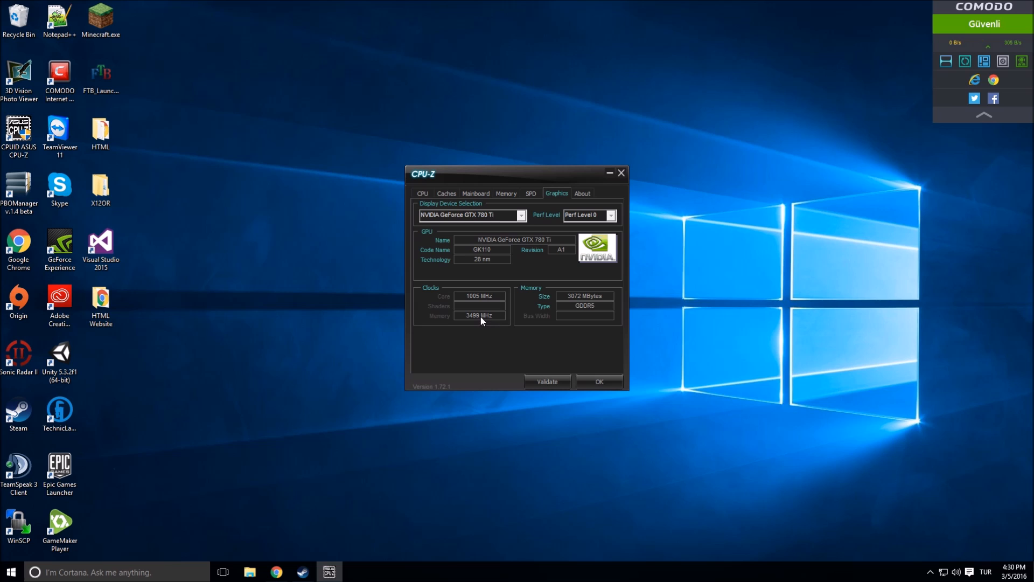
mouse_move(483, 262)
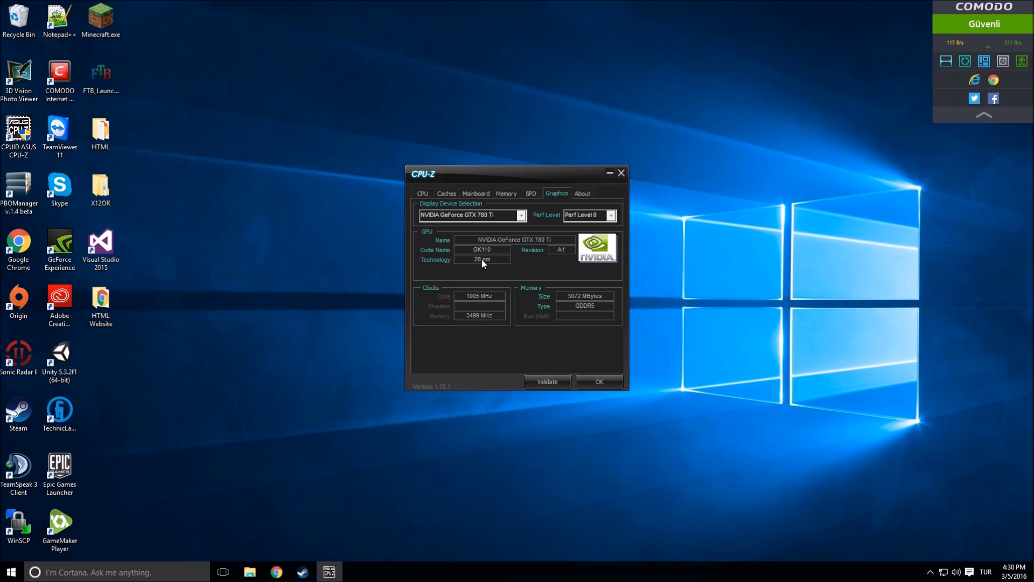
mouse_move(479, 254)
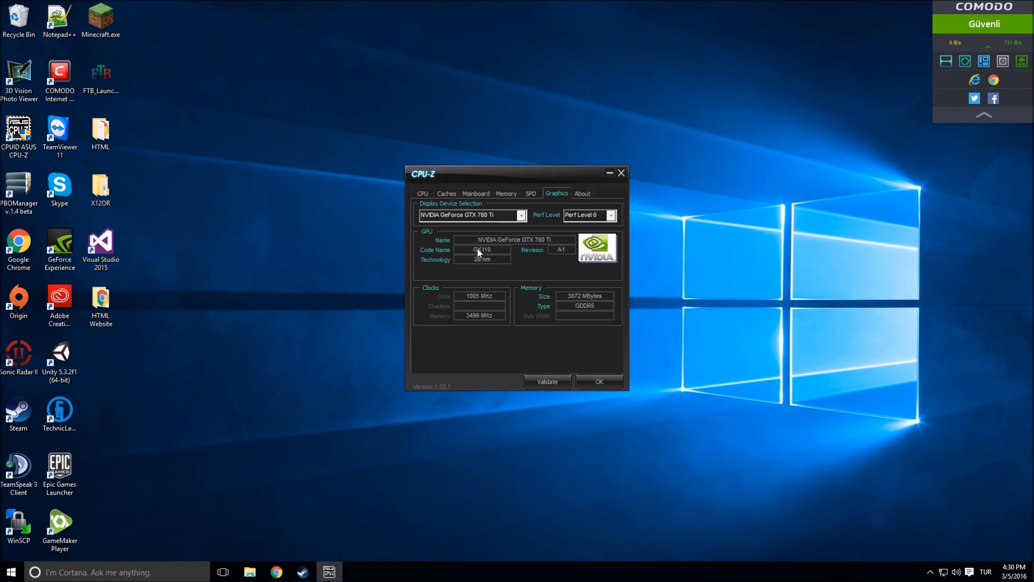
mouse_move(507, 261)
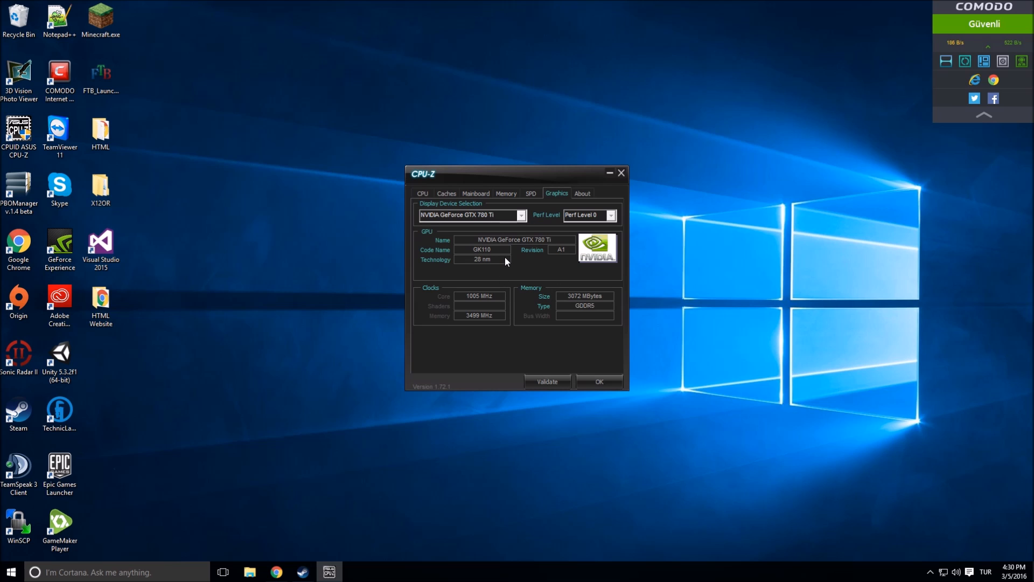
mouse_move(540, 204)
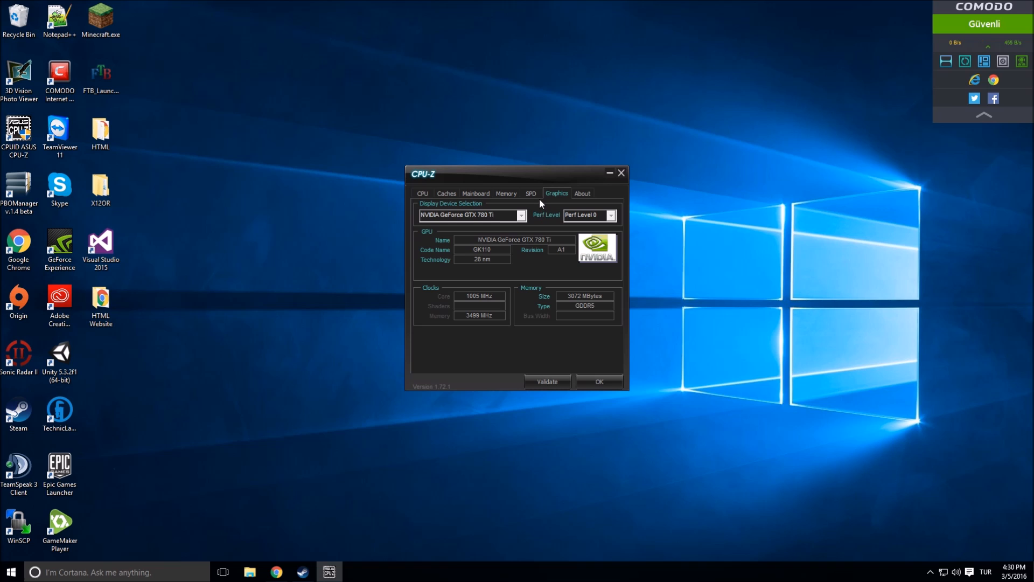
On the SPD page, check the empty slots and show the installed 8192 MB G.Skill DDR3 module
click(530, 192)
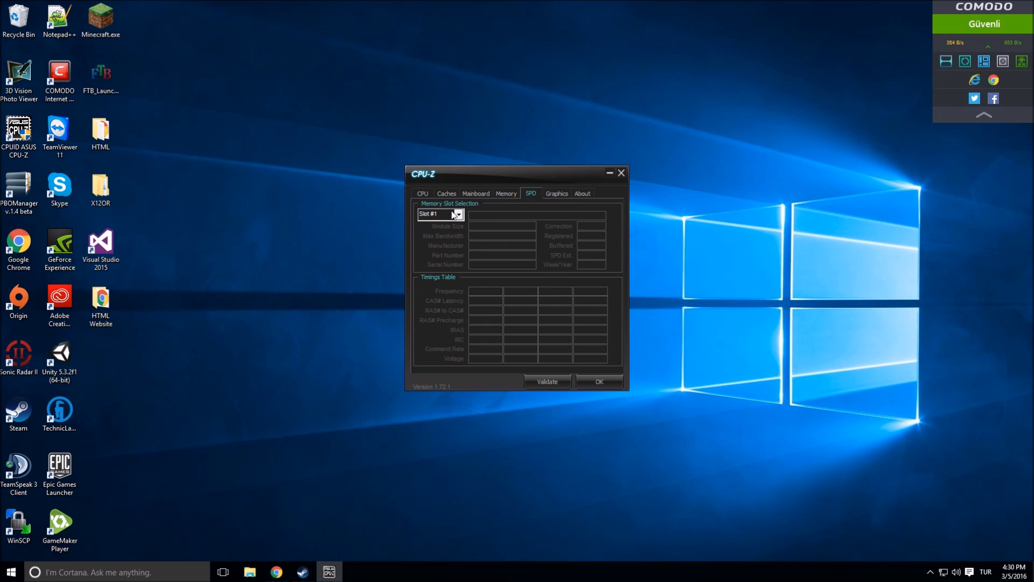
click(459, 215)
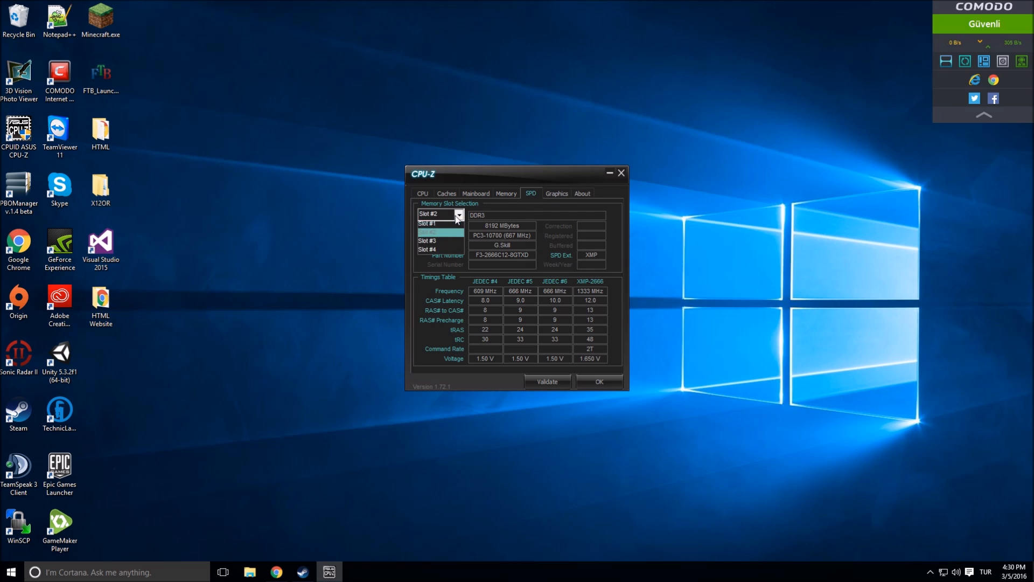
click(428, 225)
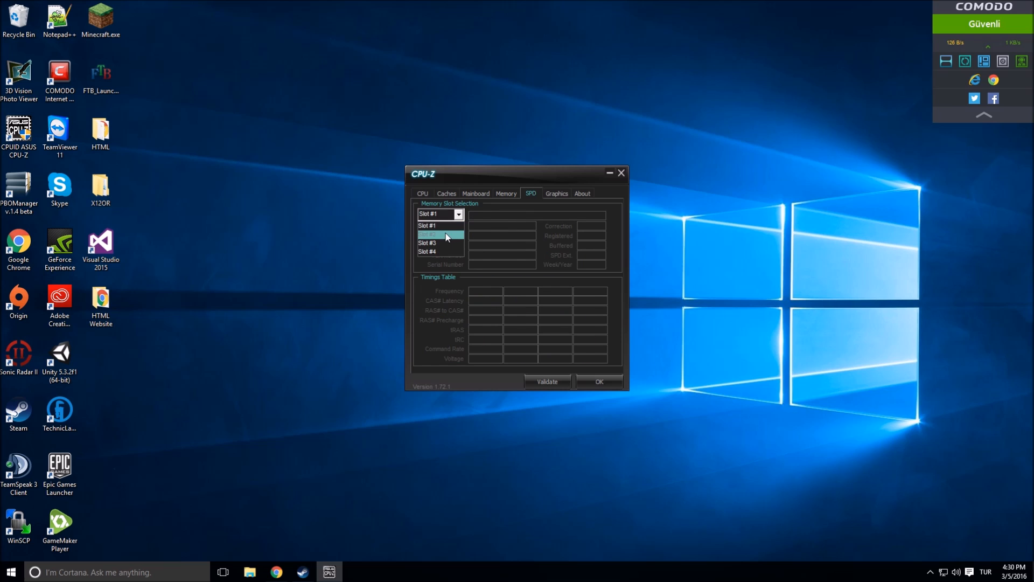
click(428, 236)
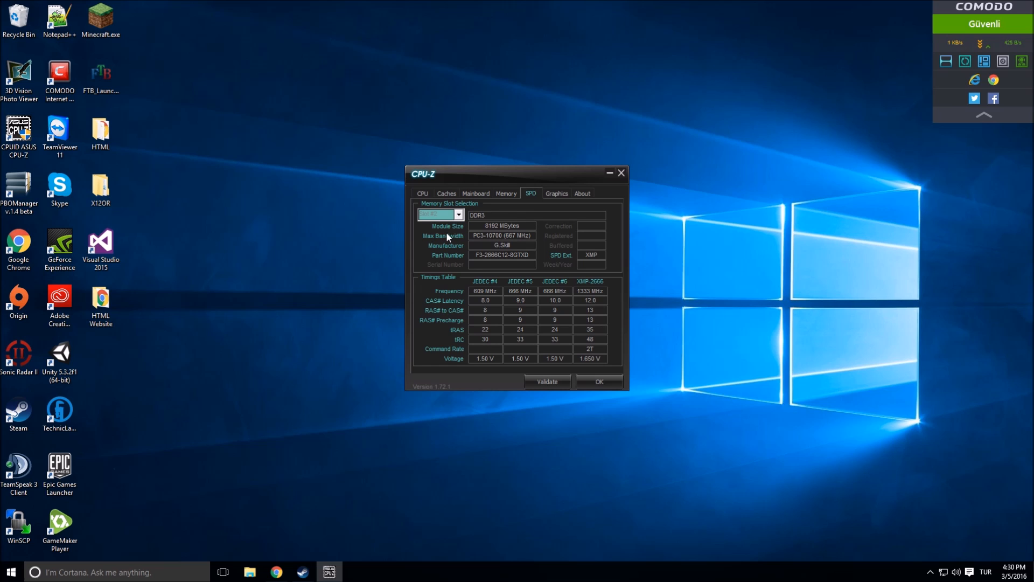
mouse_move(522, 205)
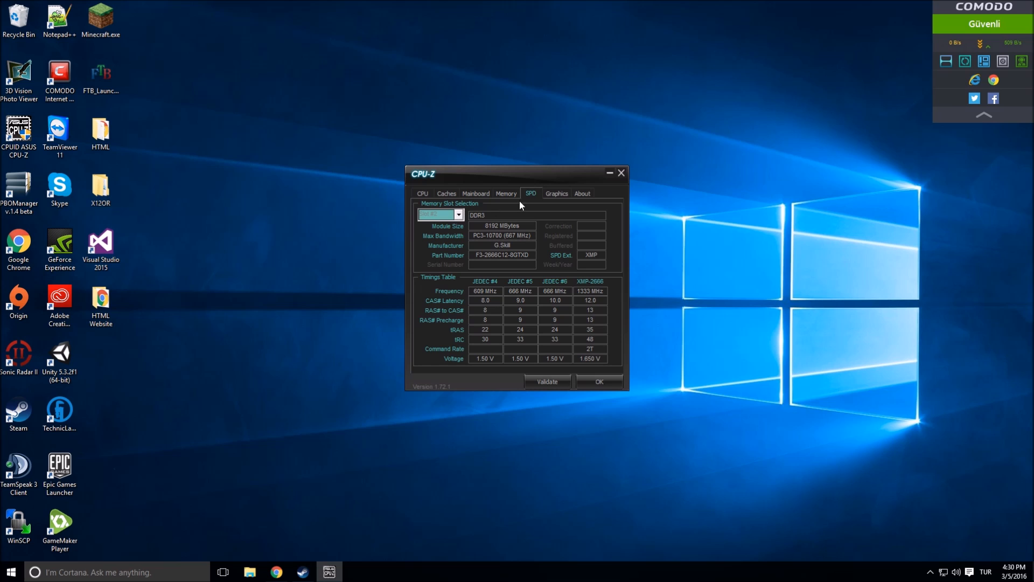
click(556, 193)
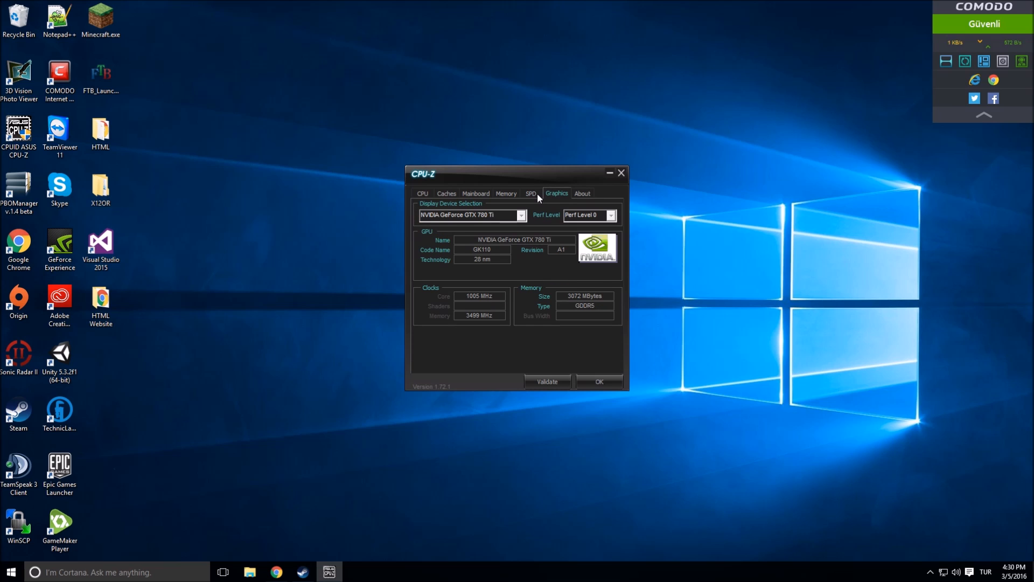
click(531, 193)
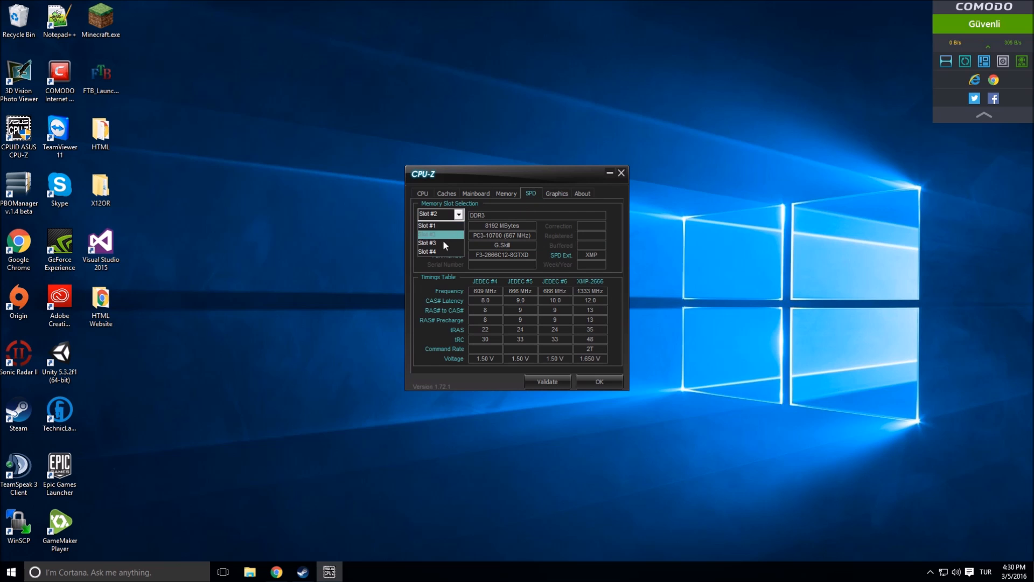
click(429, 243)
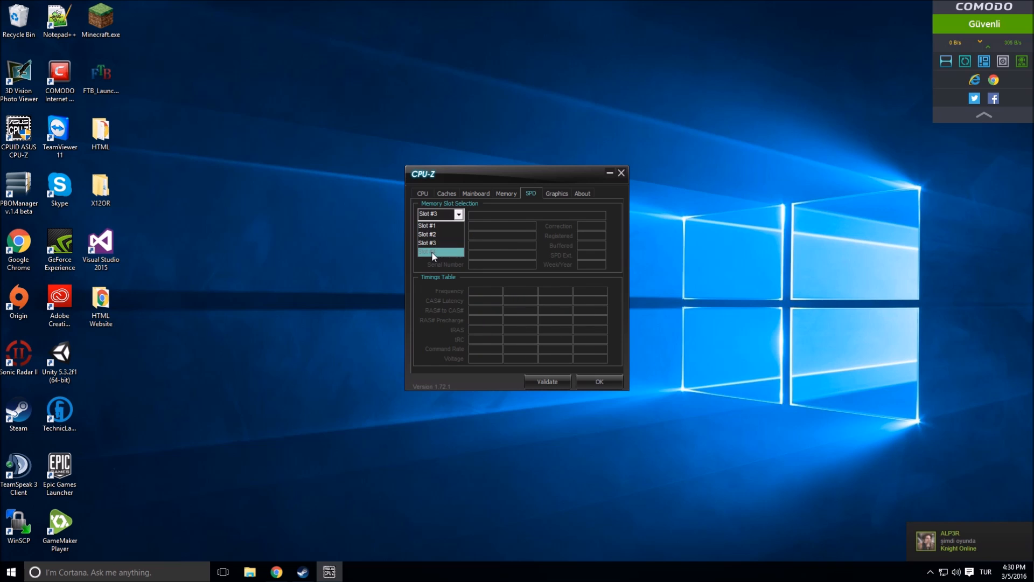
click(429, 251)
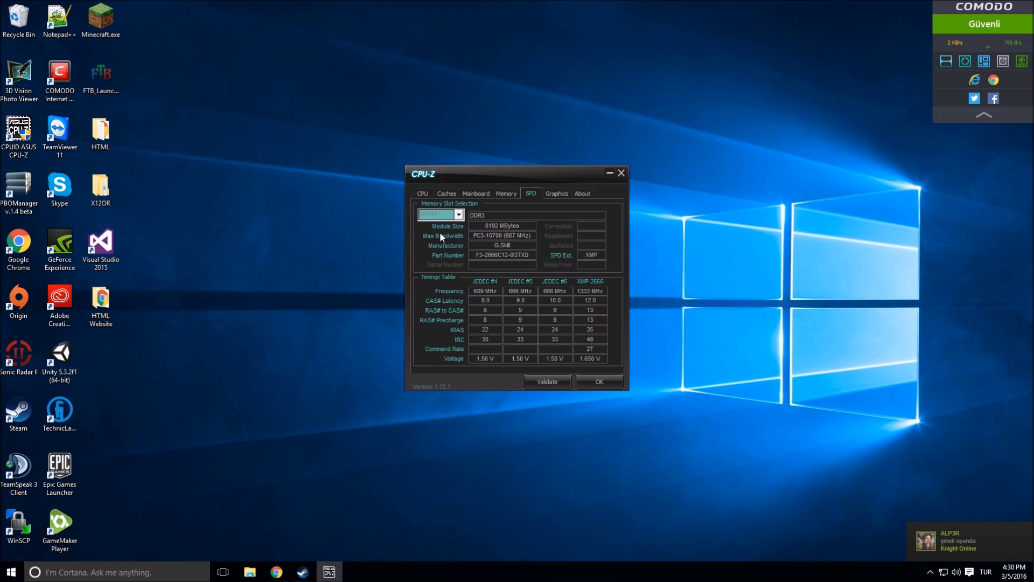
mouse_move(440, 237)
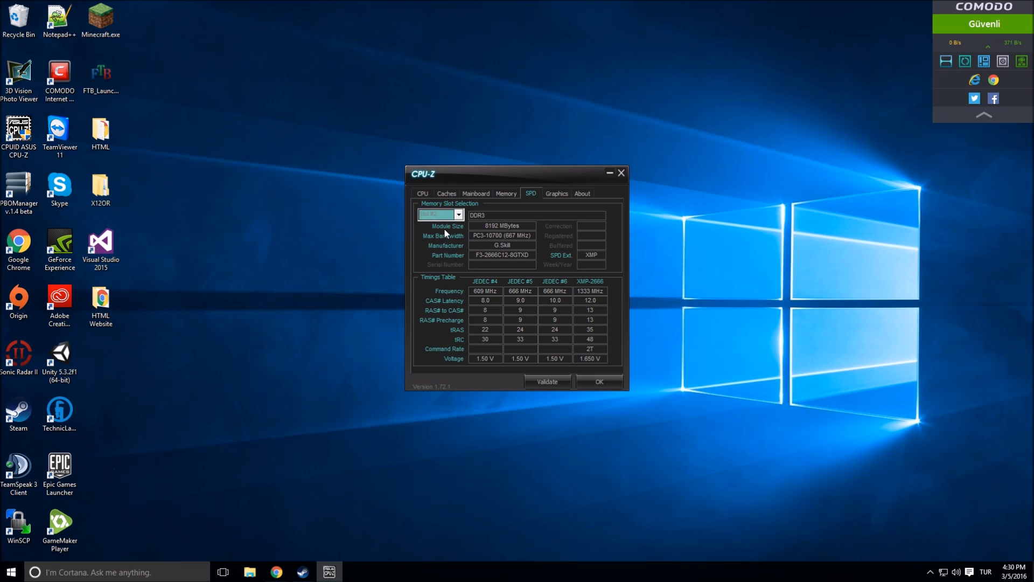
mouse_move(506, 230)
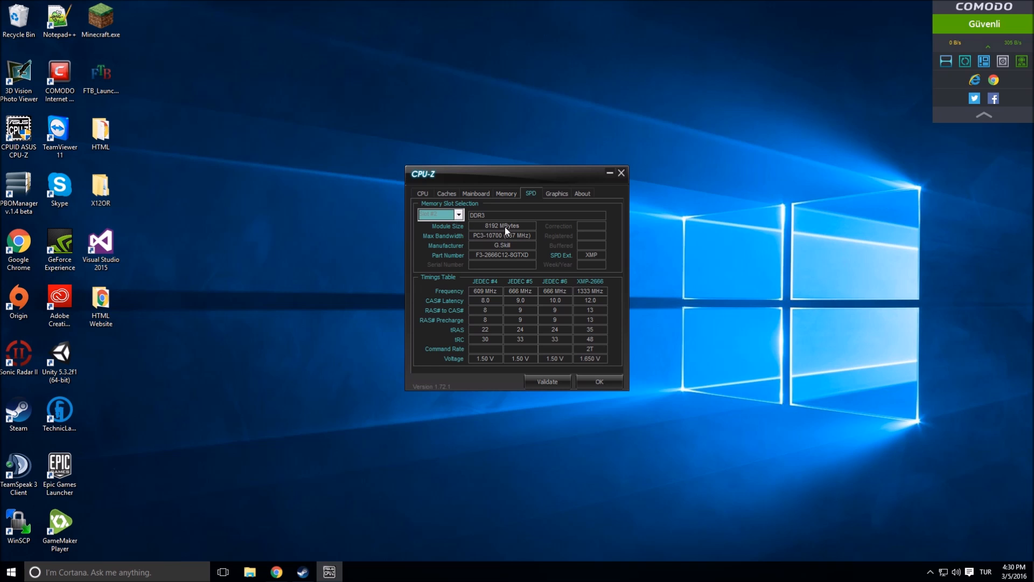
mouse_move(489, 233)
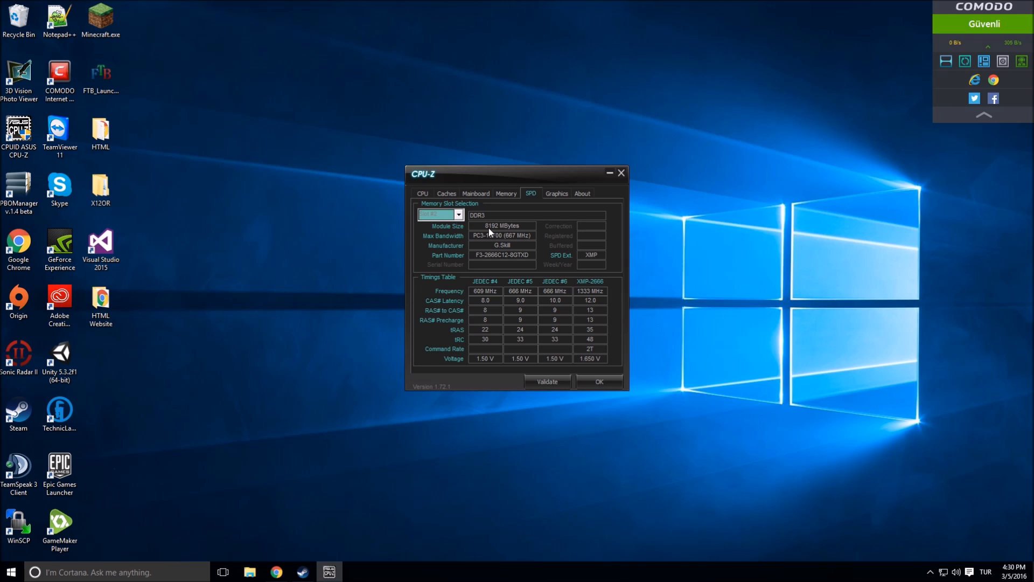
Cycle the slot list again, ending on the installed module's JEDEC and XMP-2666 timings table
click(459, 214)
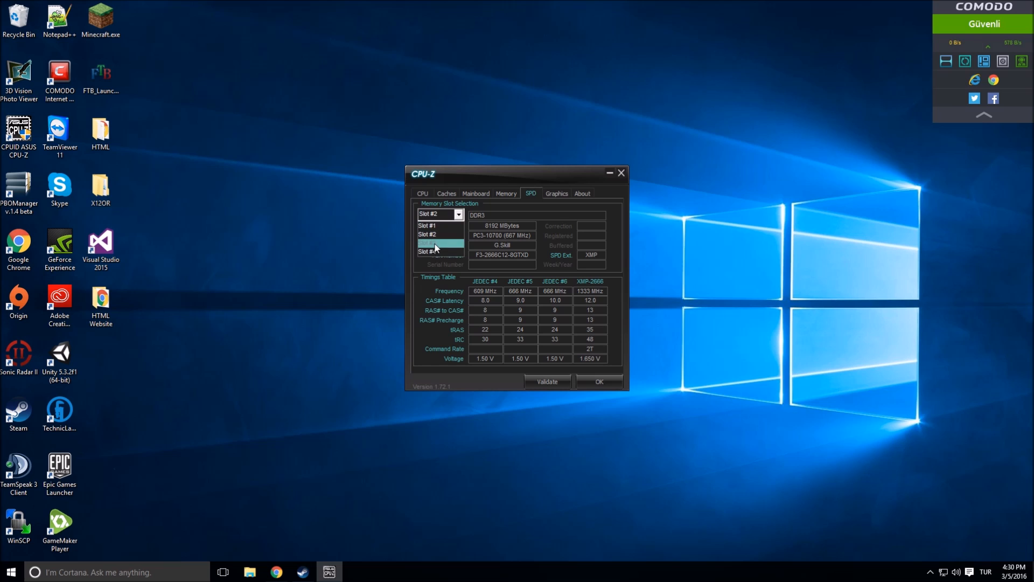
click(432, 251)
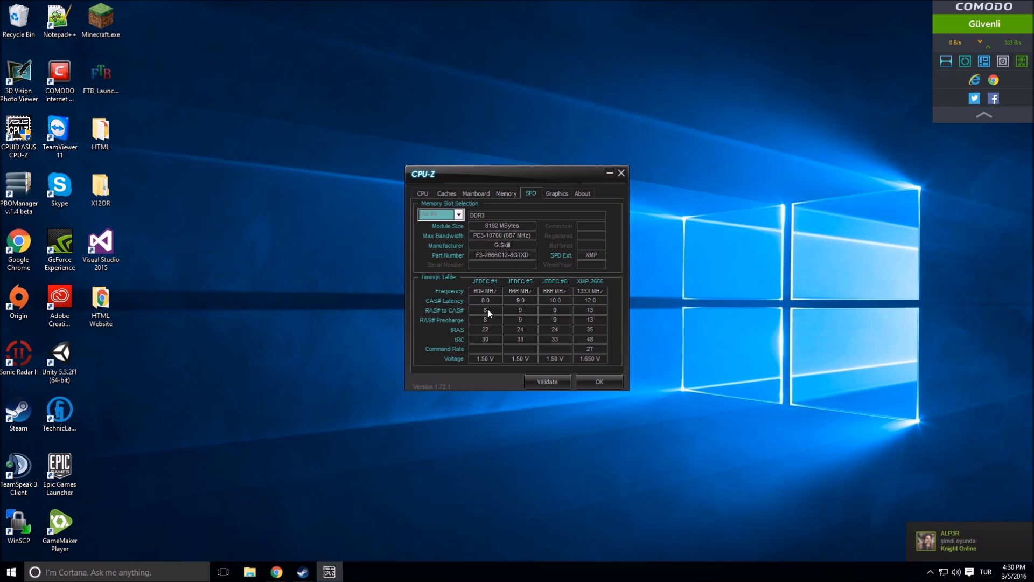
click(458, 216)
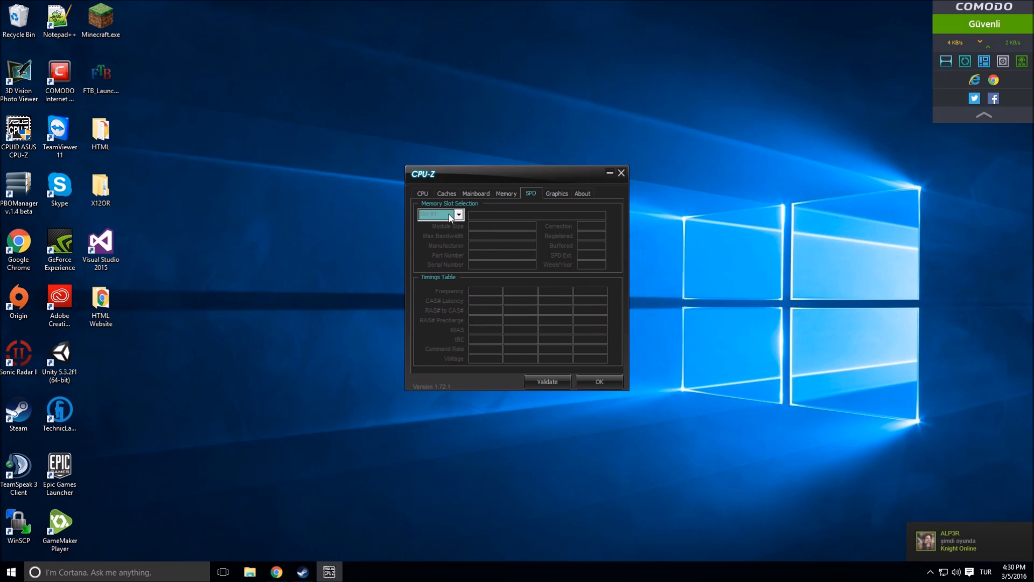
click(459, 215)
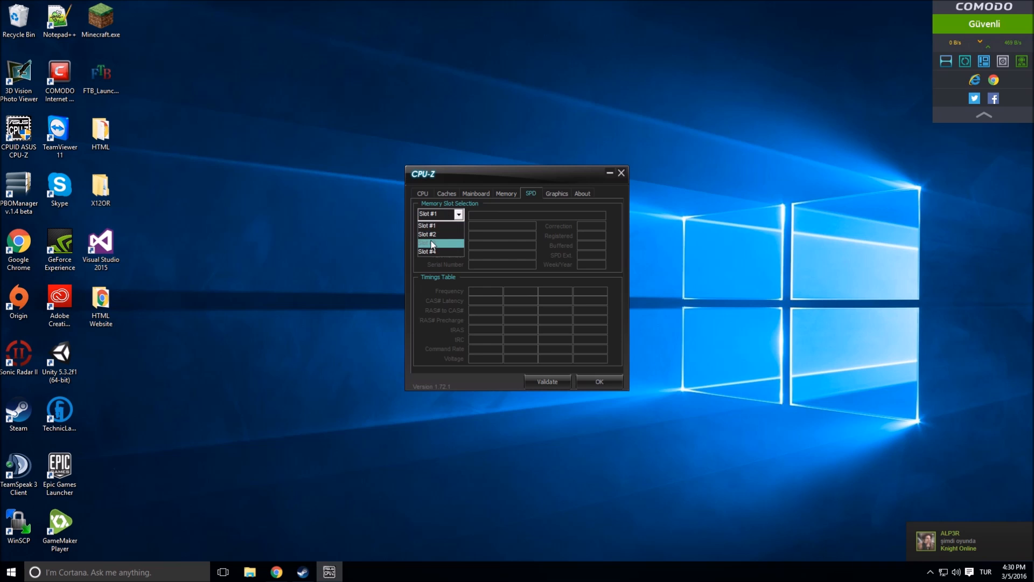
click(436, 251)
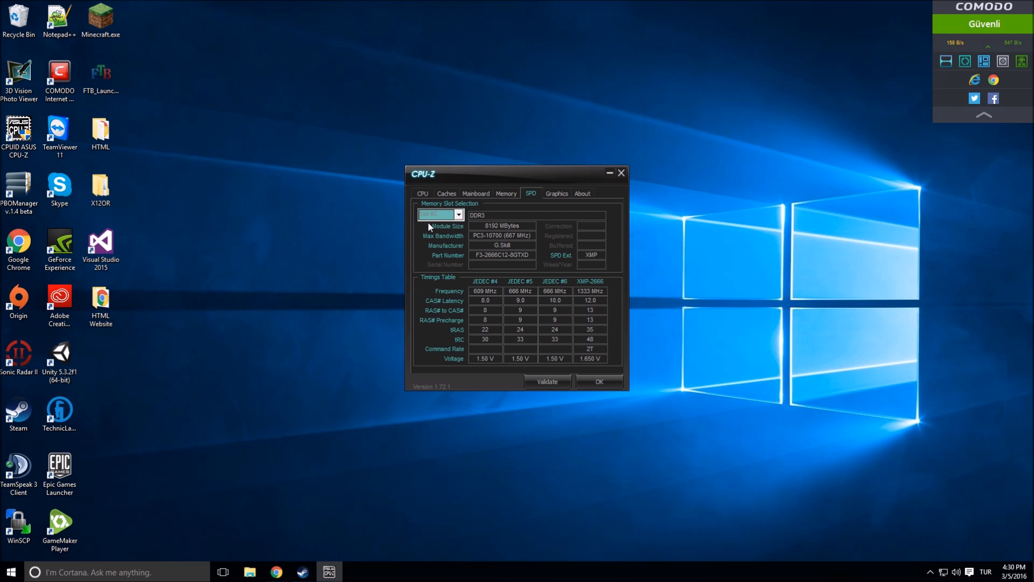
click(459, 215)
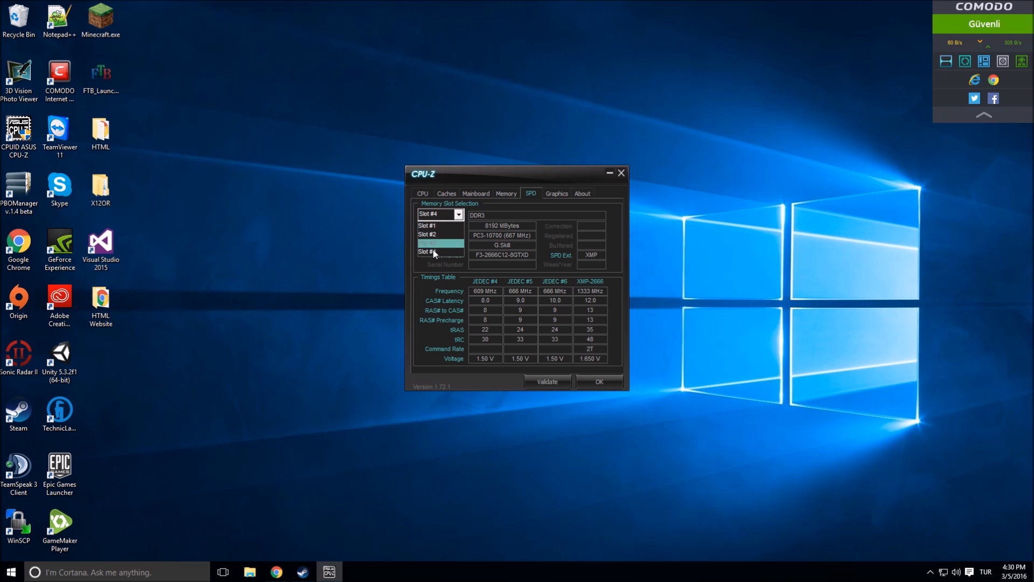
click(439, 251)
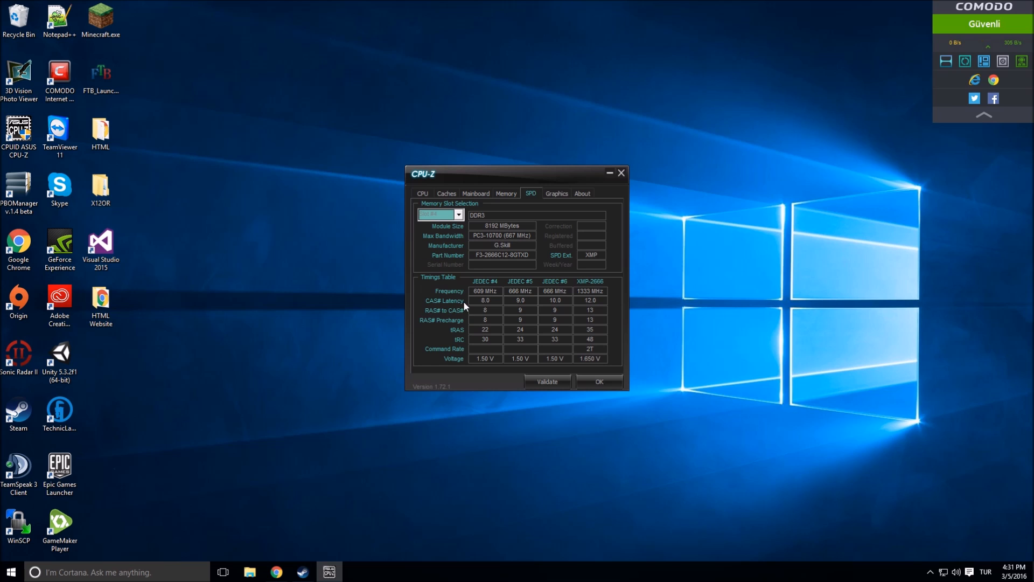
mouse_move(488, 293)
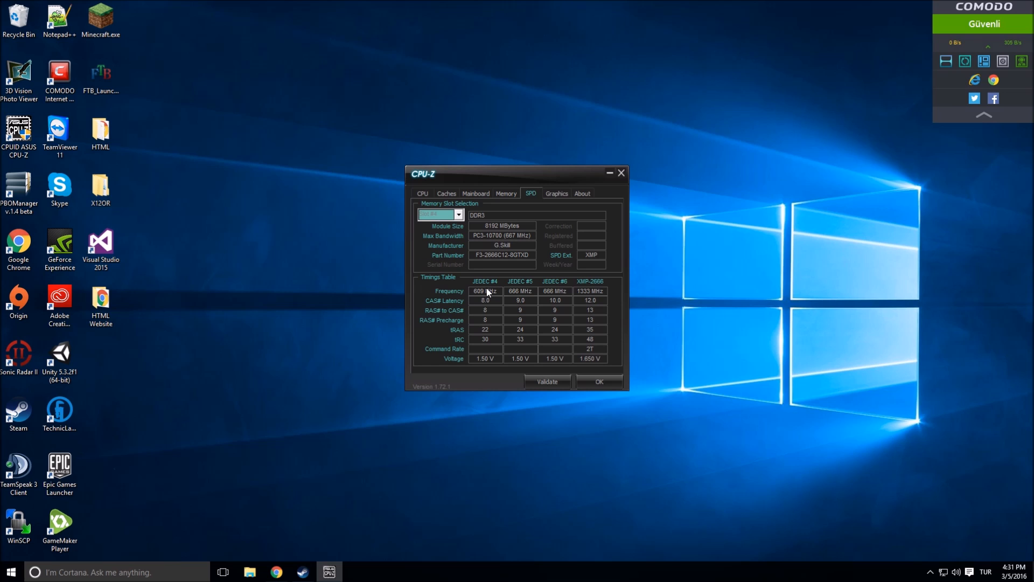
mouse_move(571, 257)
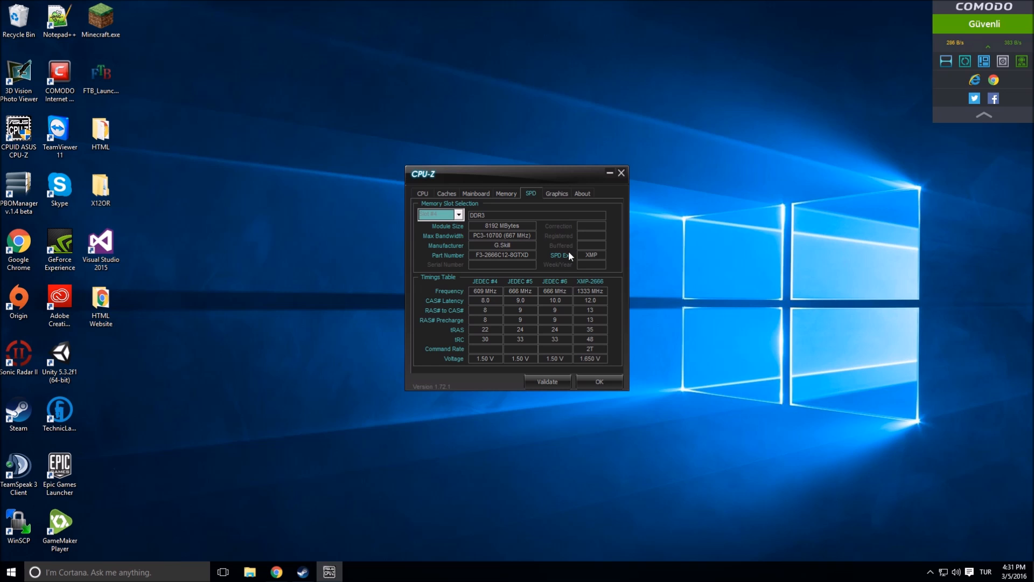
mouse_move(592, 257)
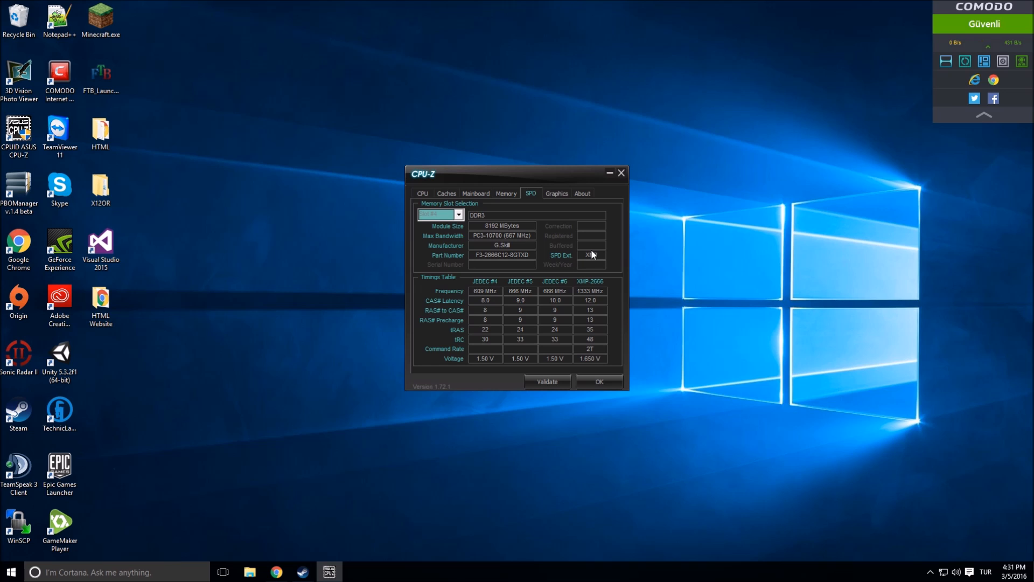
mouse_move(491, 248)
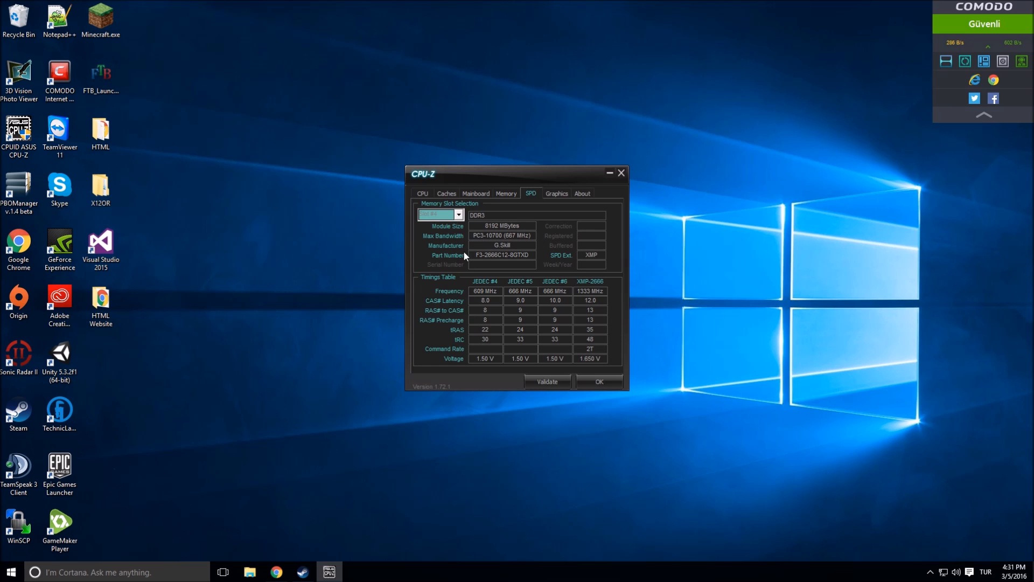
mouse_move(491, 252)
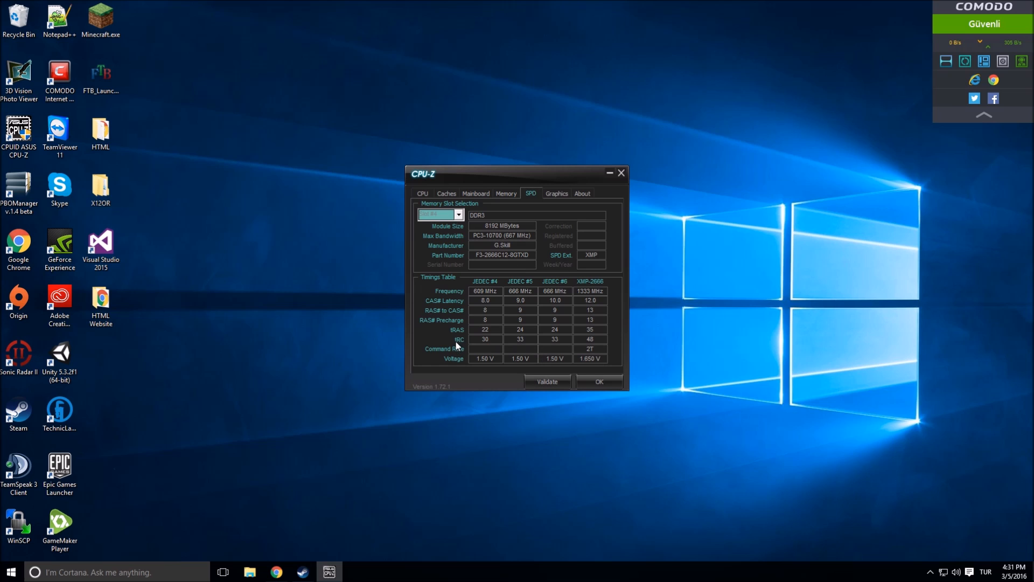
mouse_move(454, 359)
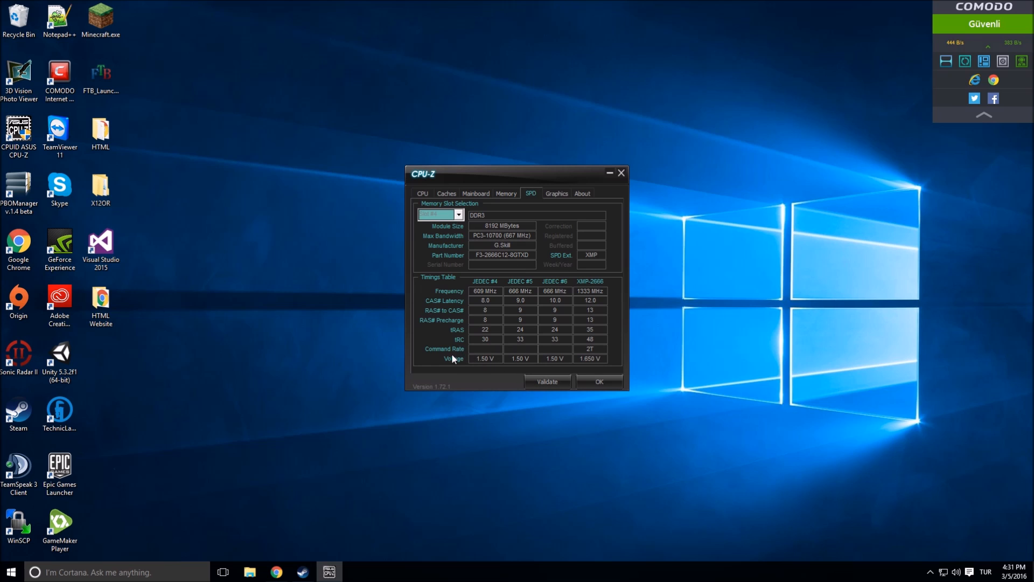
mouse_move(552, 360)
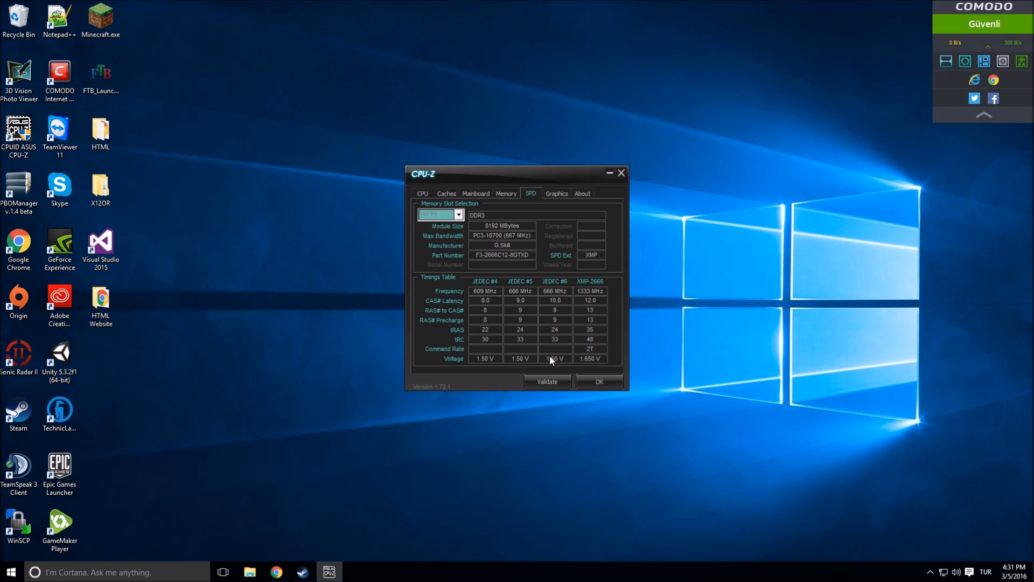
mouse_move(553, 319)
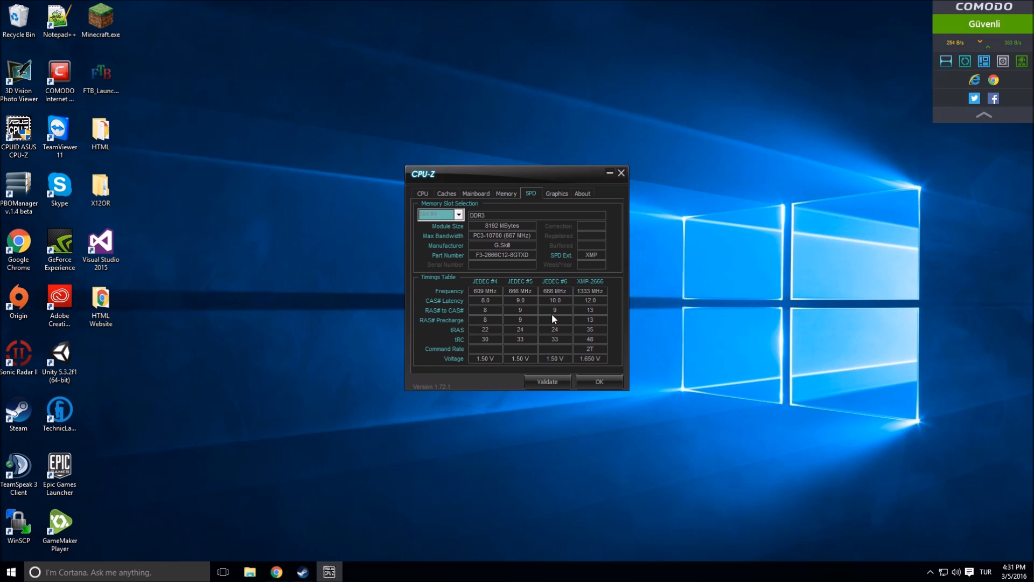
mouse_move(590, 369)
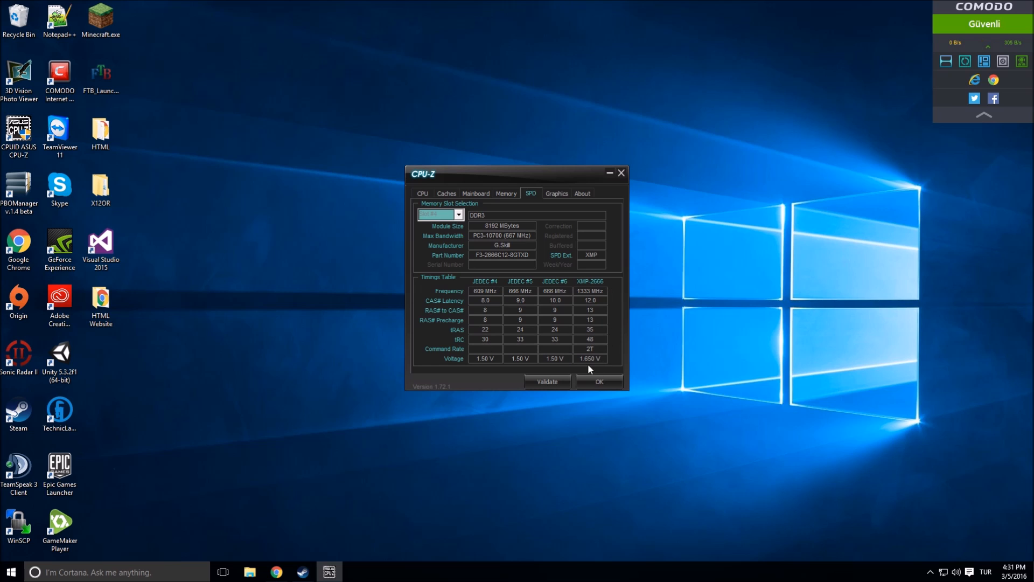
mouse_move(586, 357)
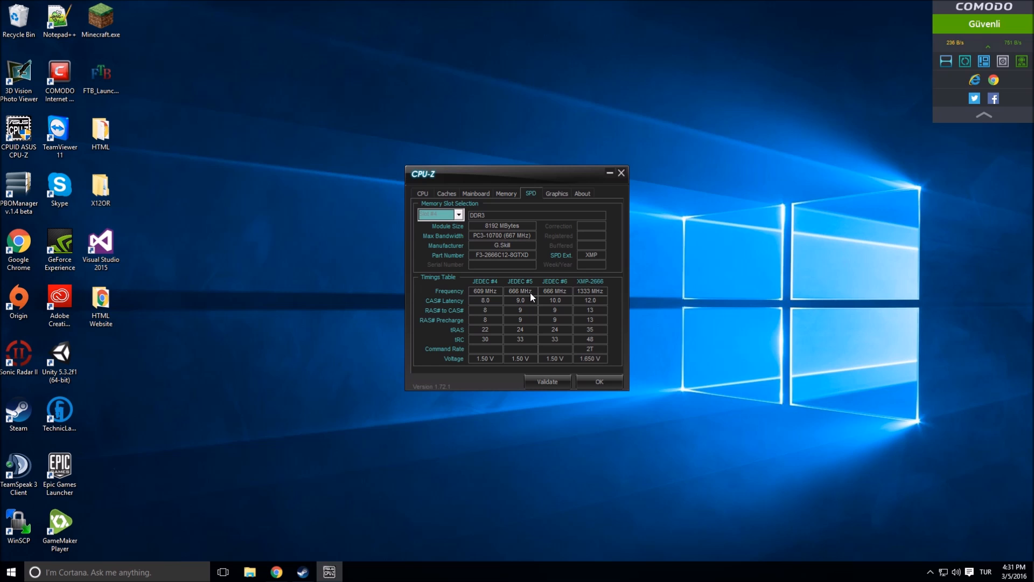
mouse_move(566, 298)
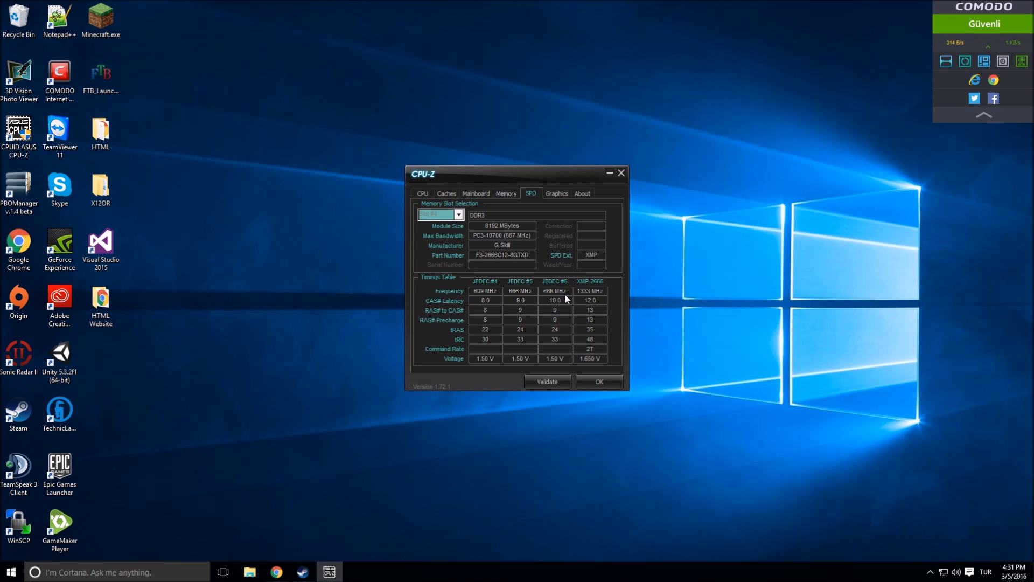
mouse_move(479, 314)
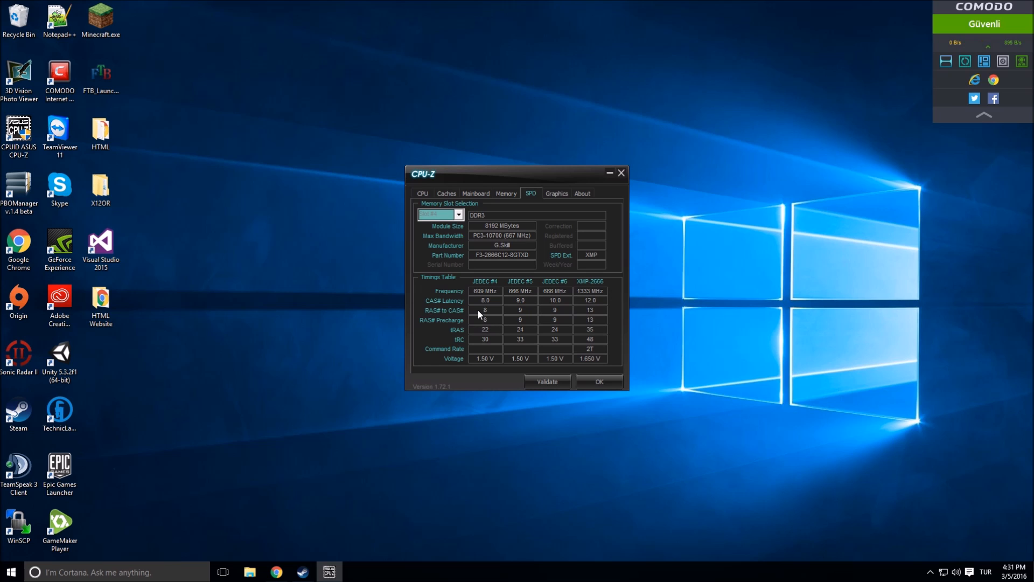
mouse_move(448, 327)
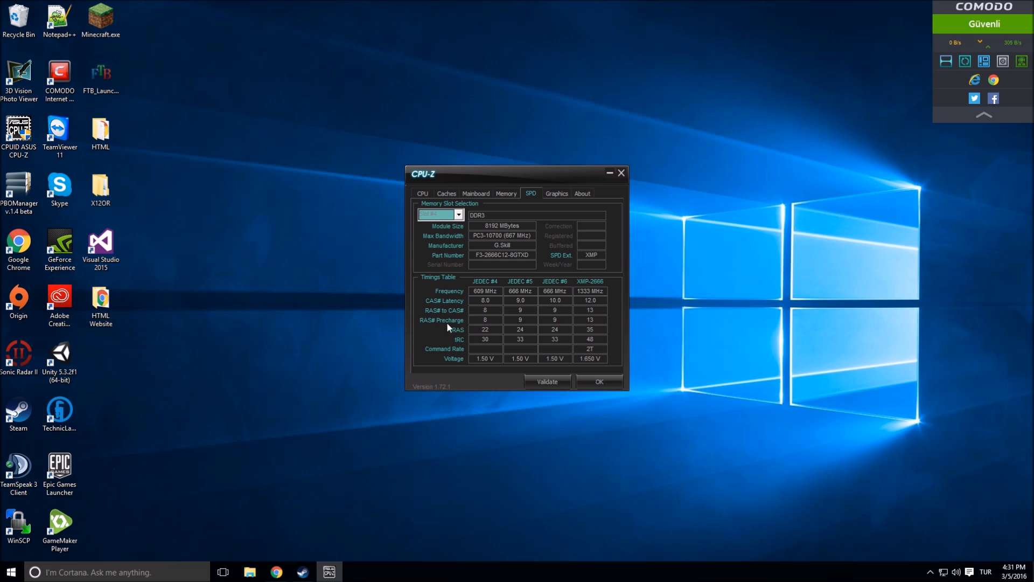
mouse_move(474, 357)
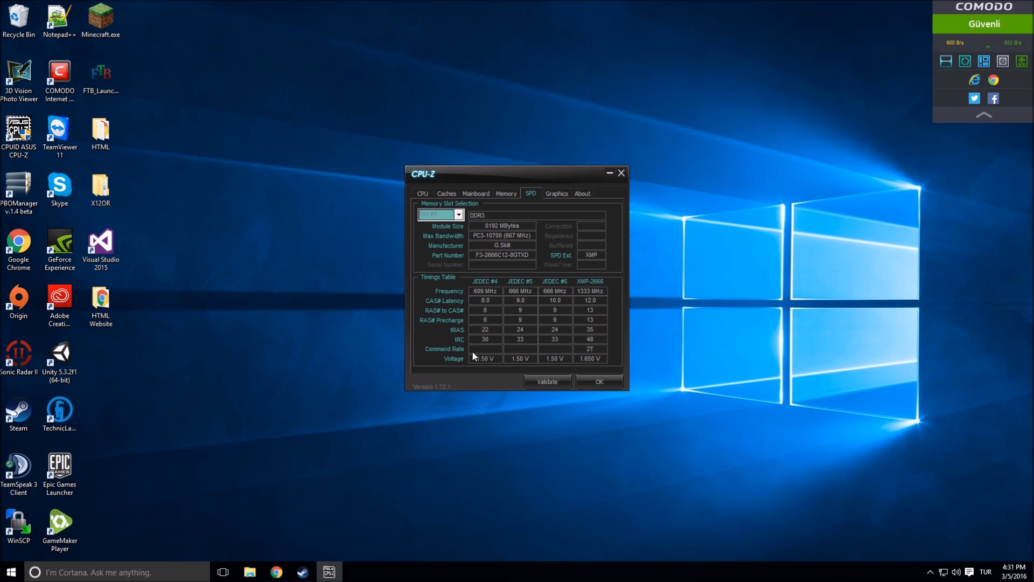
mouse_move(535, 396)
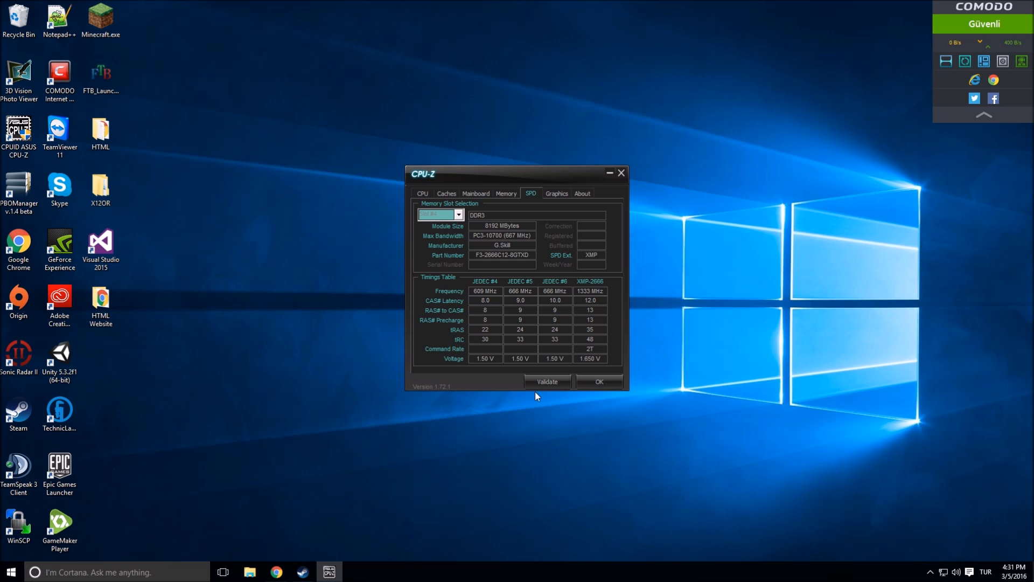
mouse_move(553, 323)
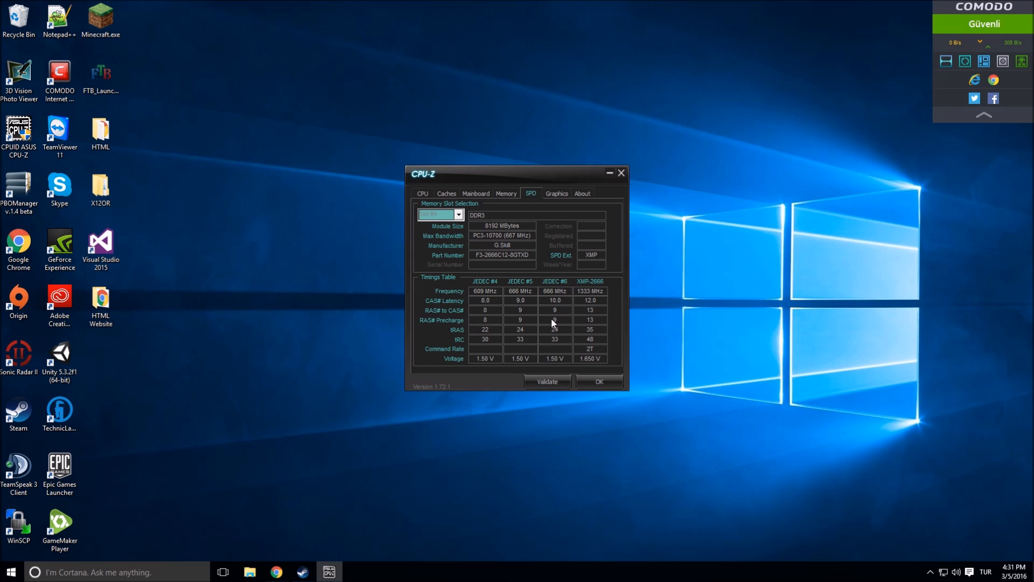
mouse_move(515, 309)
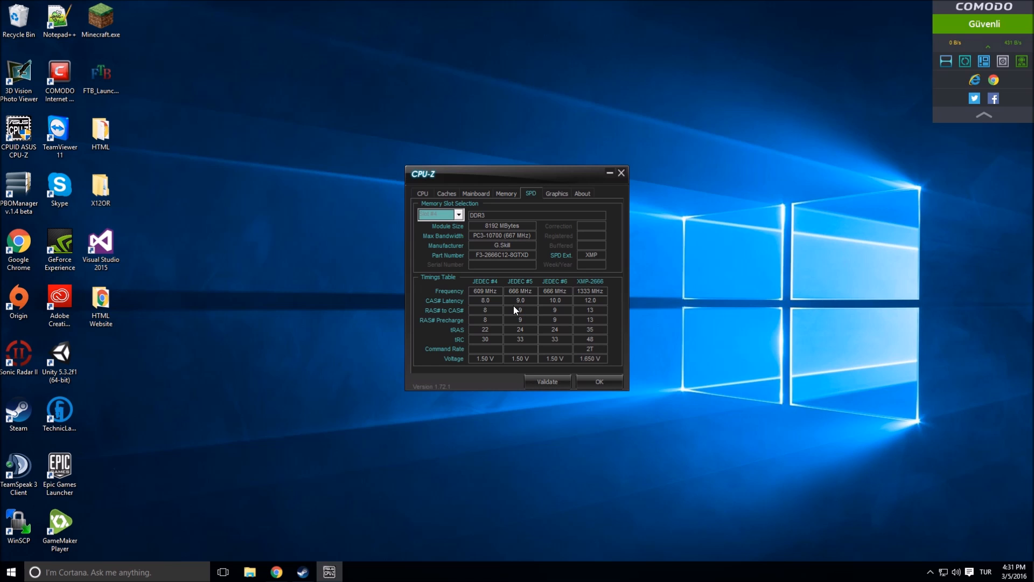
mouse_move(431, 271)
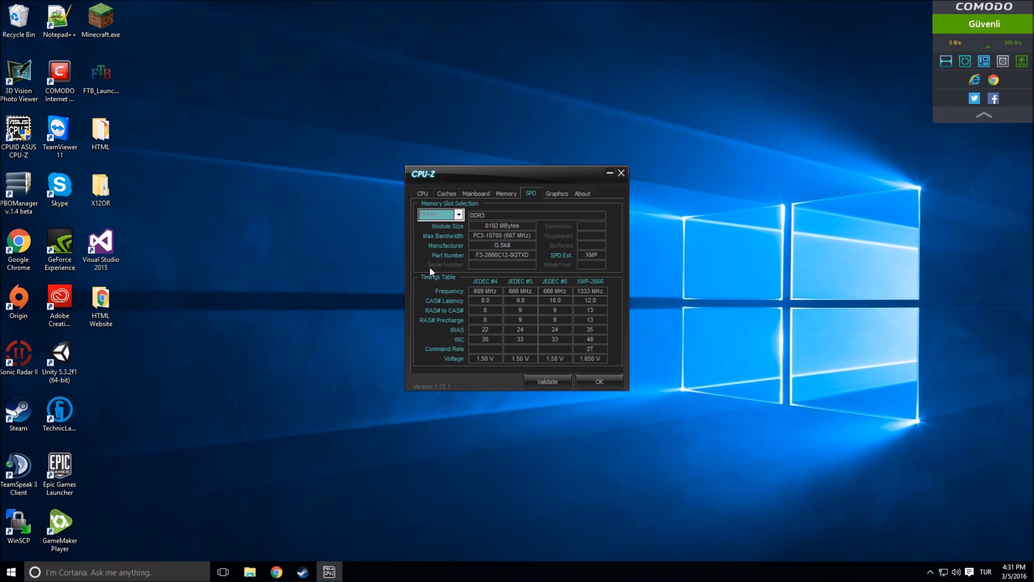
mouse_move(456, 286)
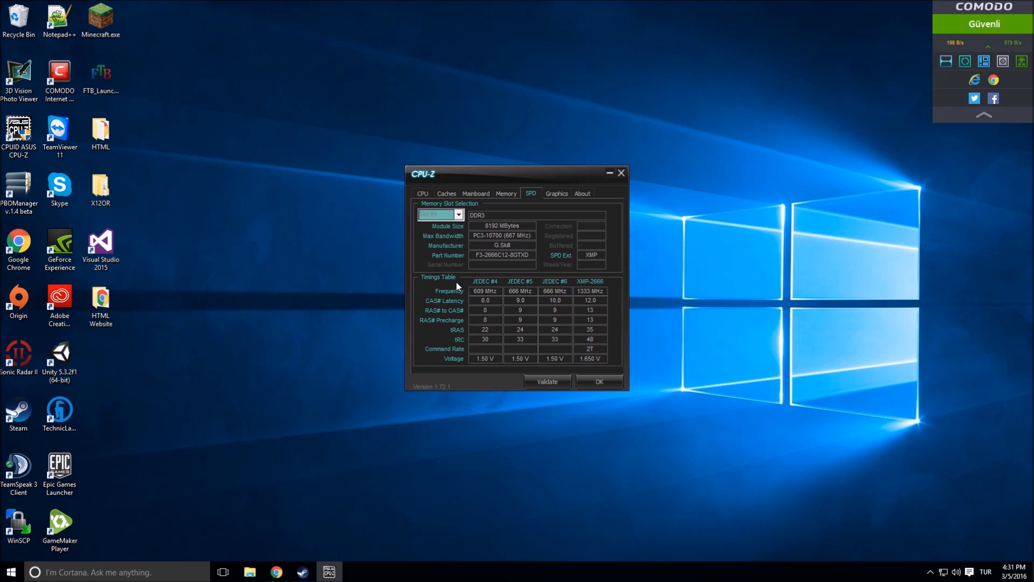
mouse_move(473, 290)
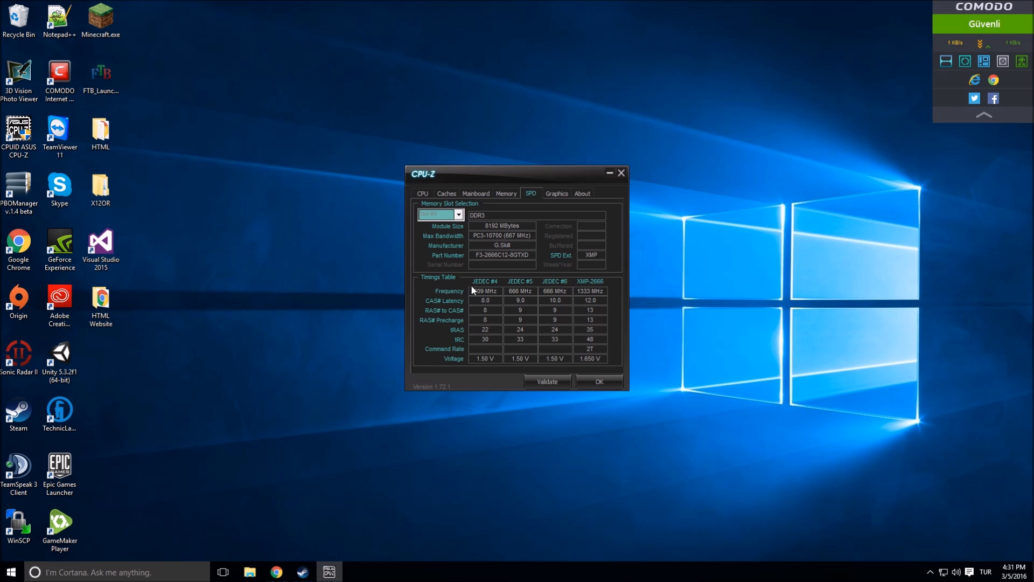
mouse_move(242, 266)
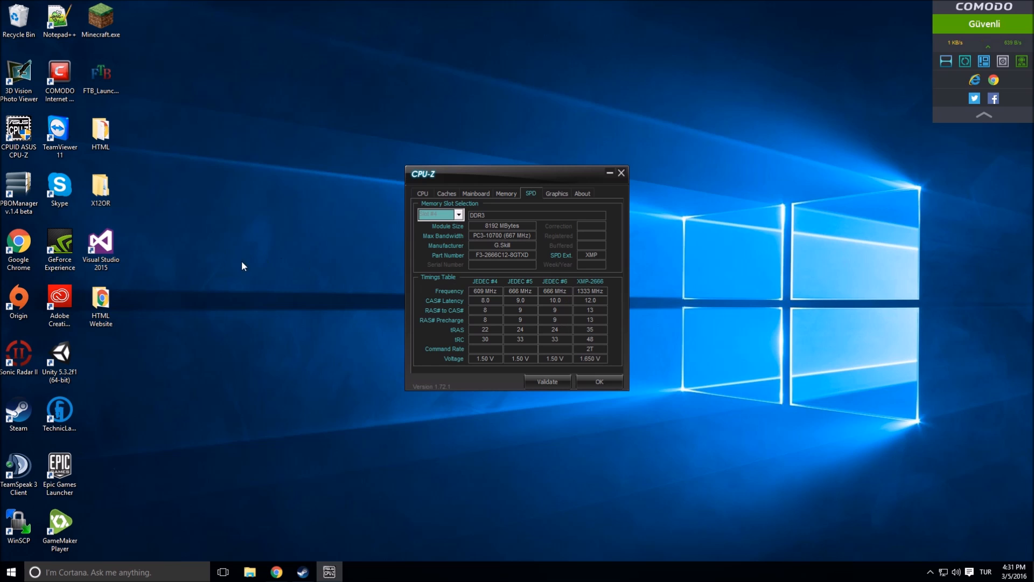
mouse_move(491, 295)
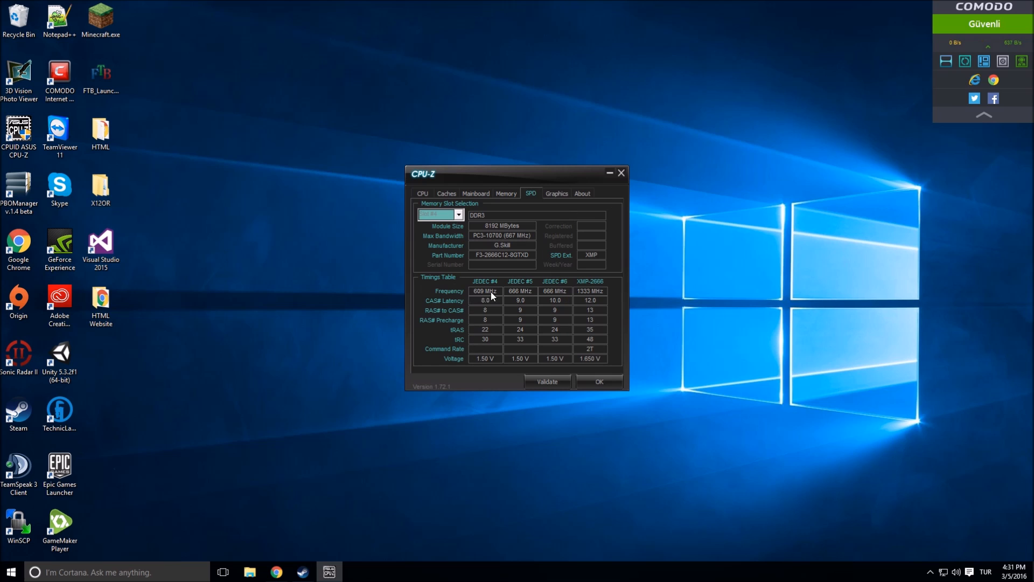
mouse_move(593, 299)
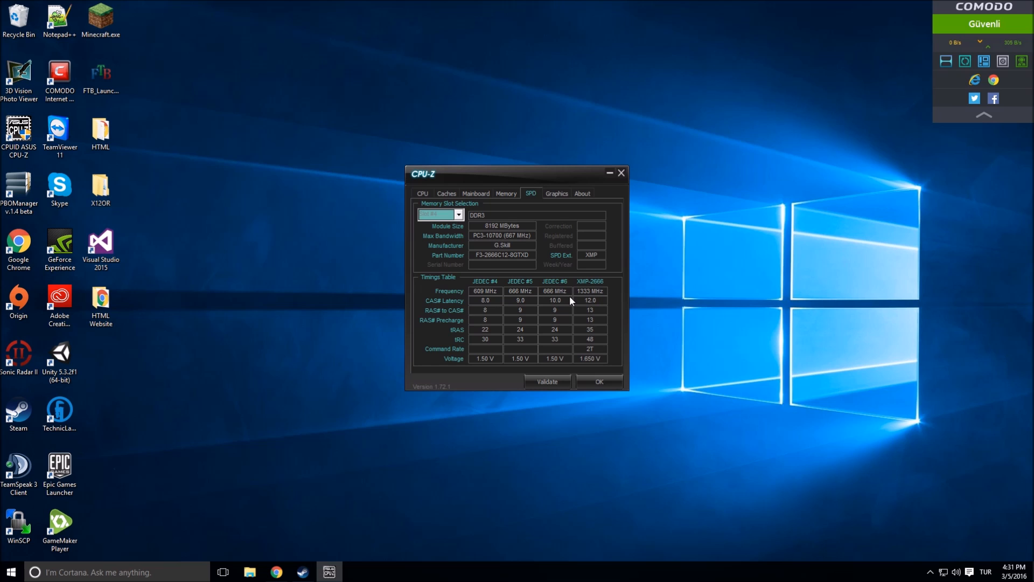
mouse_move(591, 360)
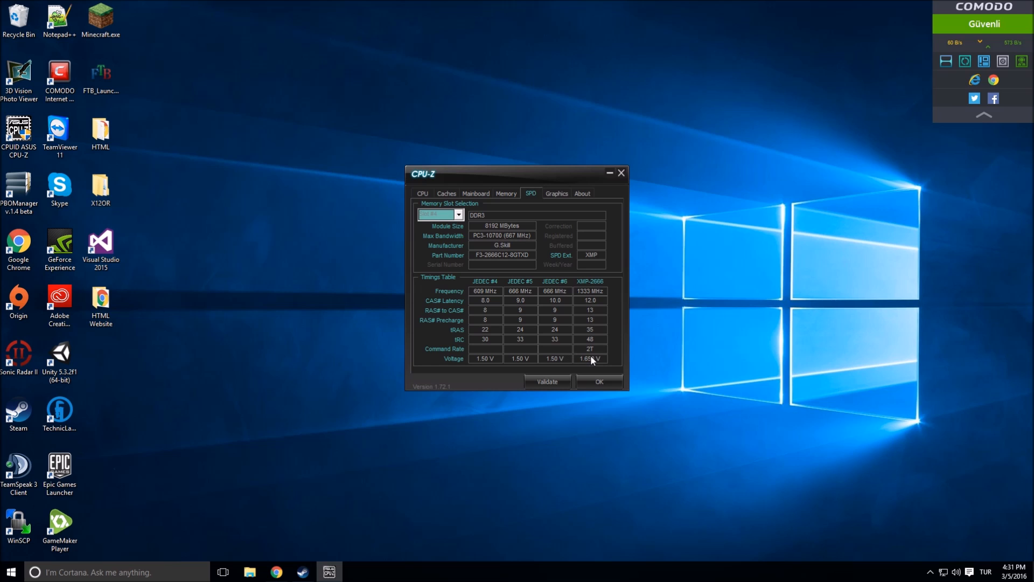
mouse_move(592, 253)
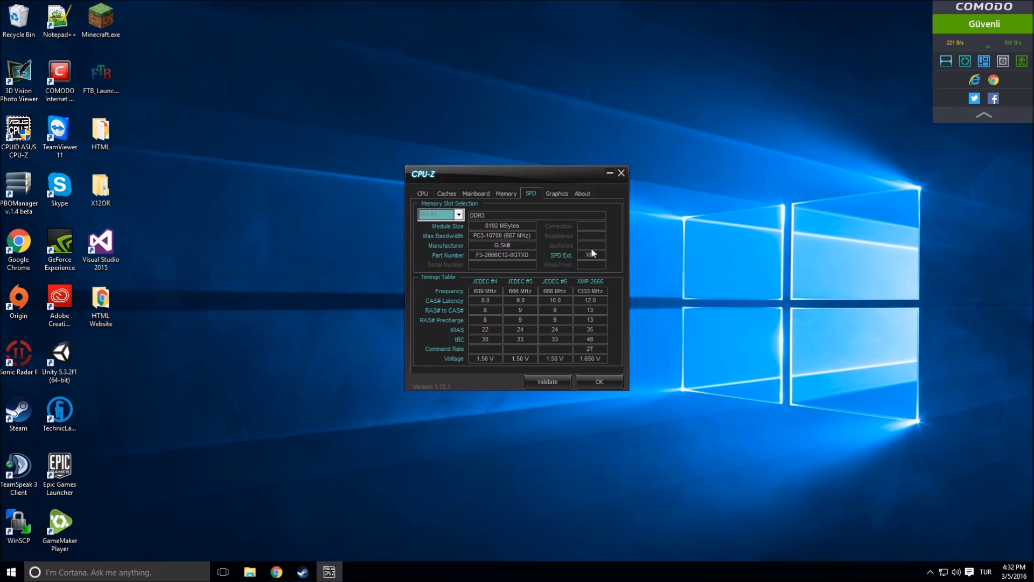
mouse_move(541, 211)
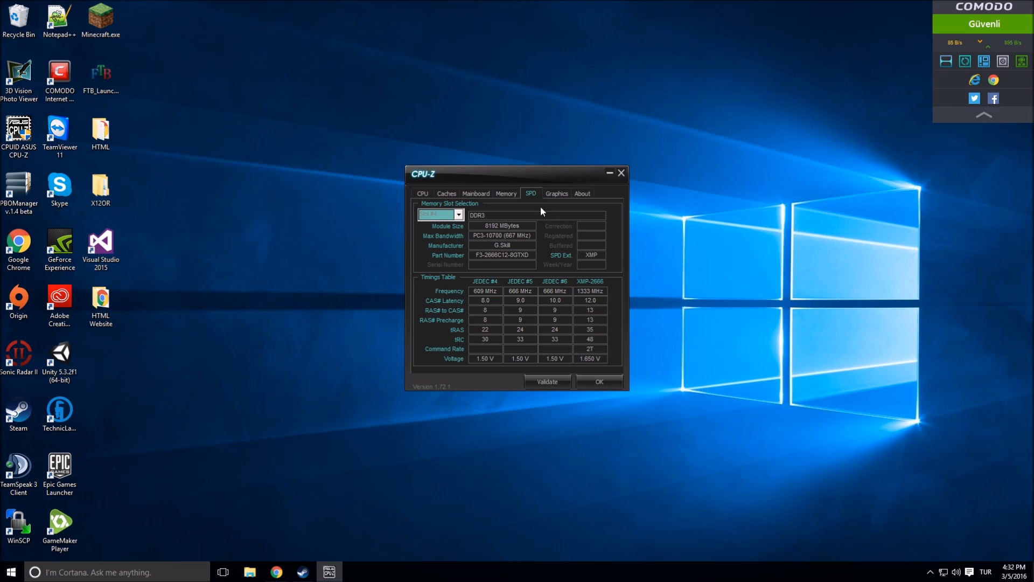
Show the Memory page: 16384 MB dual-channel DDR3 at 1335.5 MHz with CL 12.0 timings
click(506, 193)
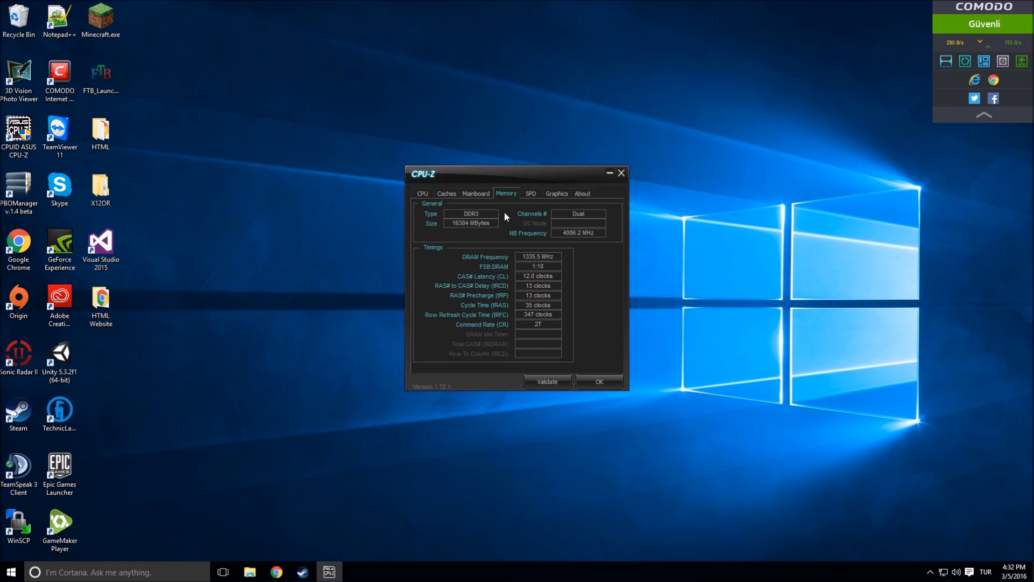
mouse_move(513, 202)
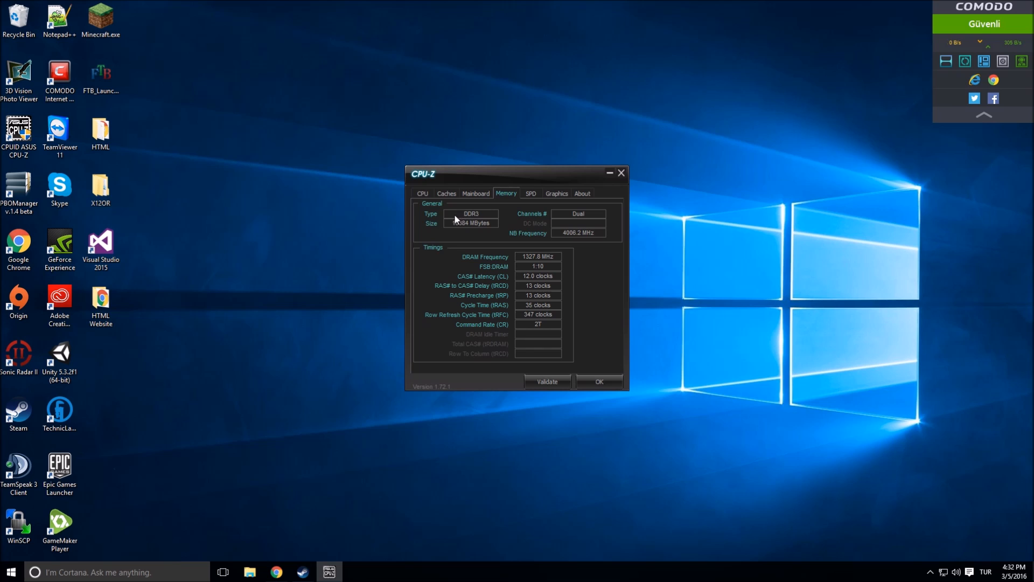
mouse_move(496, 225)
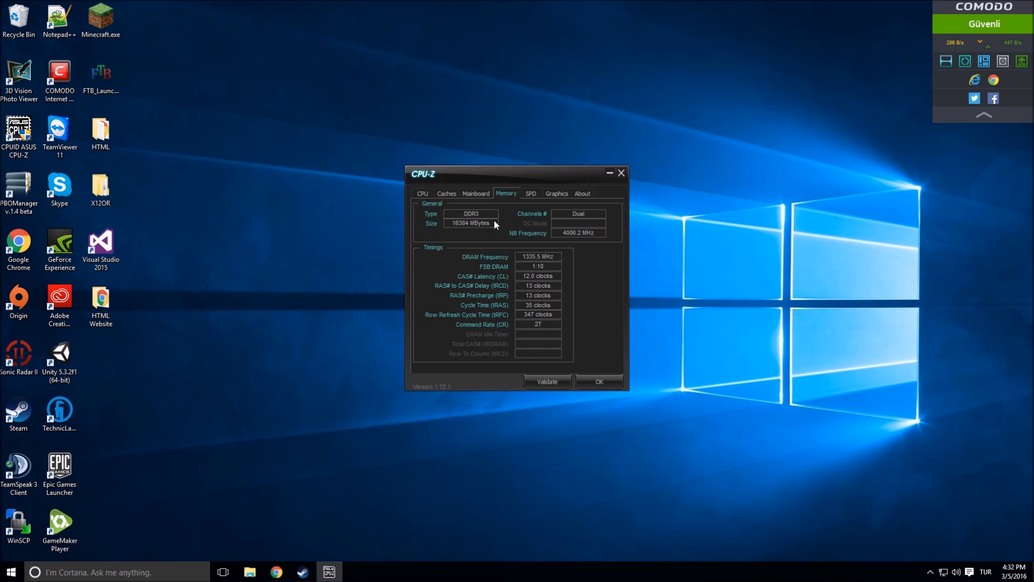
mouse_move(712, 218)
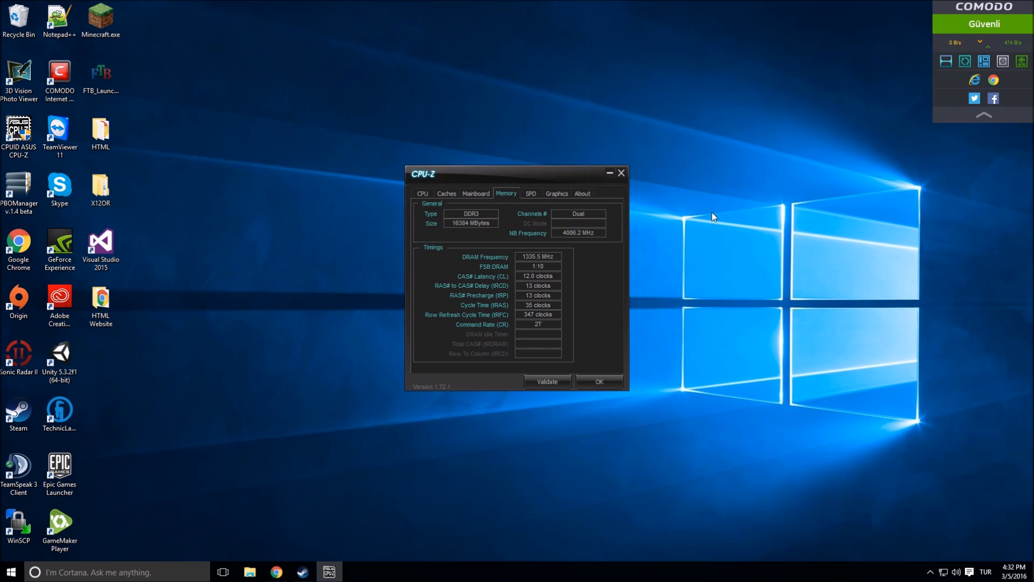
mouse_move(510, 257)
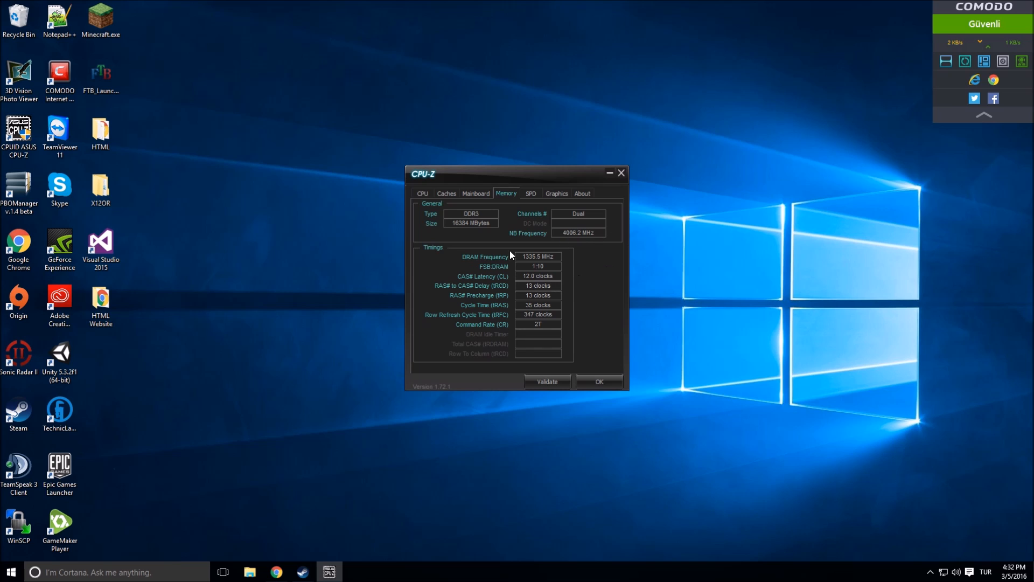
mouse_move(472, 293)
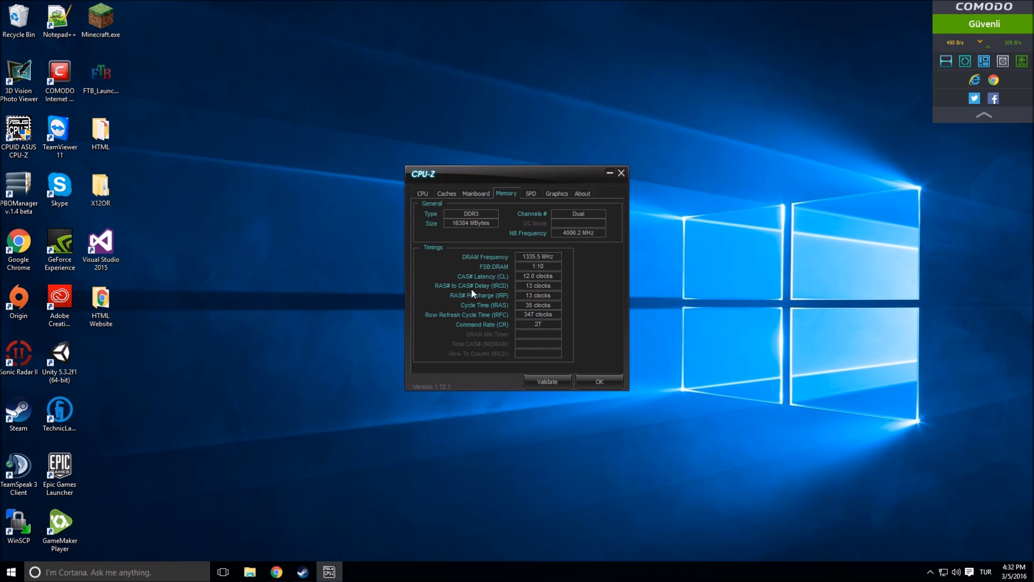
mouse_move(474, 223)
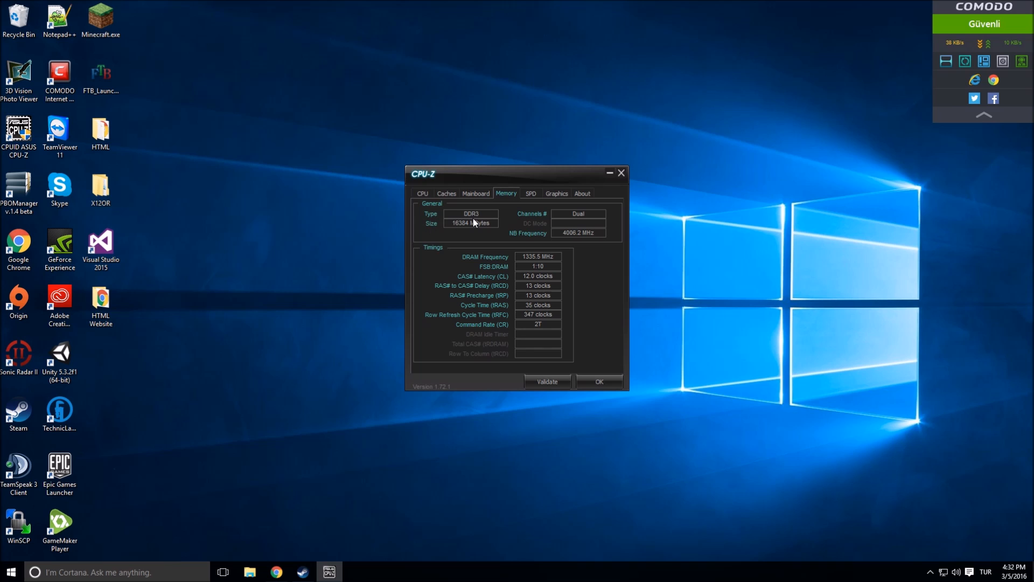
mouse_move(444, 249)
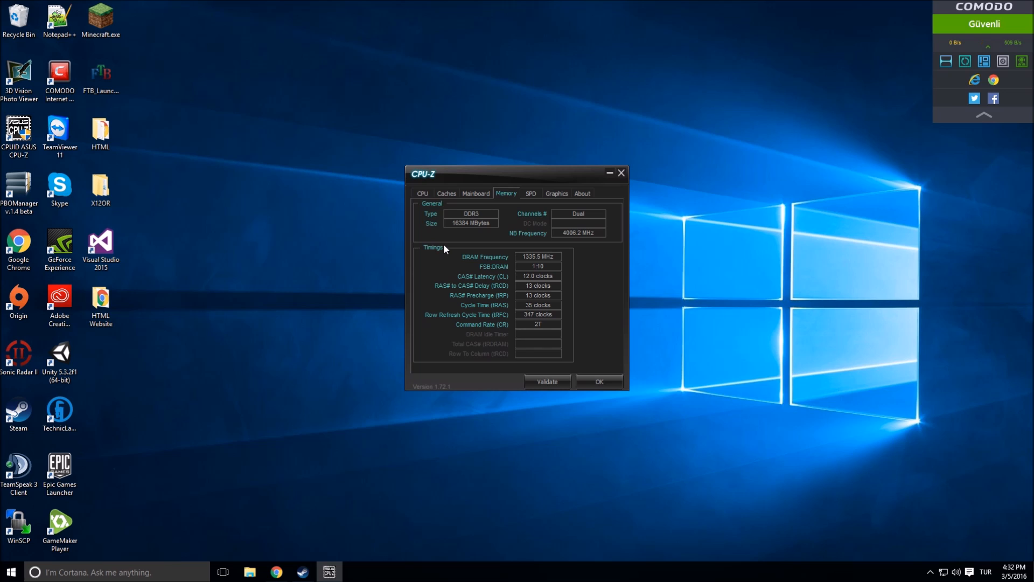
mouse_move(484, 241)
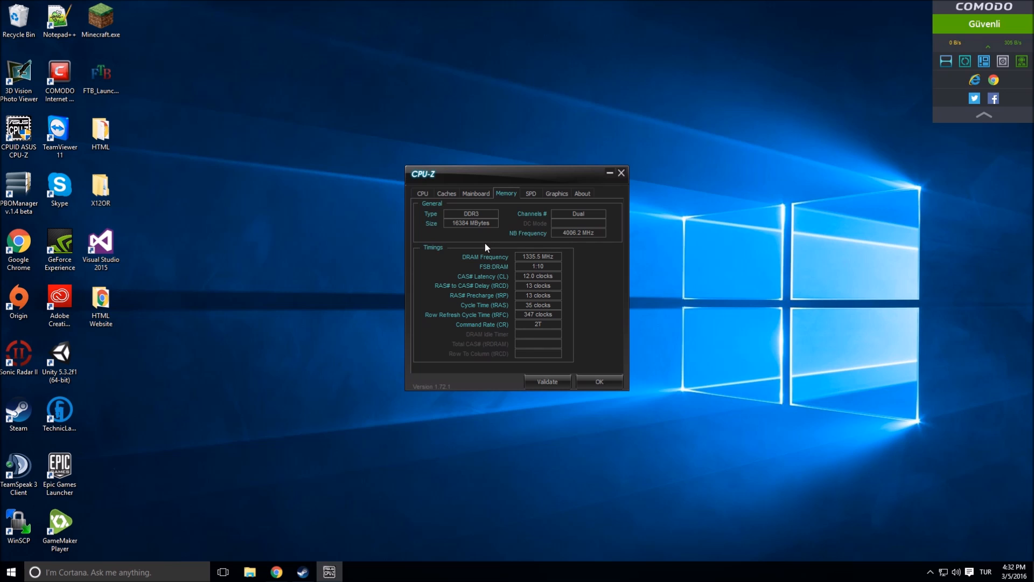
mouse_move(496, 225)
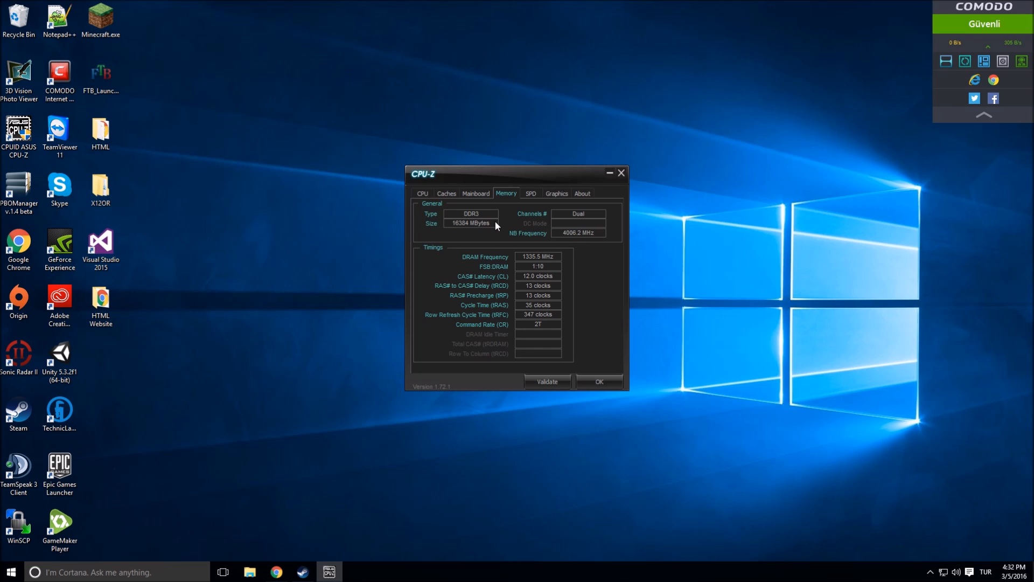
mouse_move(555, 268)
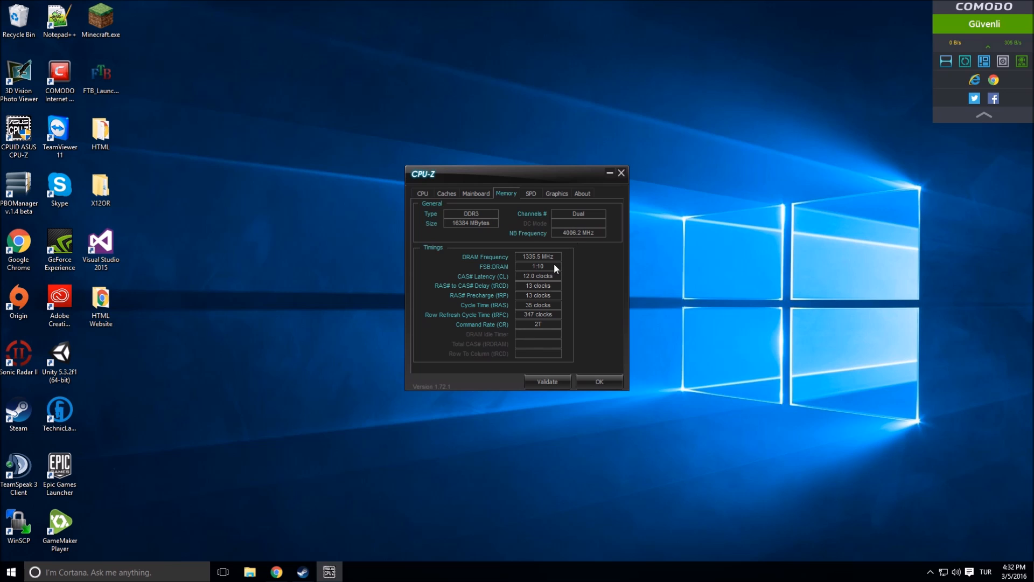
mouse_move(533, 312)
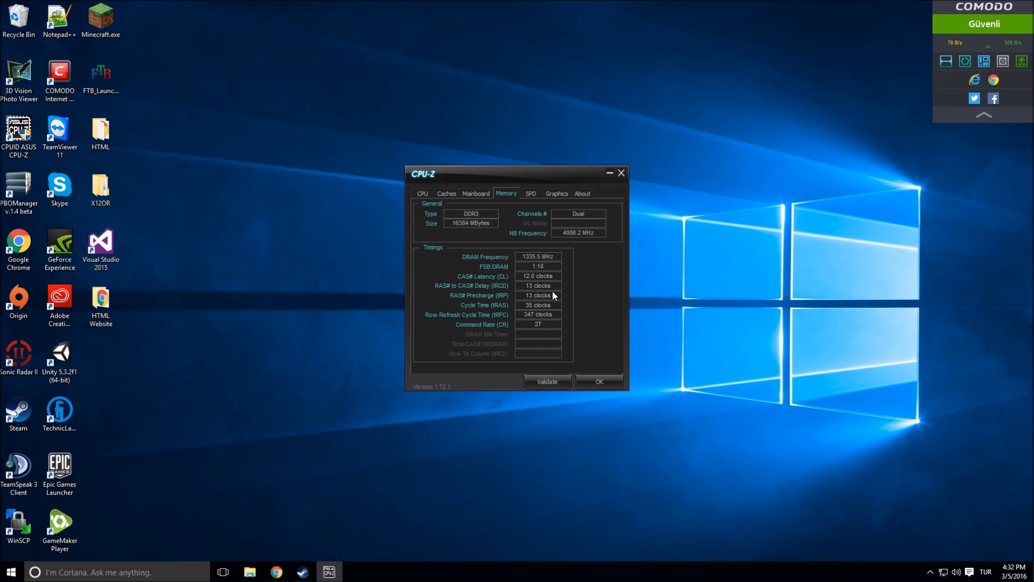
mouse_move(556, 299)
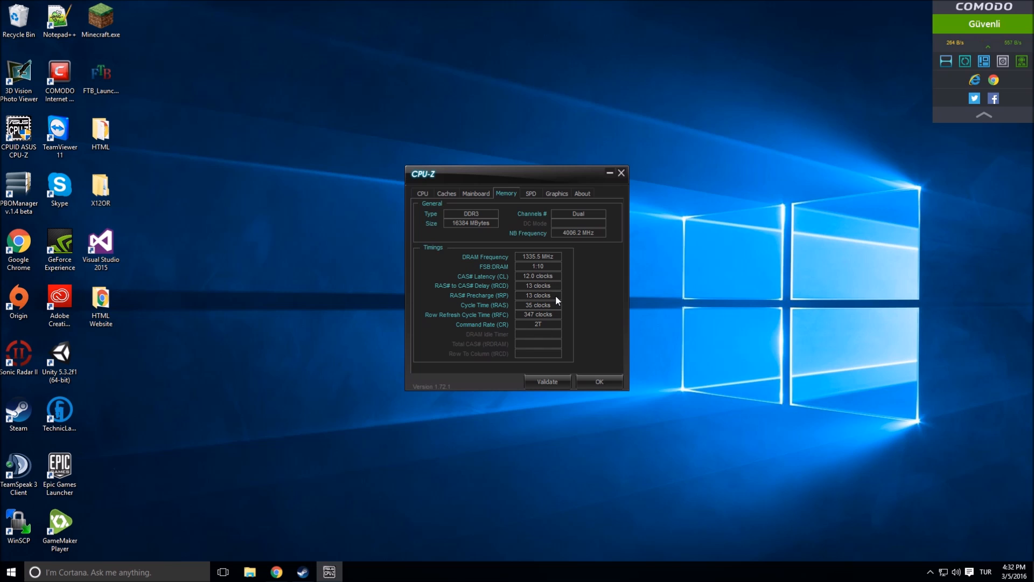
mouse_move(521, 323)
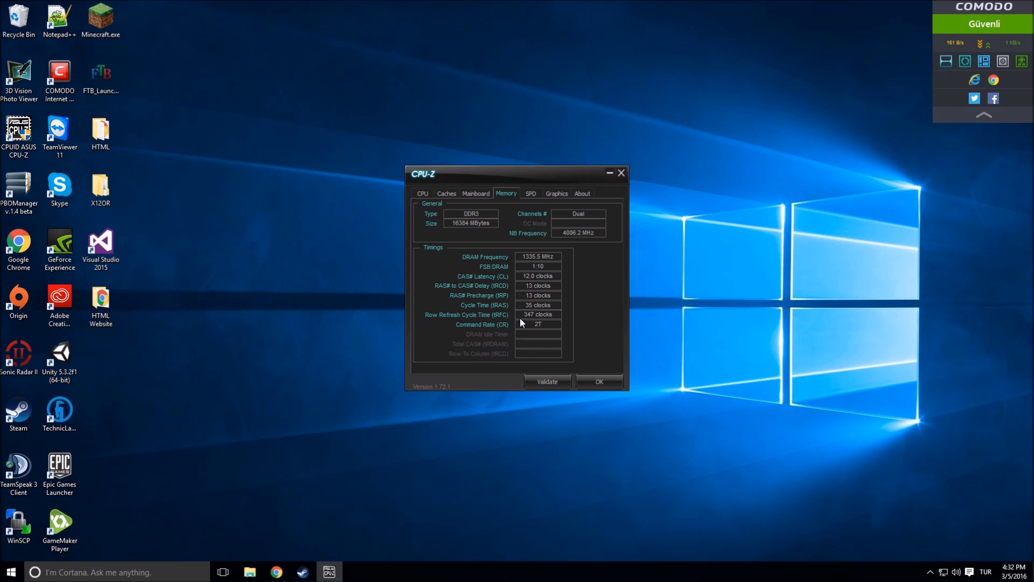
mouse_move(558, 261)
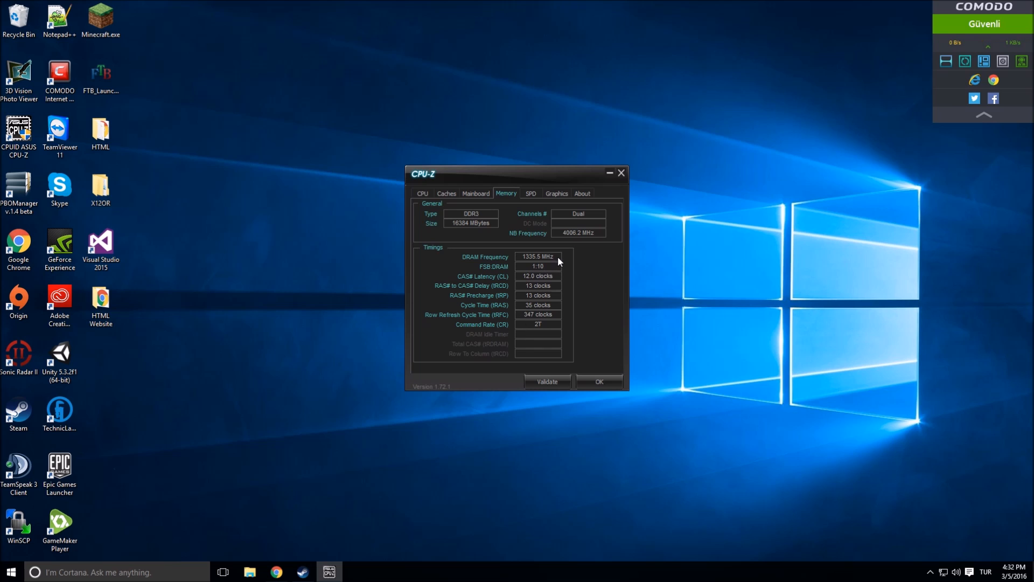
mouse_move(531, 281)
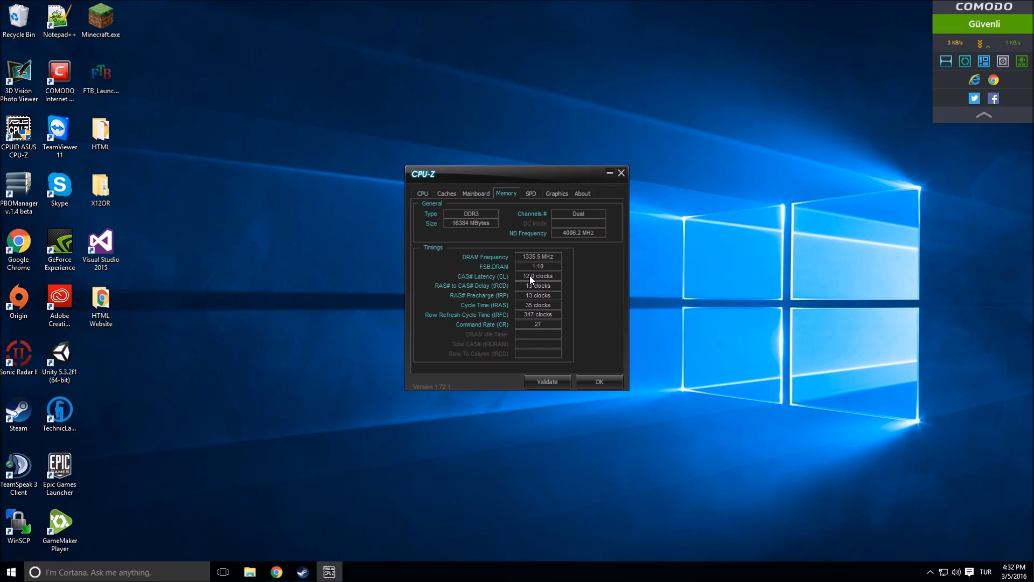
mouse_move(496, 210)
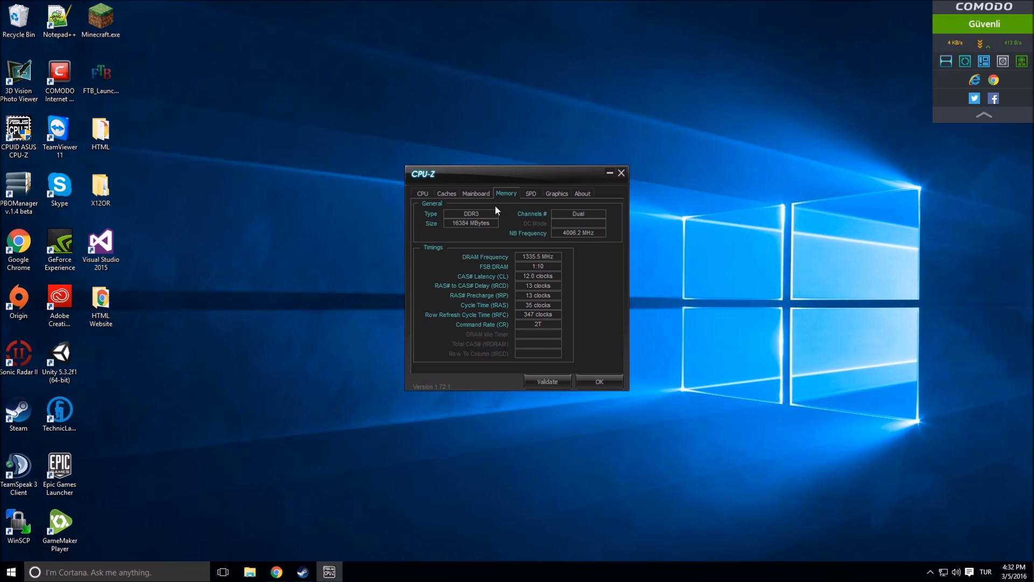
Show the Mainboard page: ASUSTeK MAXIMUS VII HERO, Z97 chipset, American Megatrends BIOS 3003
click(475, 192)
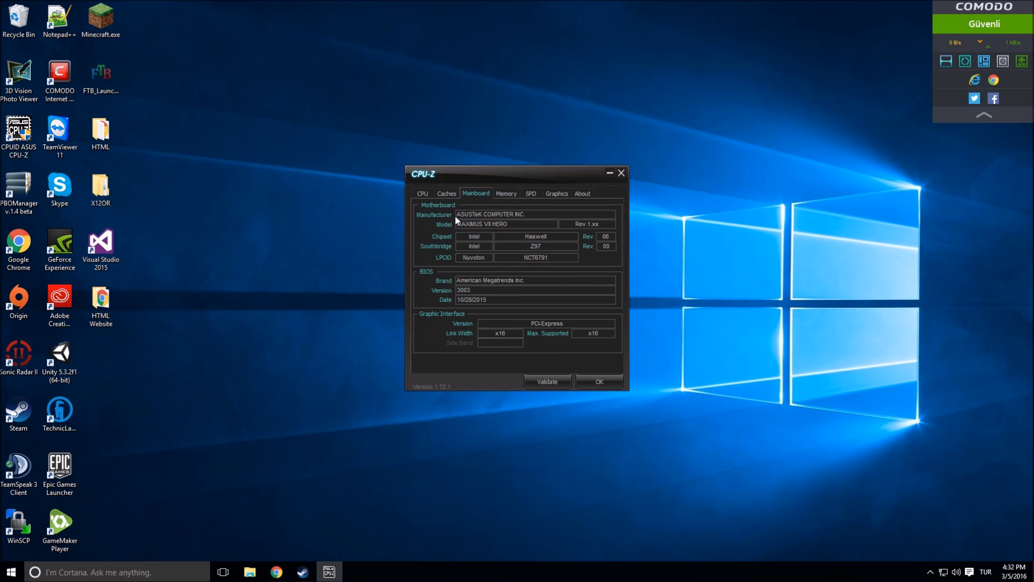
mouse_move(539, 228)
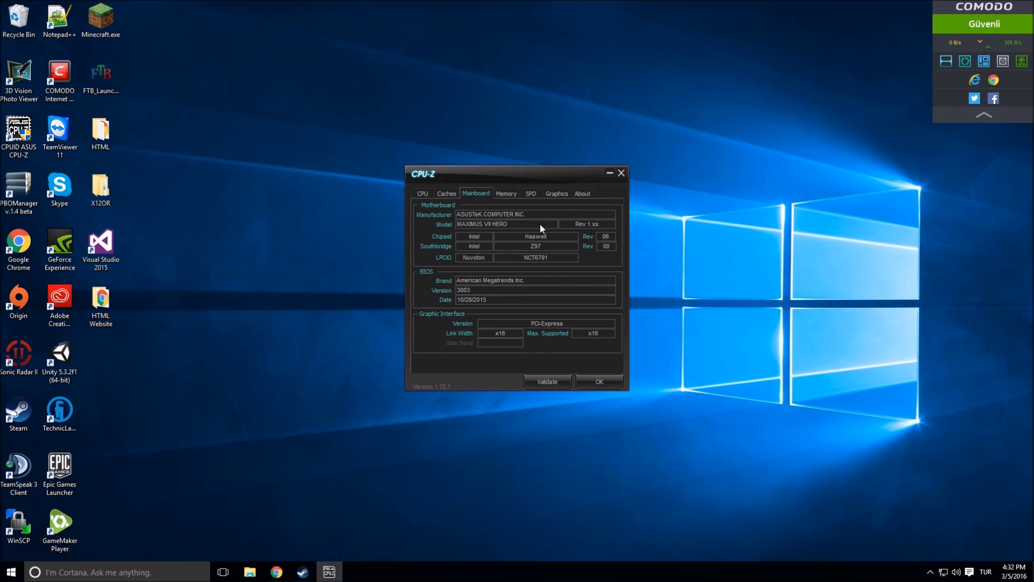
mouse_move(468, 228)
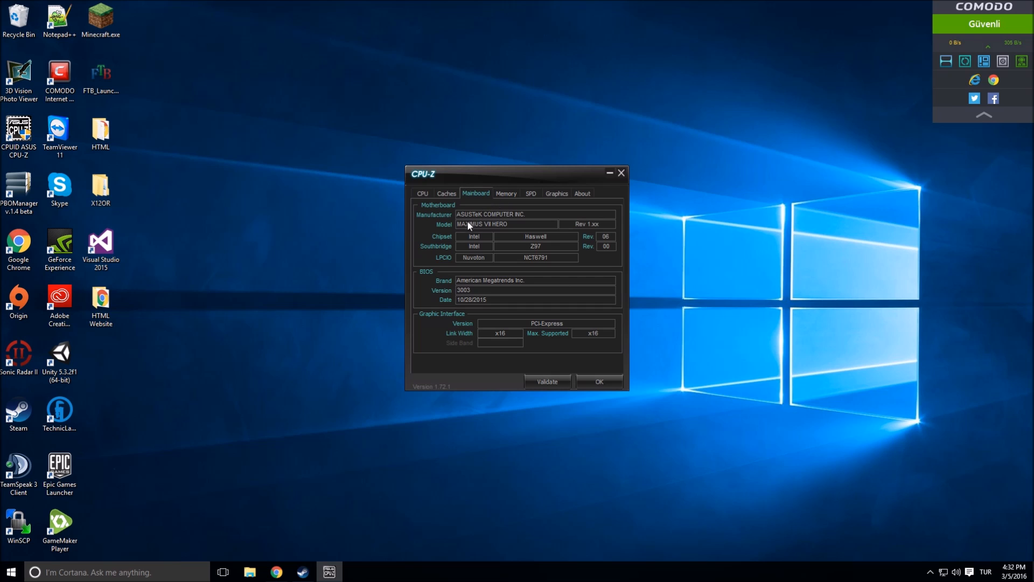
mouse_move(578, 228)
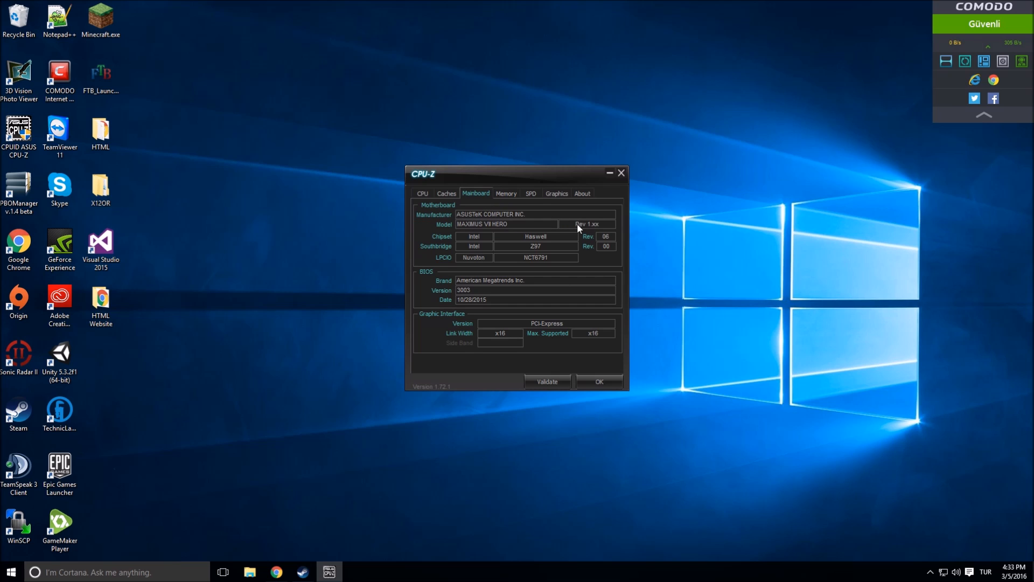
mouse_move(420, 262)
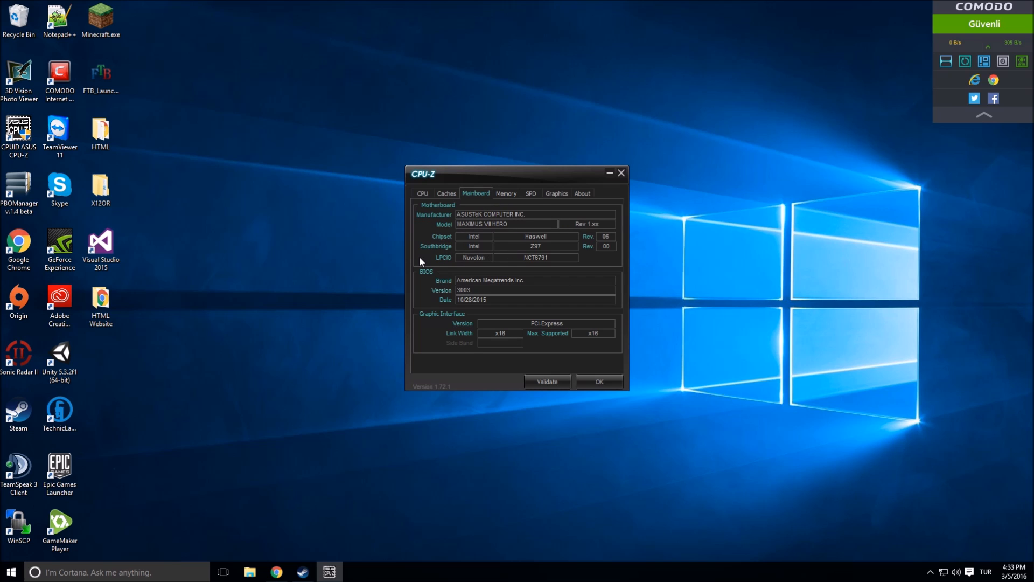
mouse_move(462, 290)
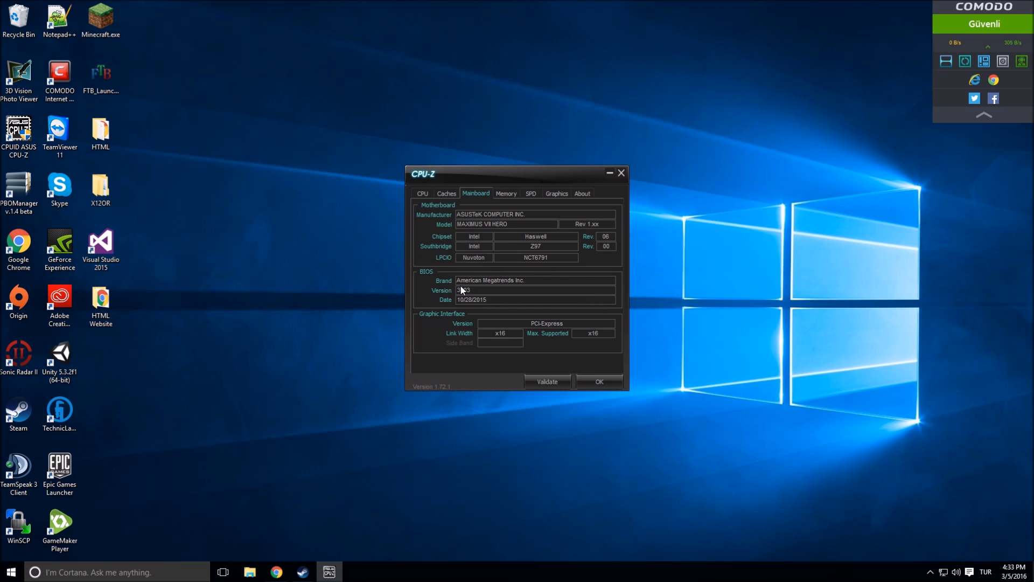
mouse_move(442, 271)
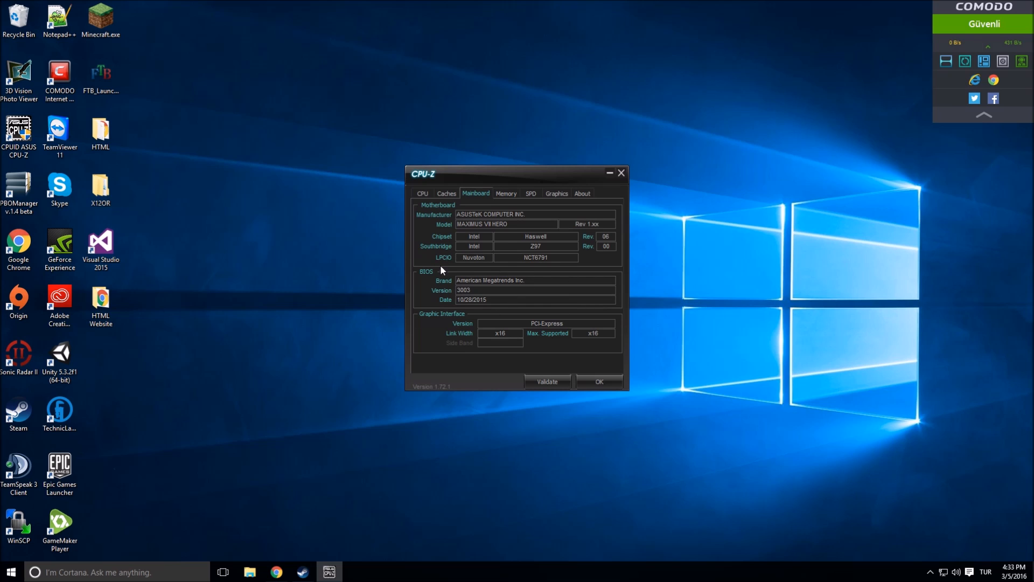
mouse_move(450, 186)
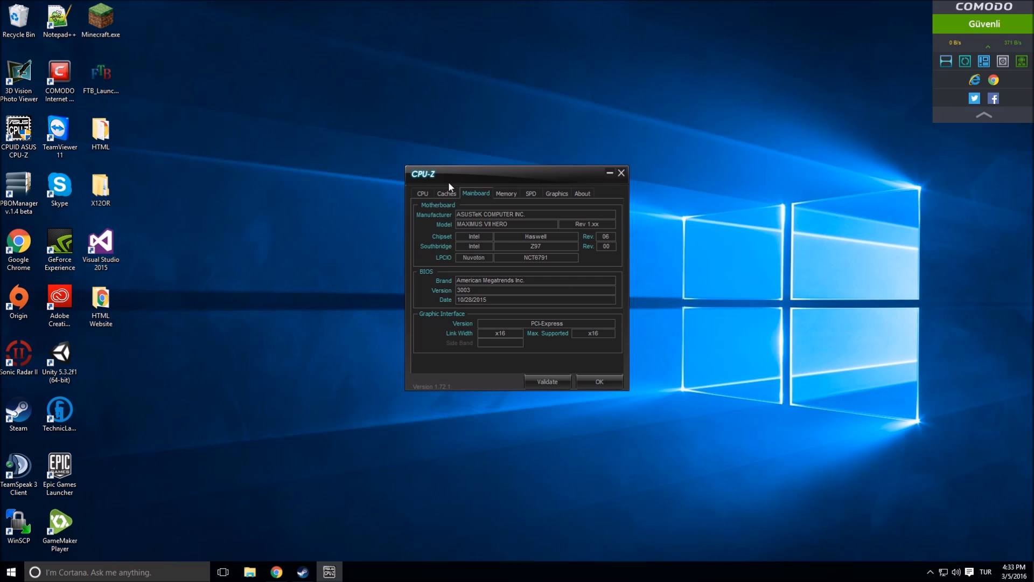
mouse_move(478, 257)
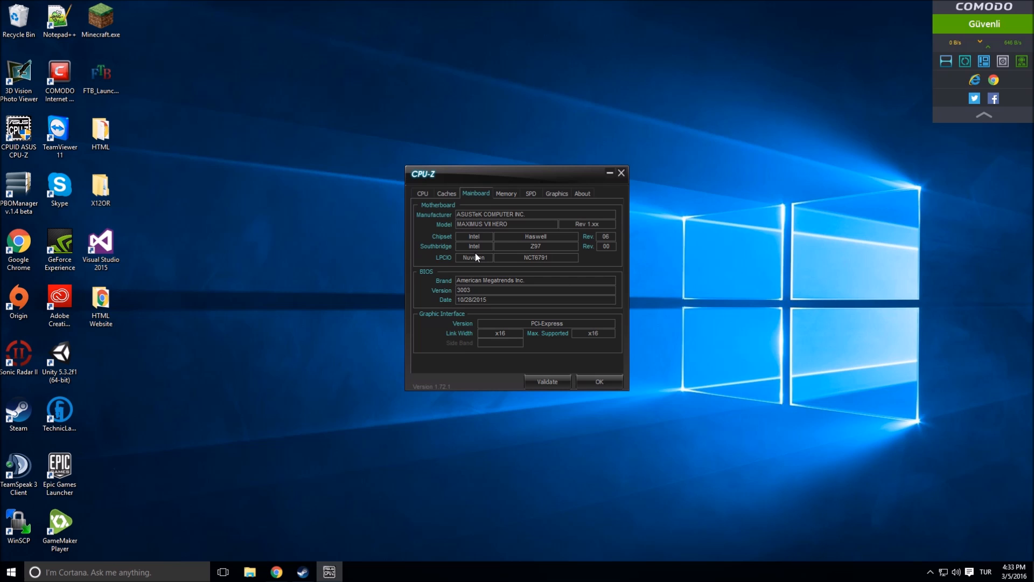
mouse_move(488, 258)
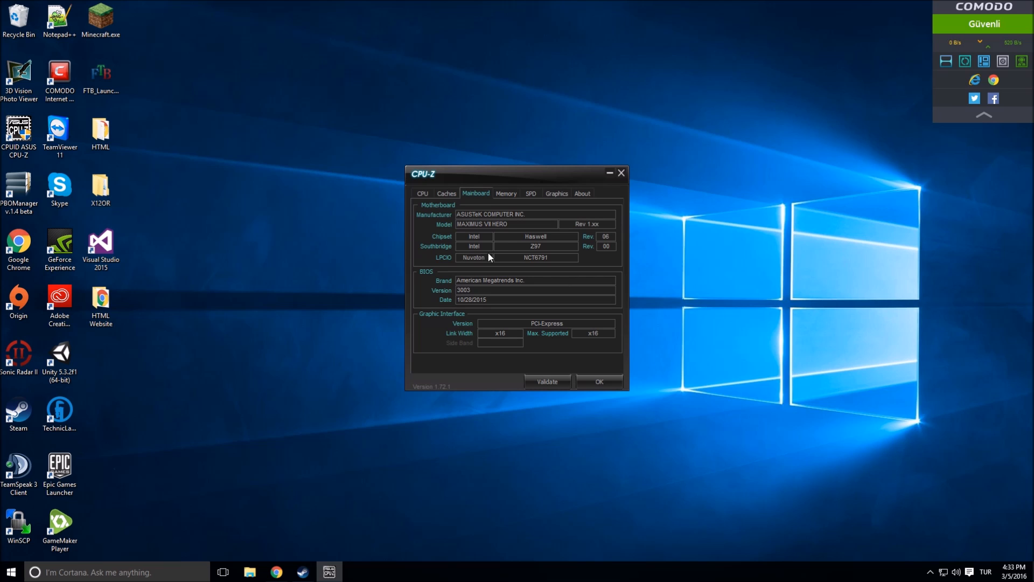
mouse_move(438, 260)
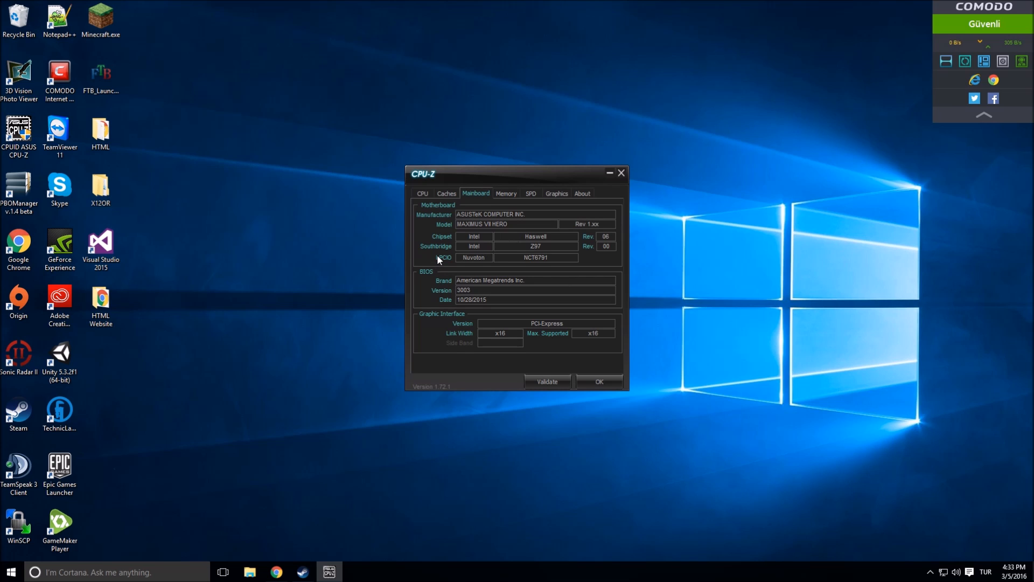
mouse_move(446, 227)
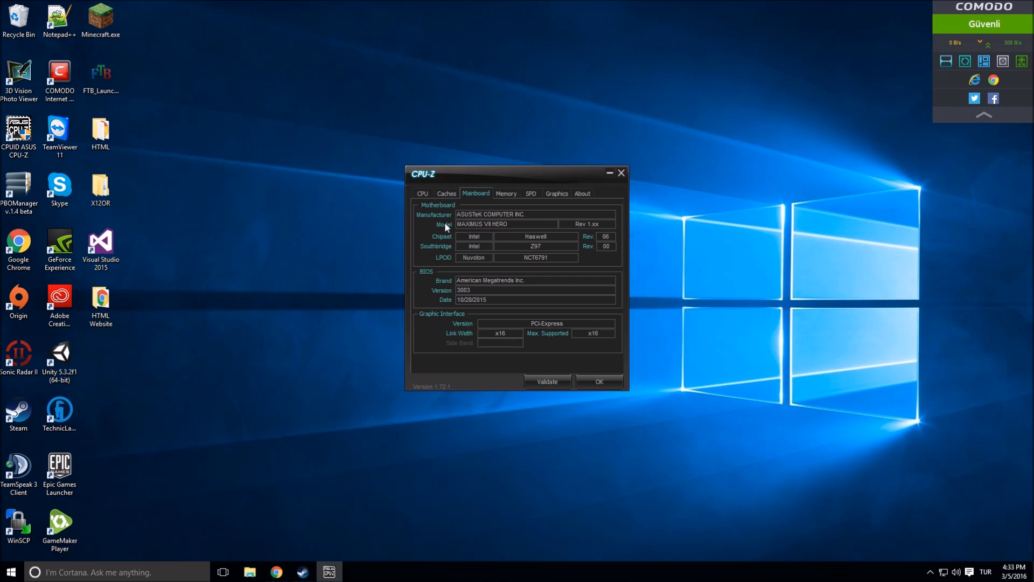
mouse_move(465, 270)
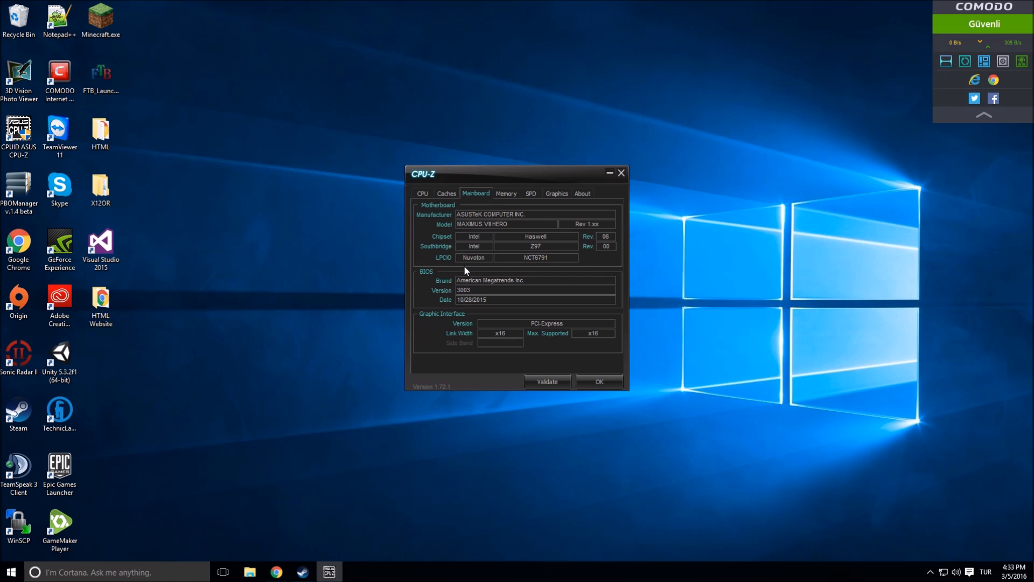
mouse_move(478, 237)
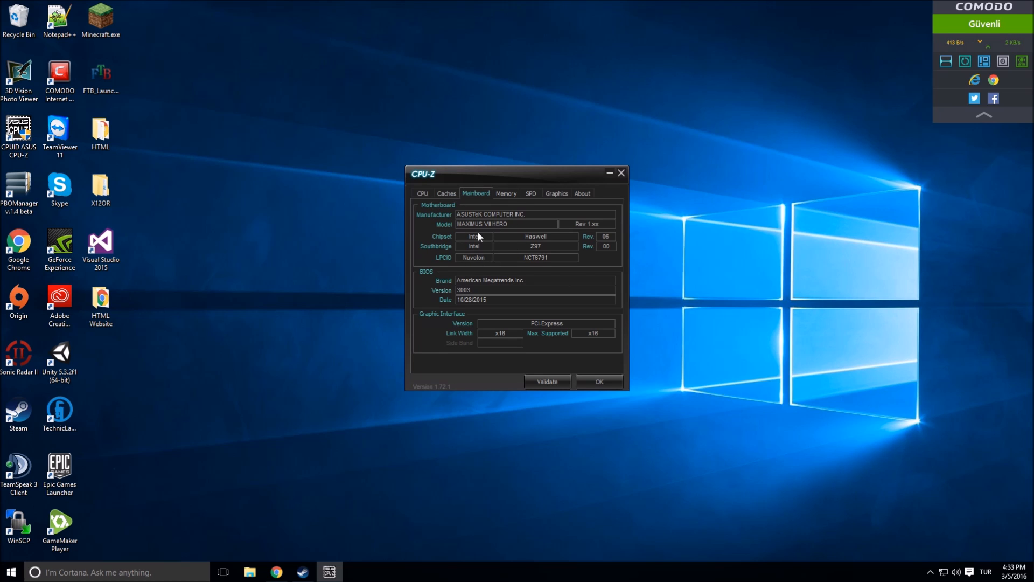
mouse_move(479, 240)
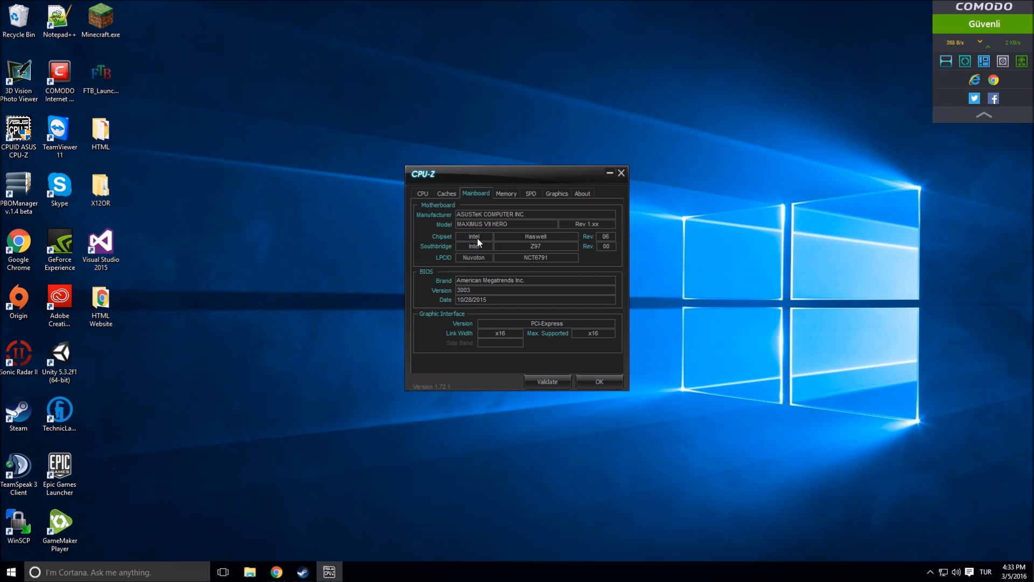
mouse_move(559, 280)
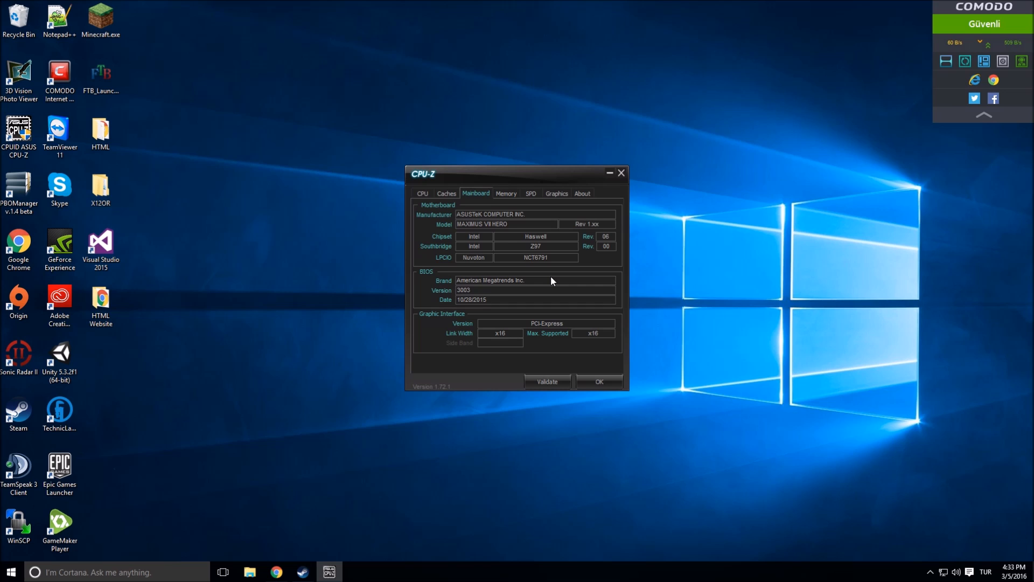
mouse_move(528, 267)
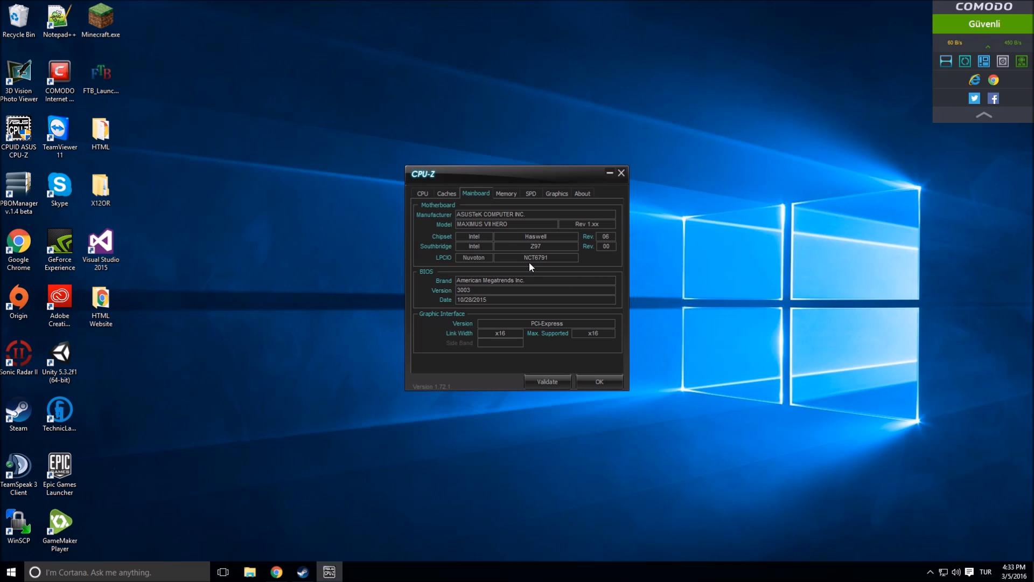
mouse_move(457, 265)
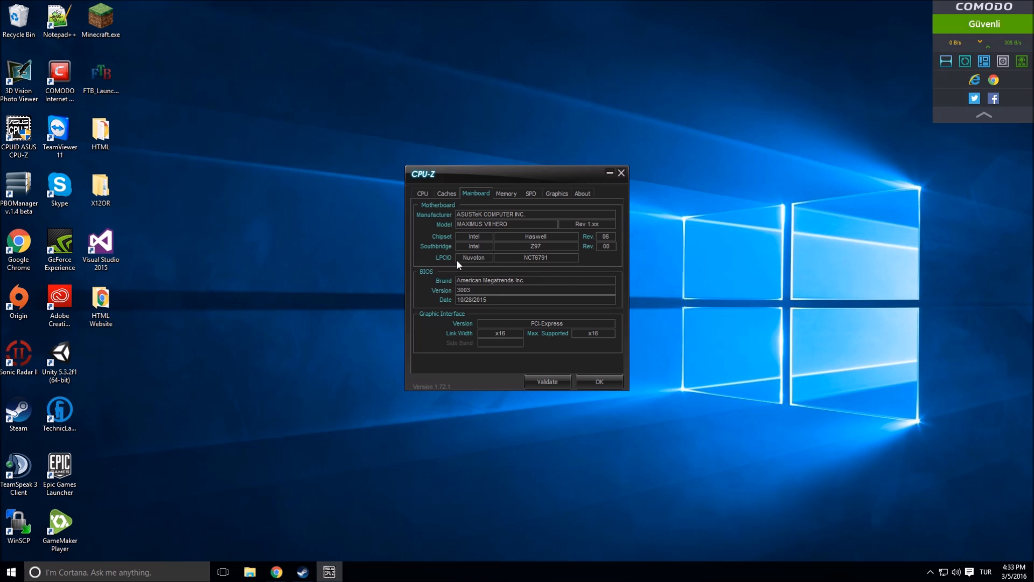
mouse_move(456, 265)
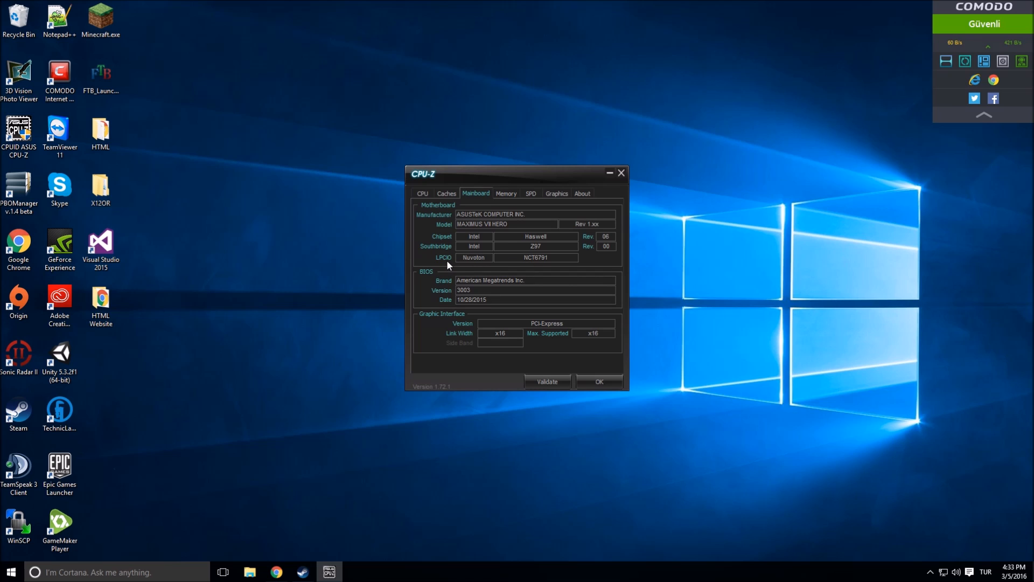
mouse_move(458, 284)
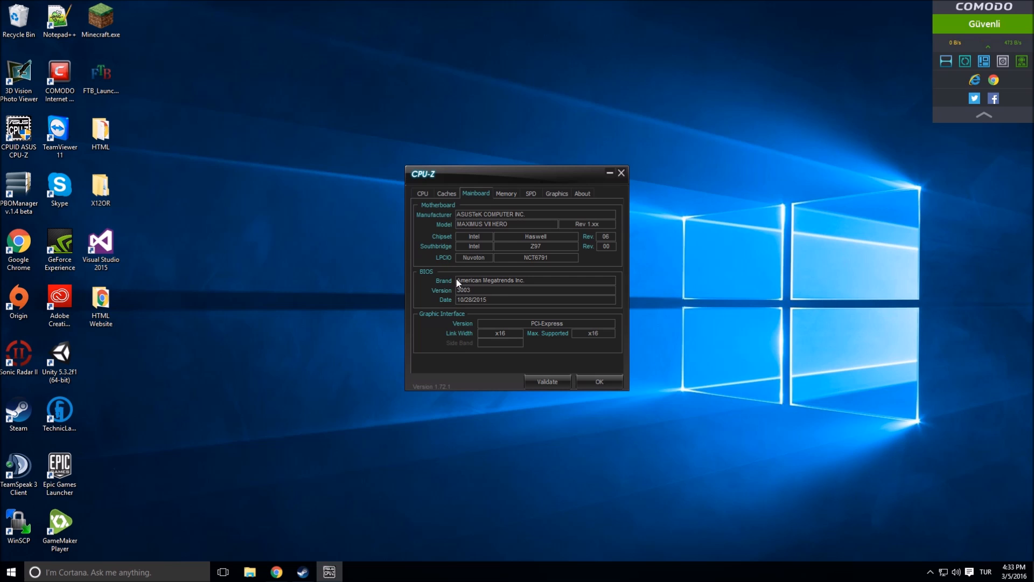
mouse_move(412, 299)
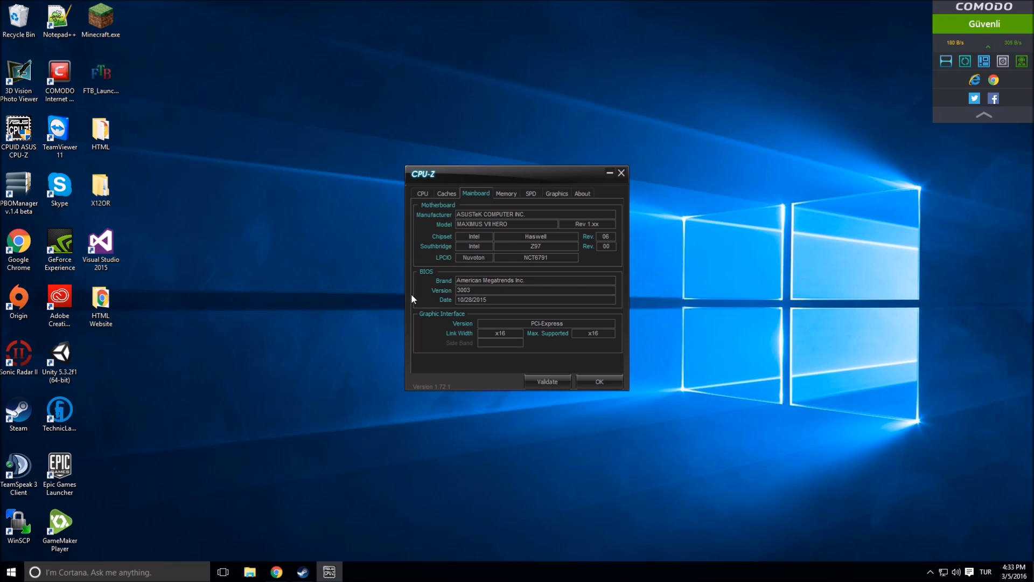
mouse_move(621, 281)
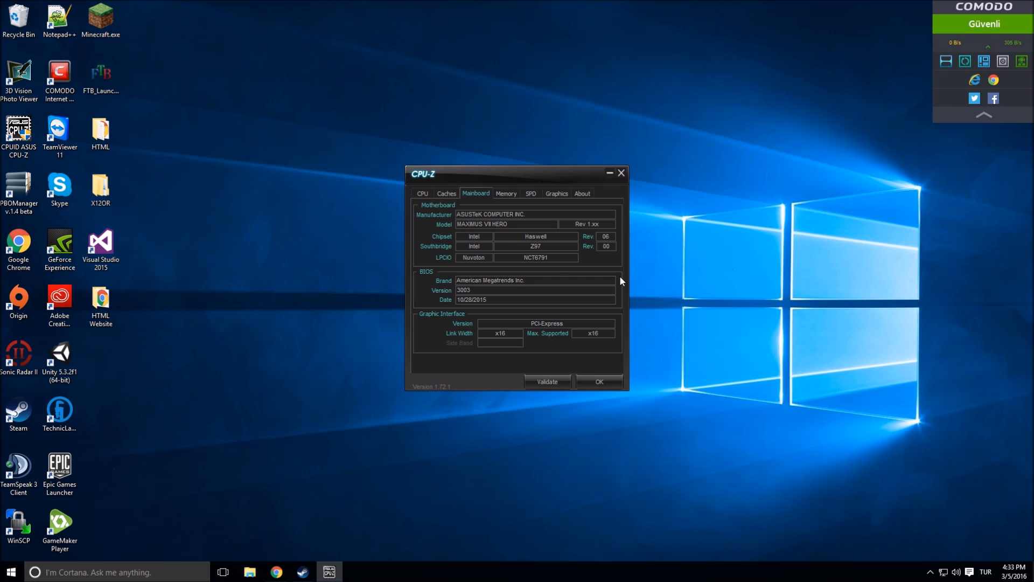
mouse_move(516, 290)
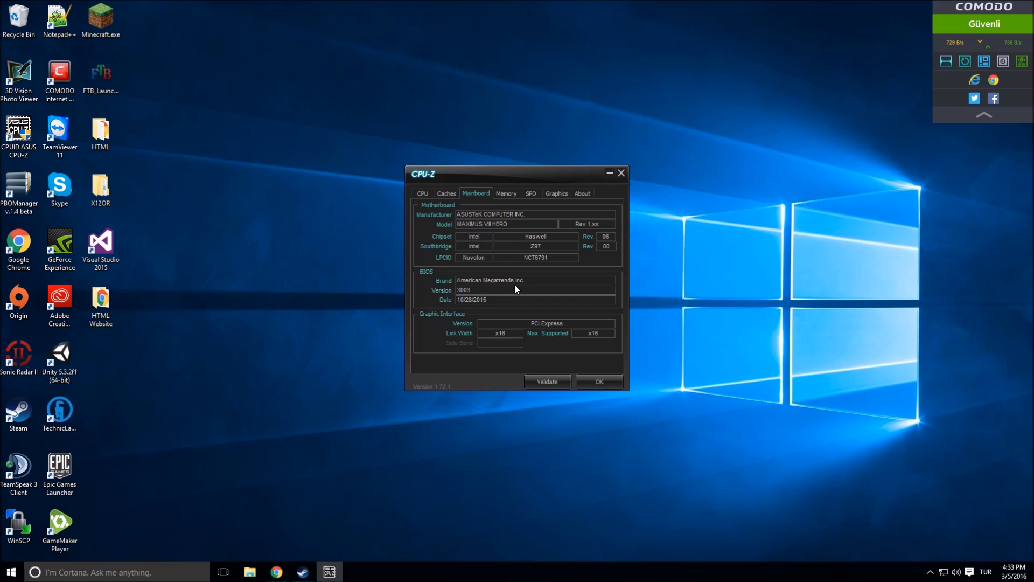
mouse_move(491, 299)
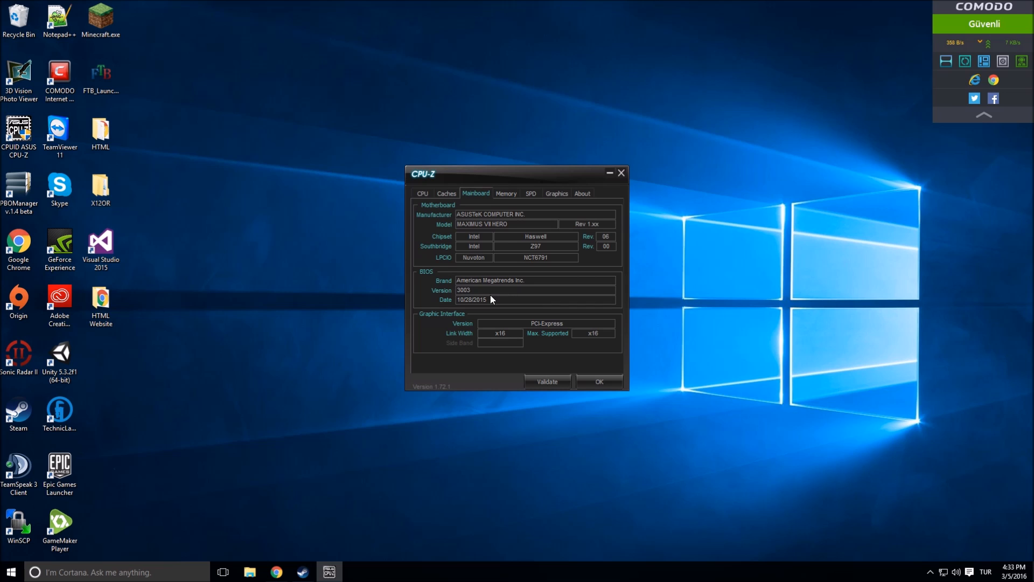
mouse_move(467, 284)
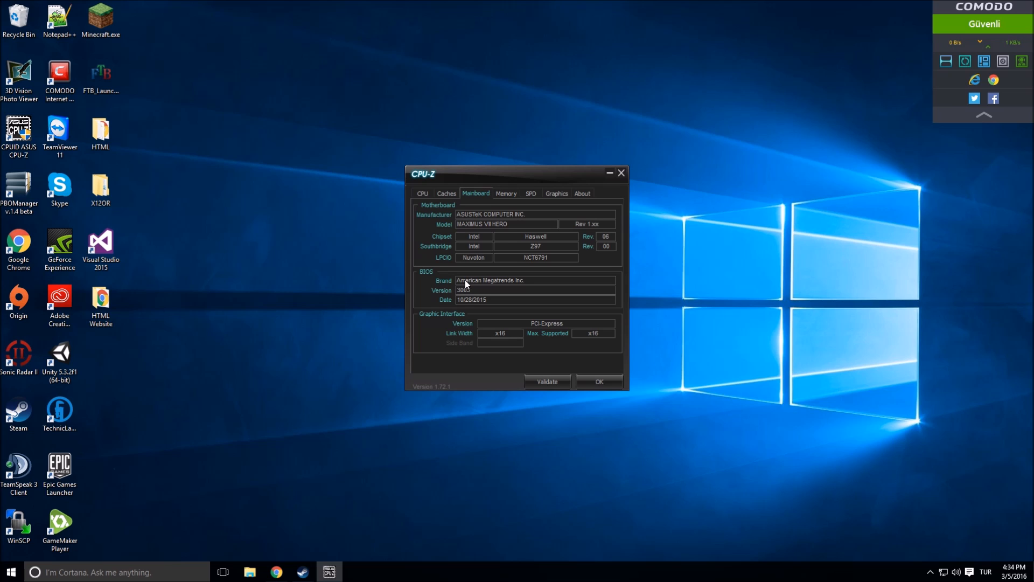
mouse_move(503, 295)
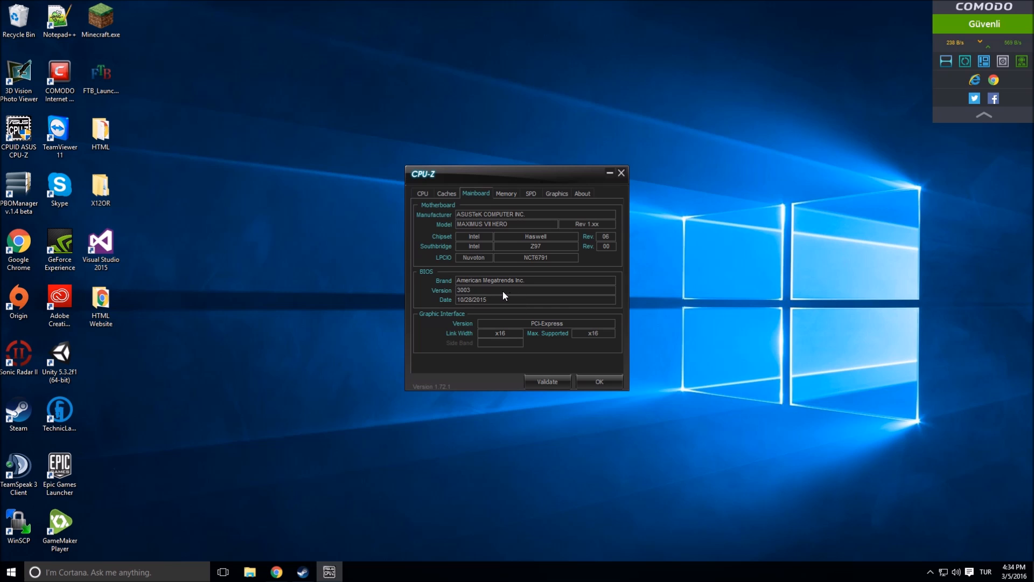
mouse_move(463, 311)
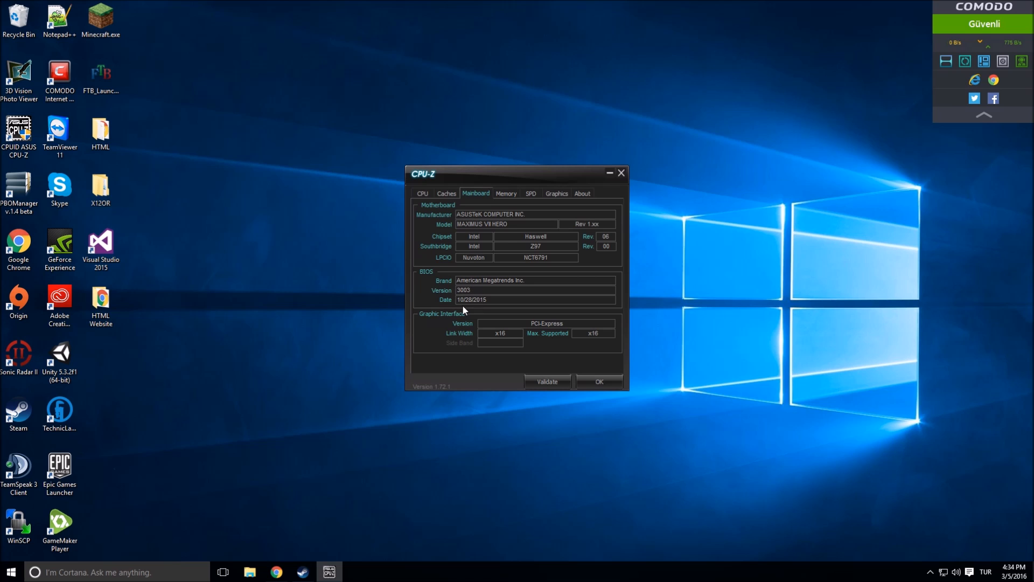
mouse_move(642, 313)
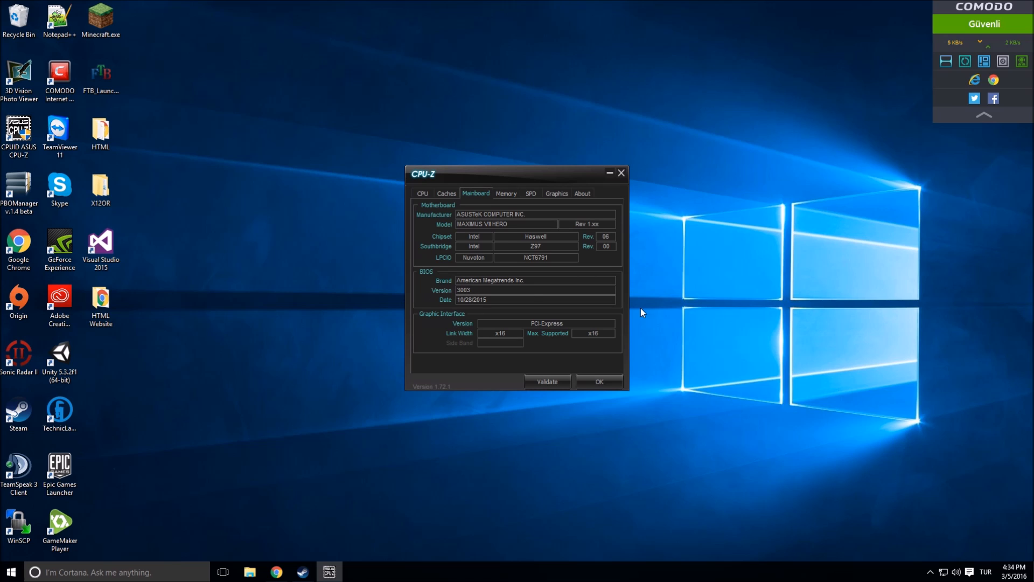
mouse_move(481, 300)
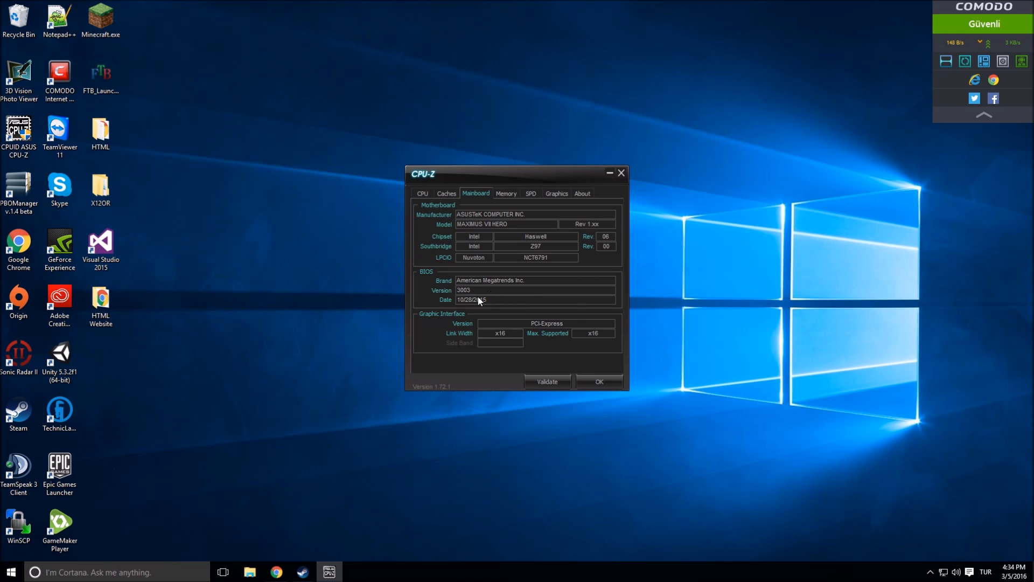
mouse_move(507, 336)
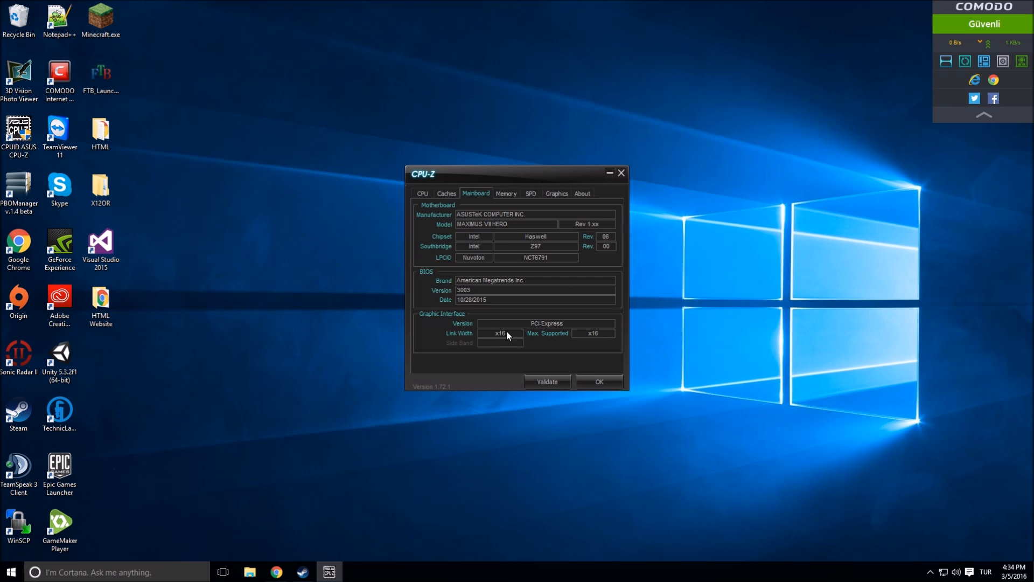
mouse_move(522, 342)
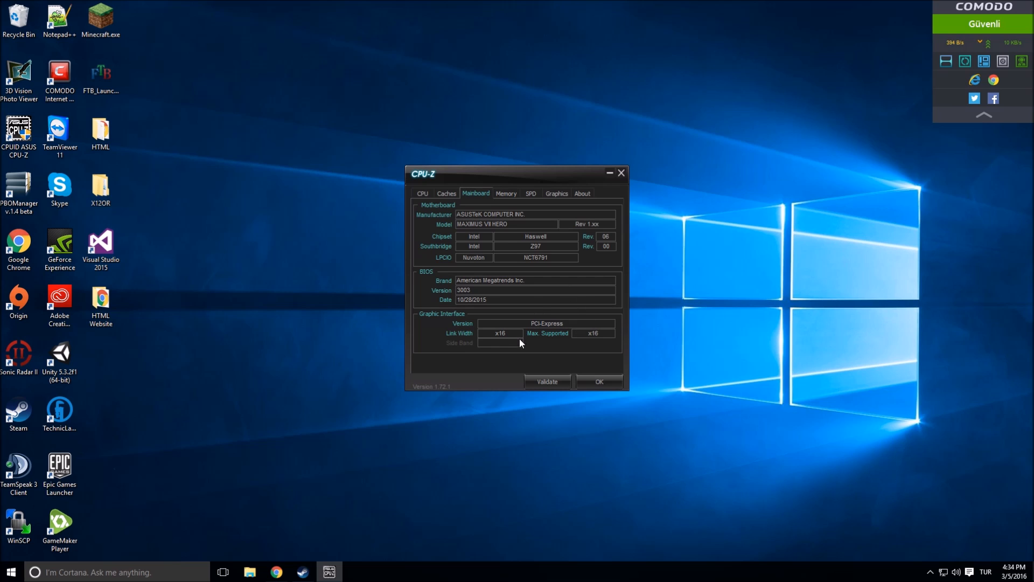
mouse_move(583, 351)
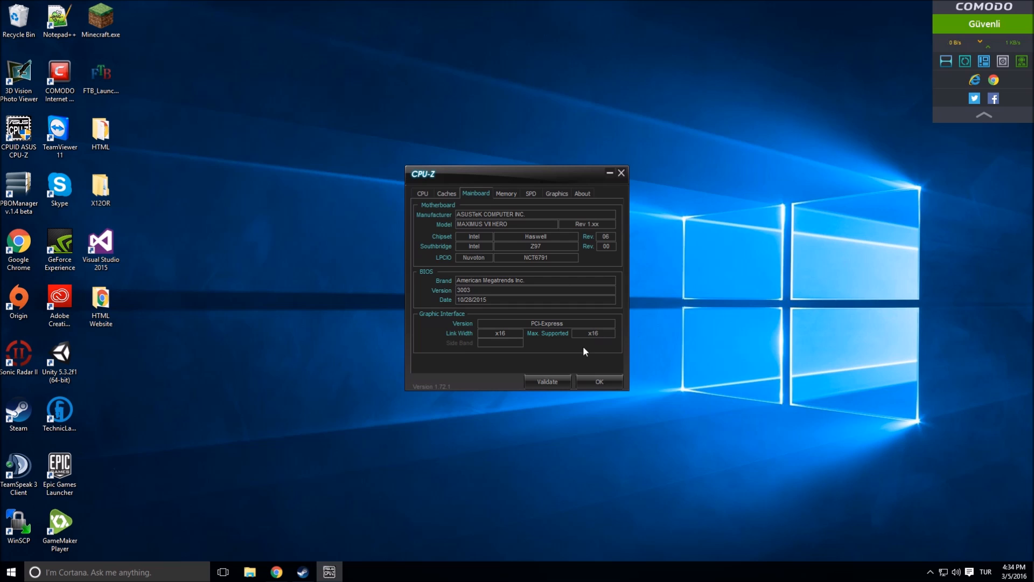
mouse_move(644, 363)
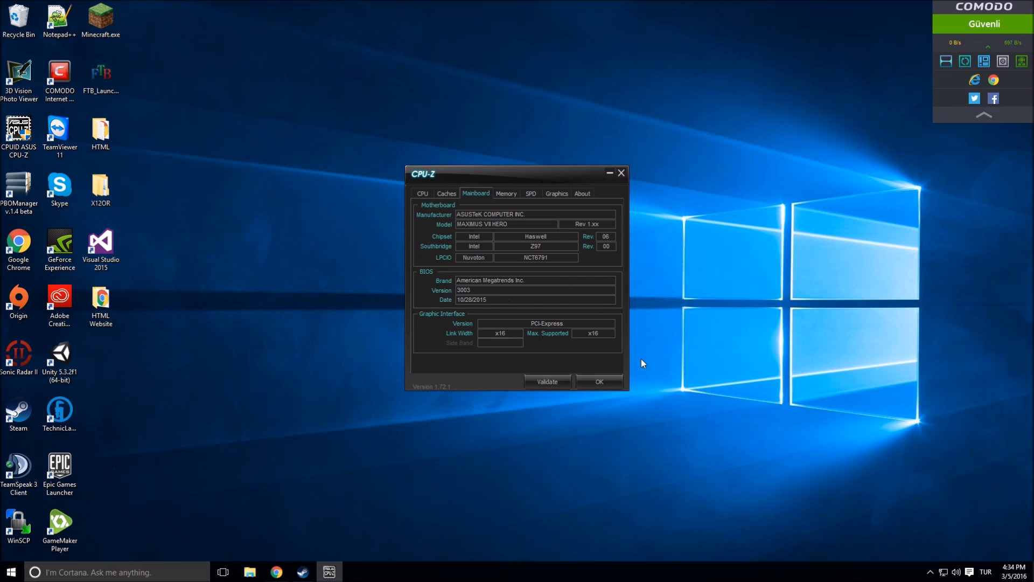
mouse_move(582, 330)
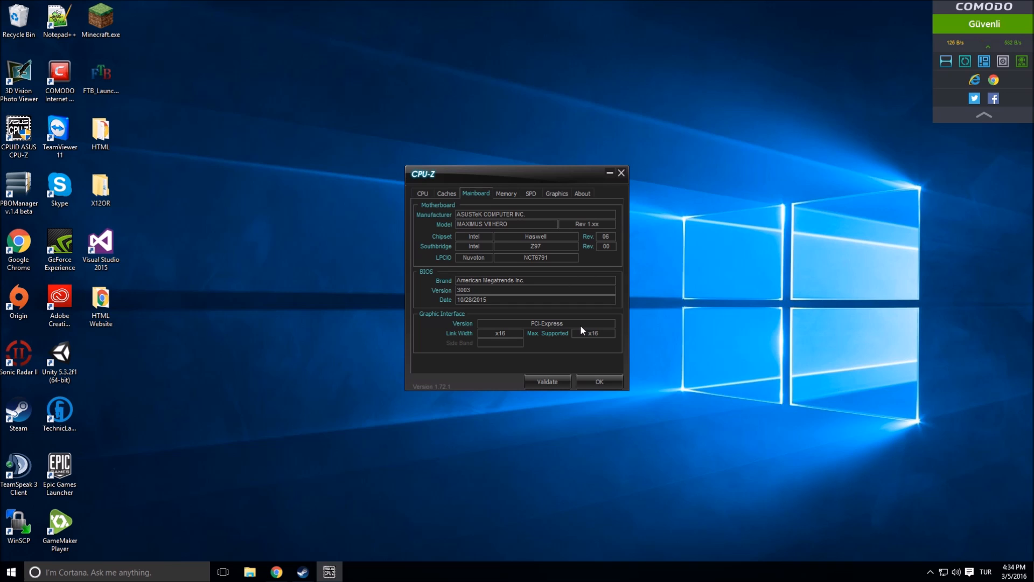
mouse_move(557, 341)
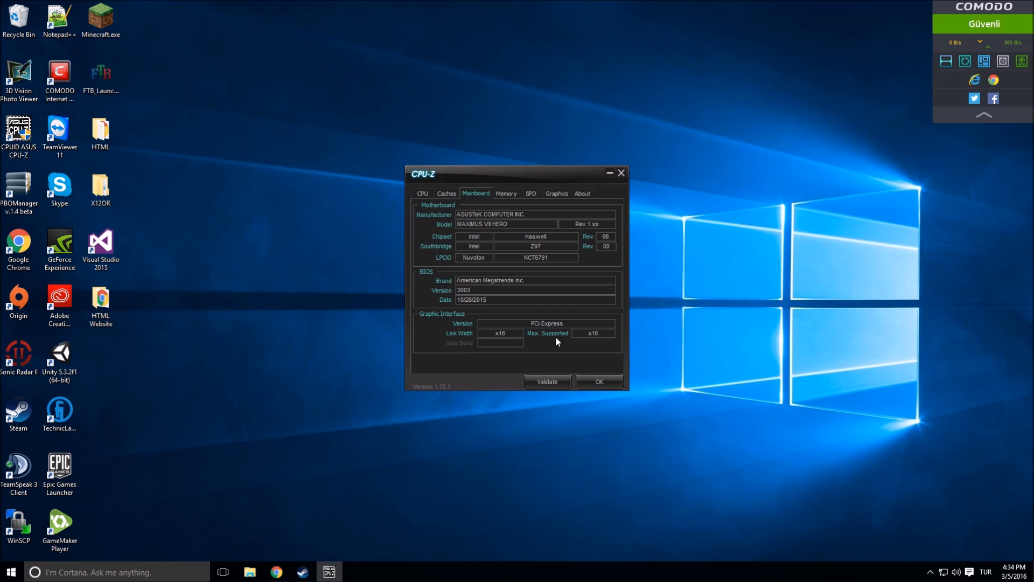
mouse_move(495, 337)
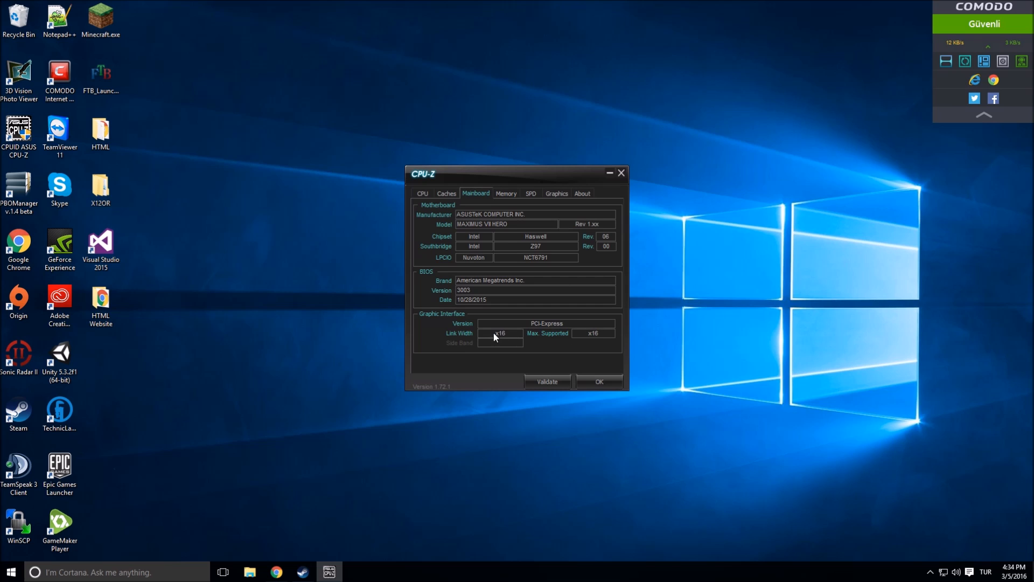
mouse_move(483, 243)
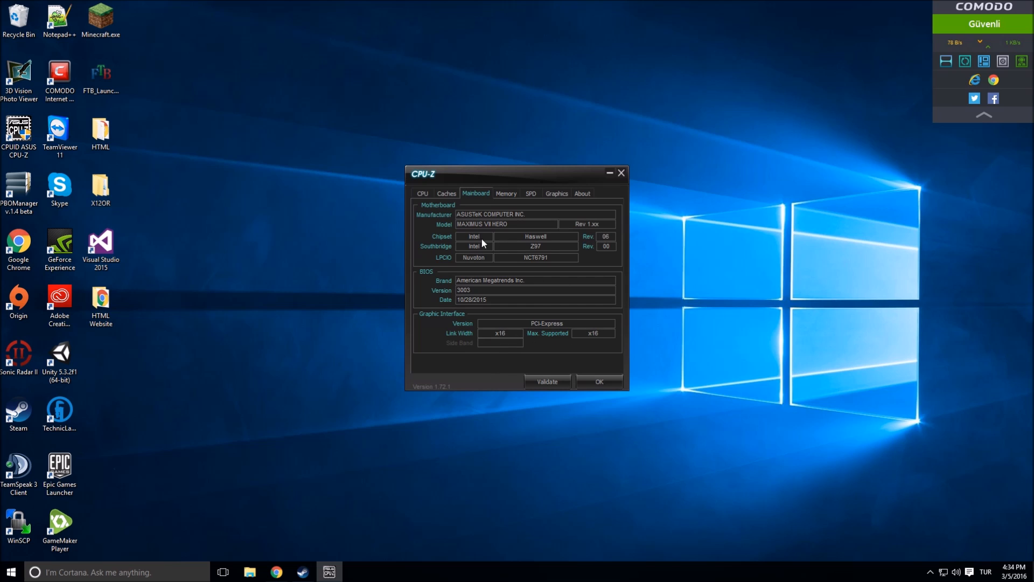
mouse_move(501, 349)
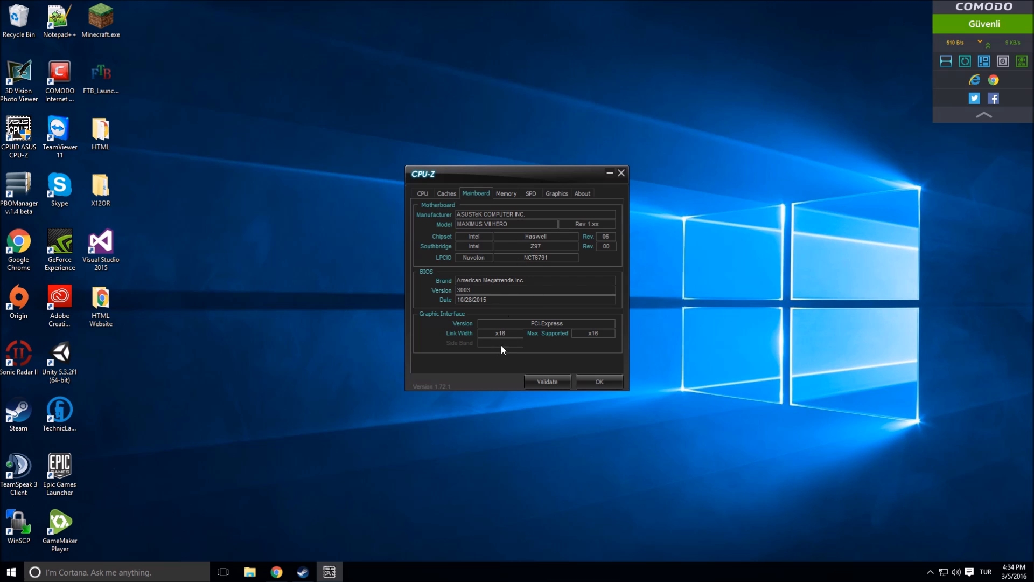
mouse_move(523, 209)
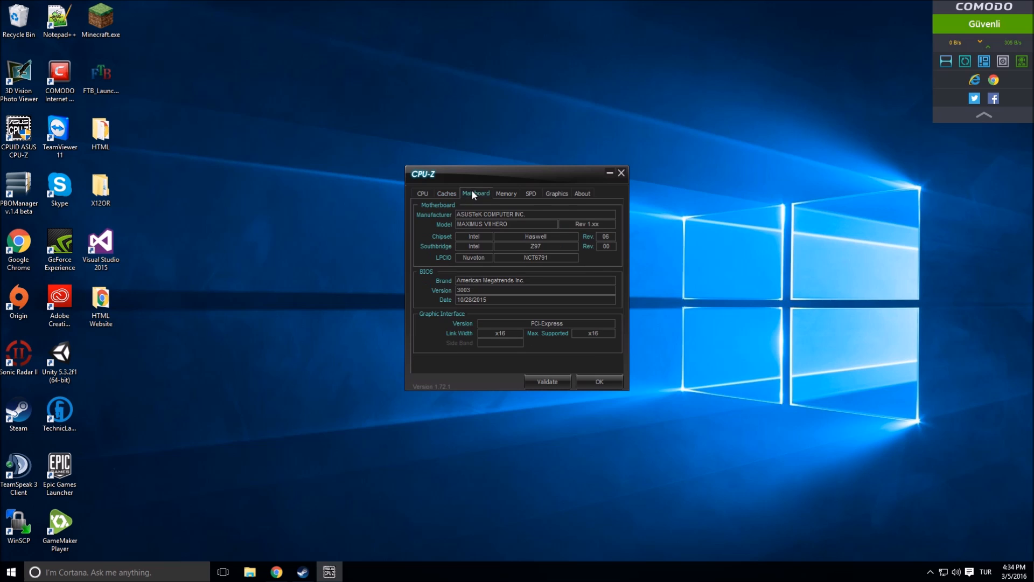
mouse_move(439, 184)
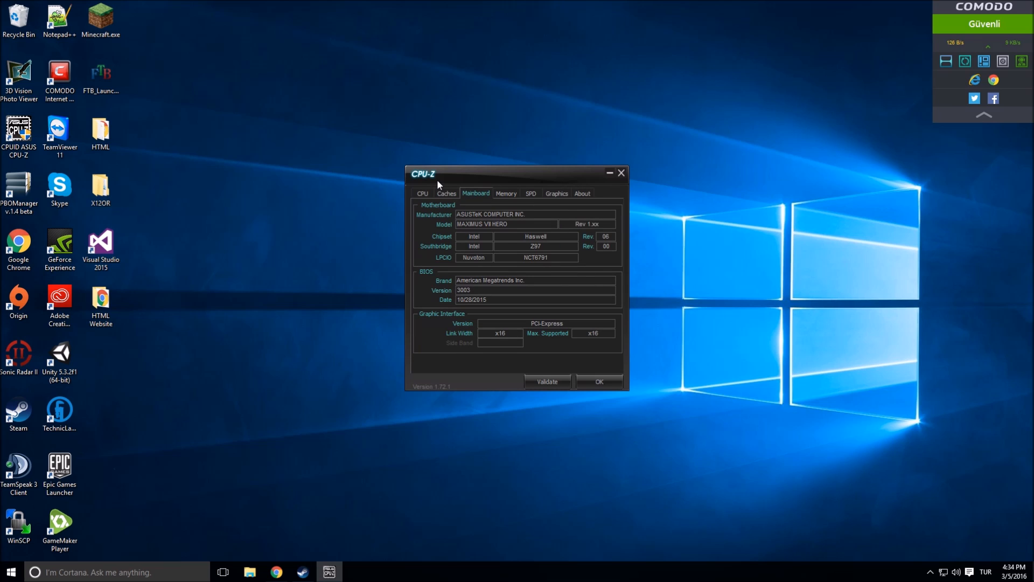
Check the cache sizes against the mainboard page, then show the Intel Core i7-4790K processor details
click(446, 193)
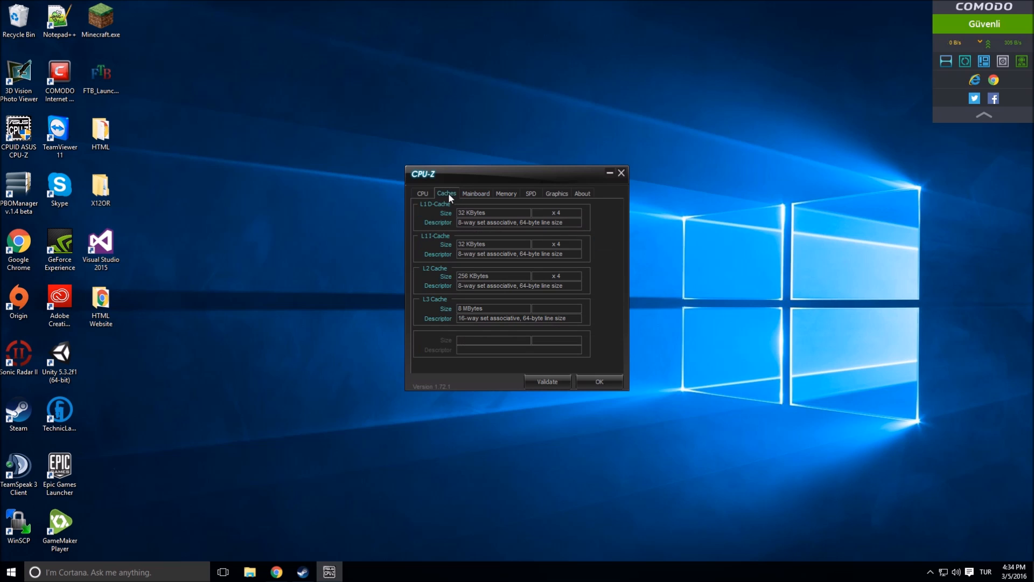
click(476, 193)
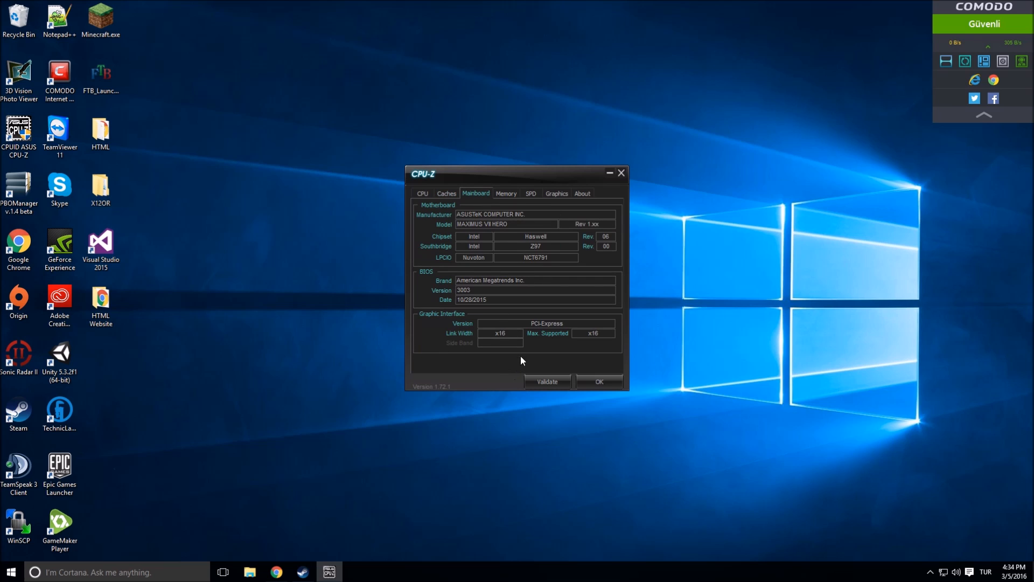
mouse_move(504, 199)
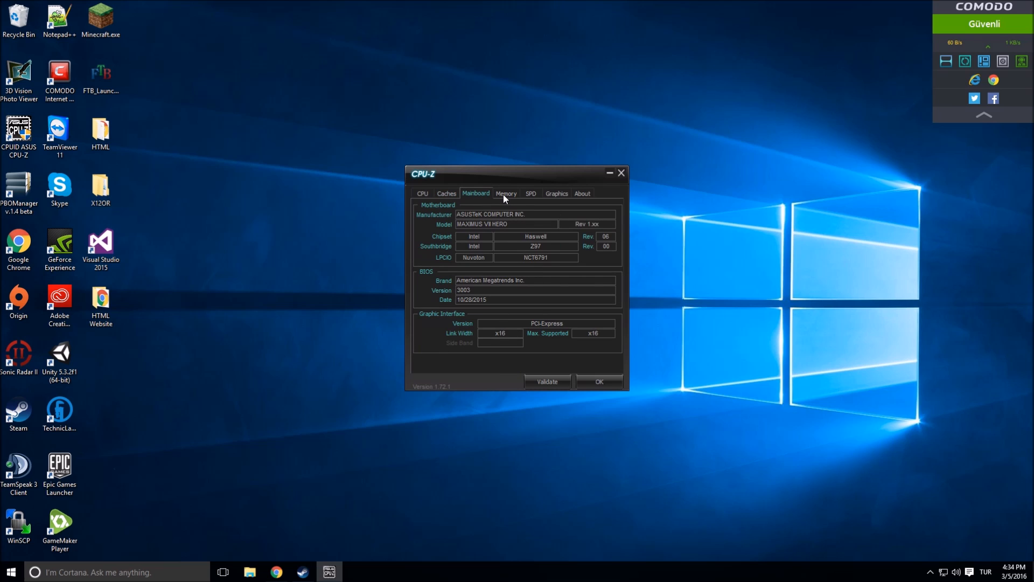
mouse_move(457, 198)
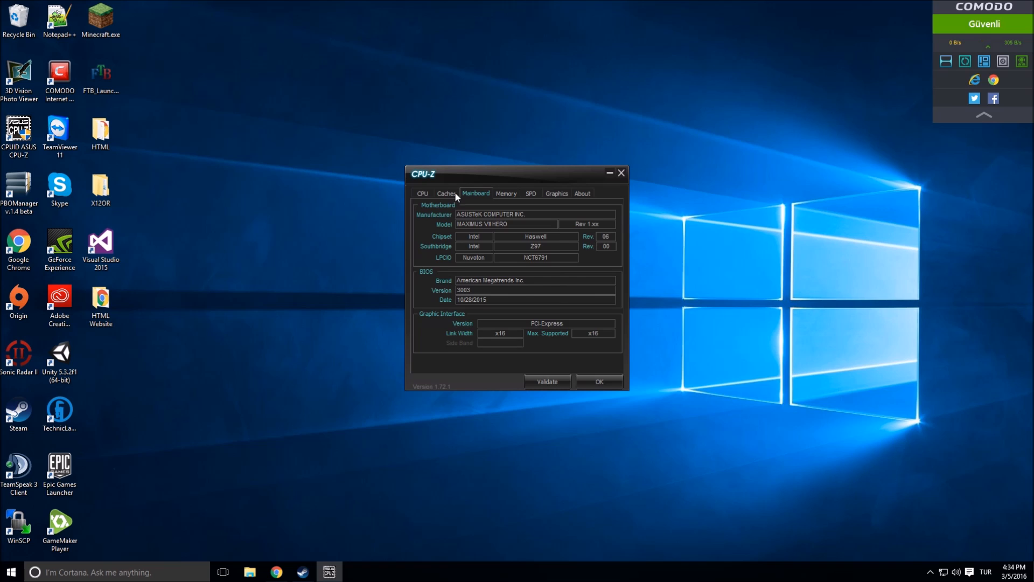
click(446, 192)
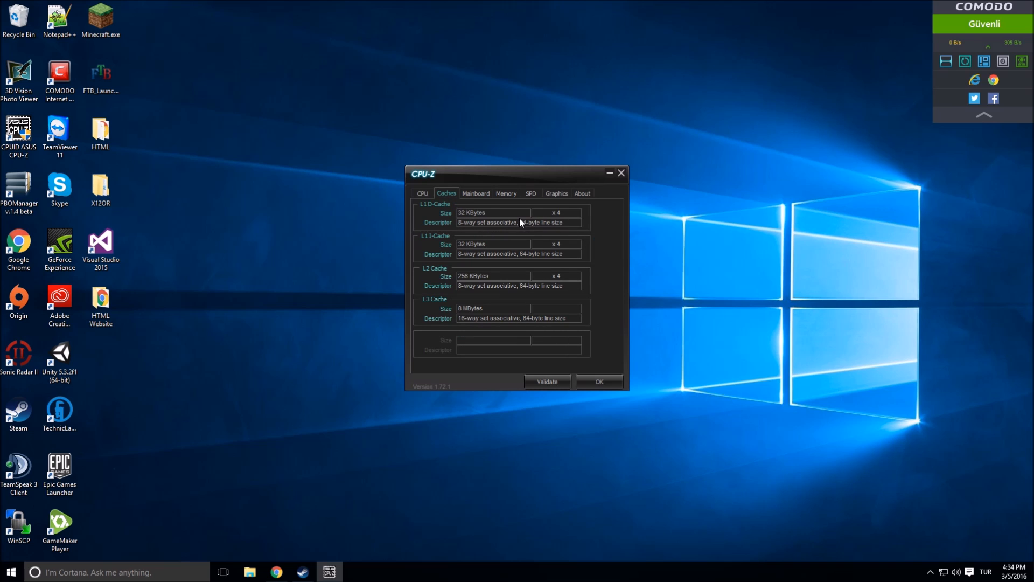
mouse_move(652, 343)
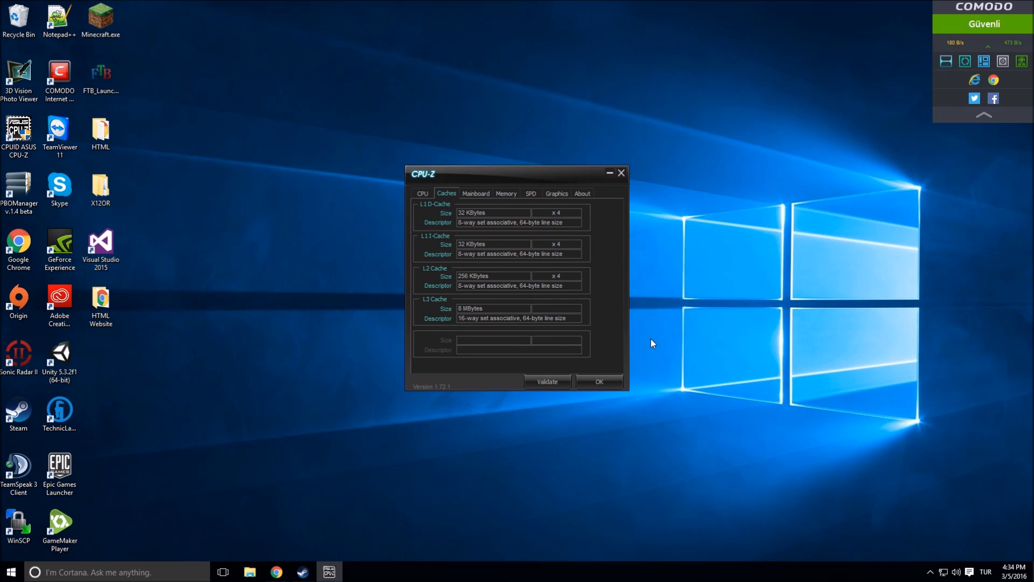
click(422, 193)
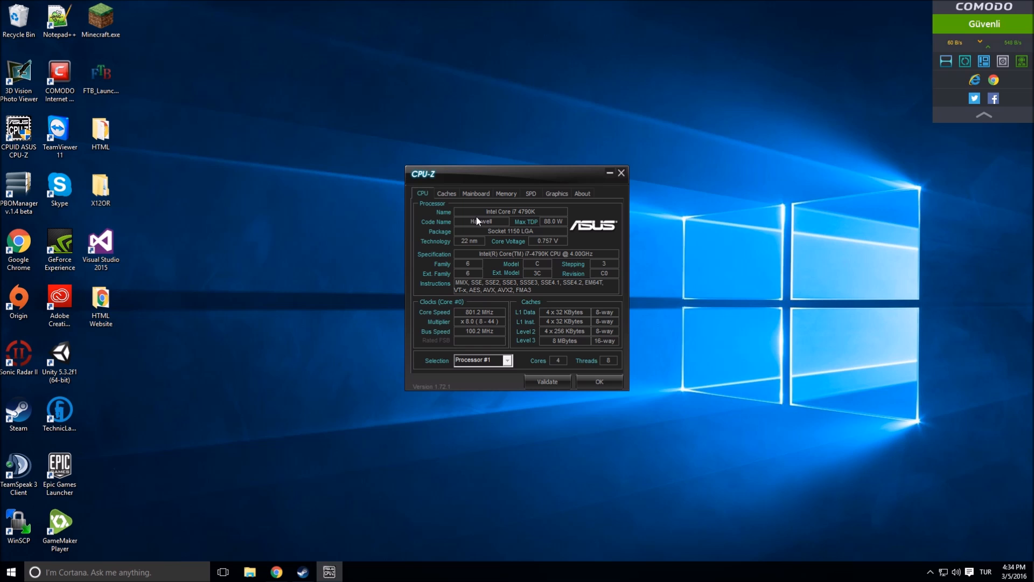
mouse_move(566, 214)
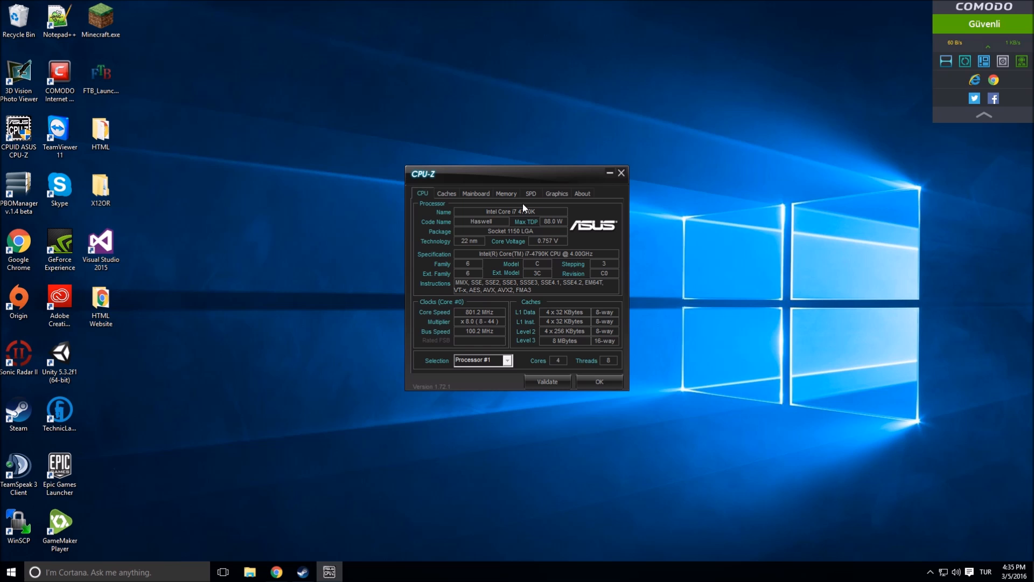
mouse_move(471, 202)
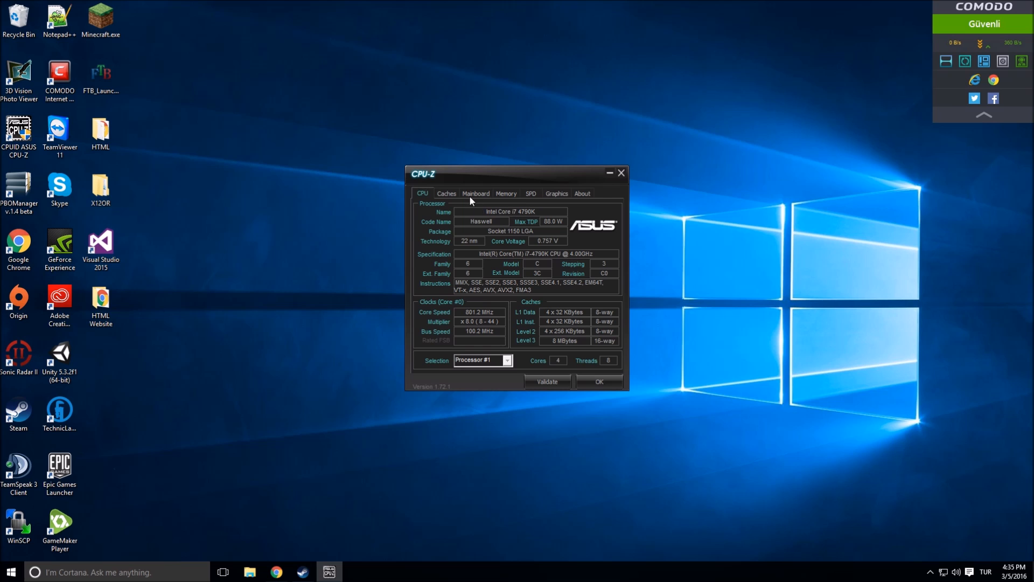
click(475, 193)
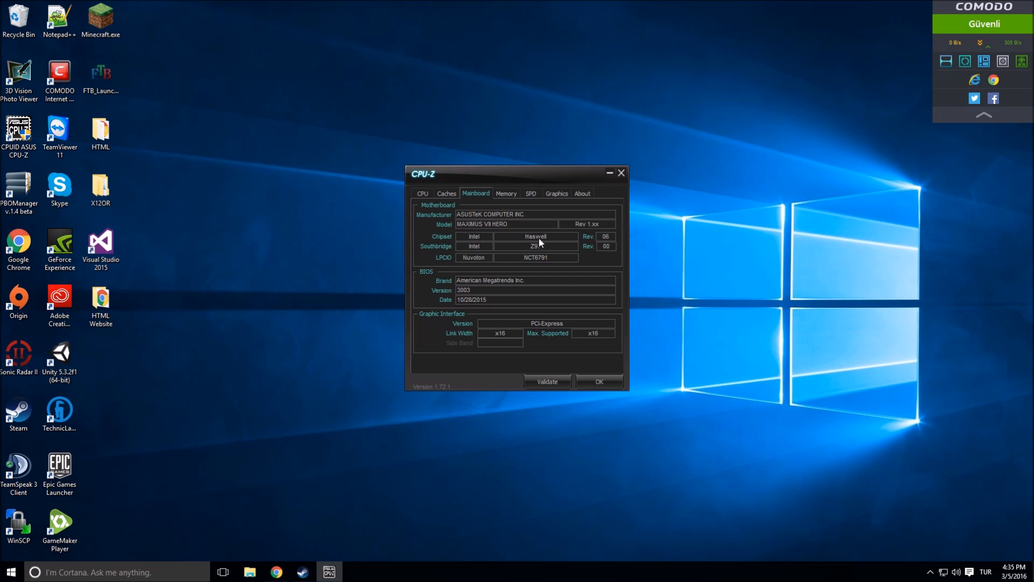
click(422, 193)
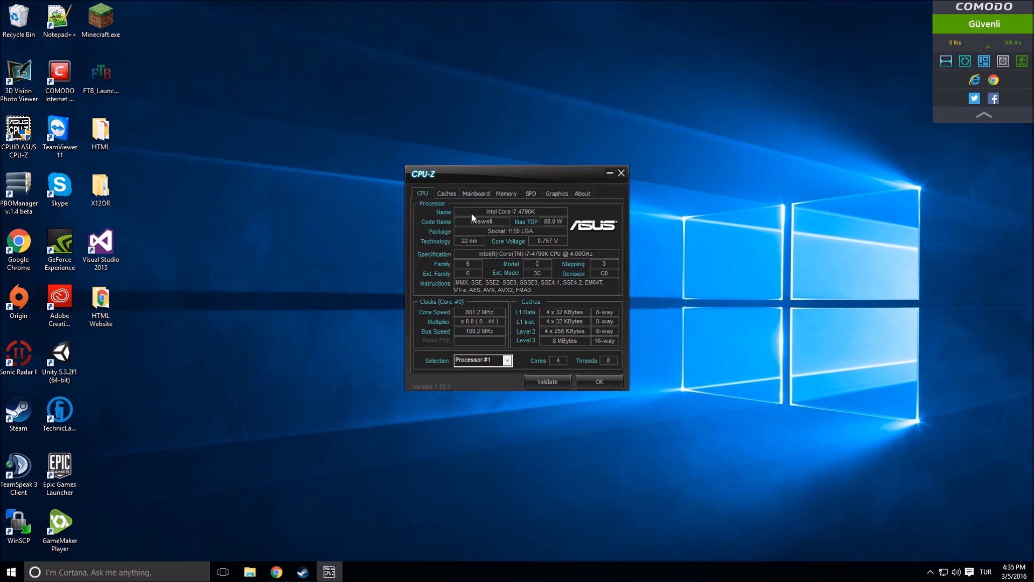
mouse_move(550, 227)
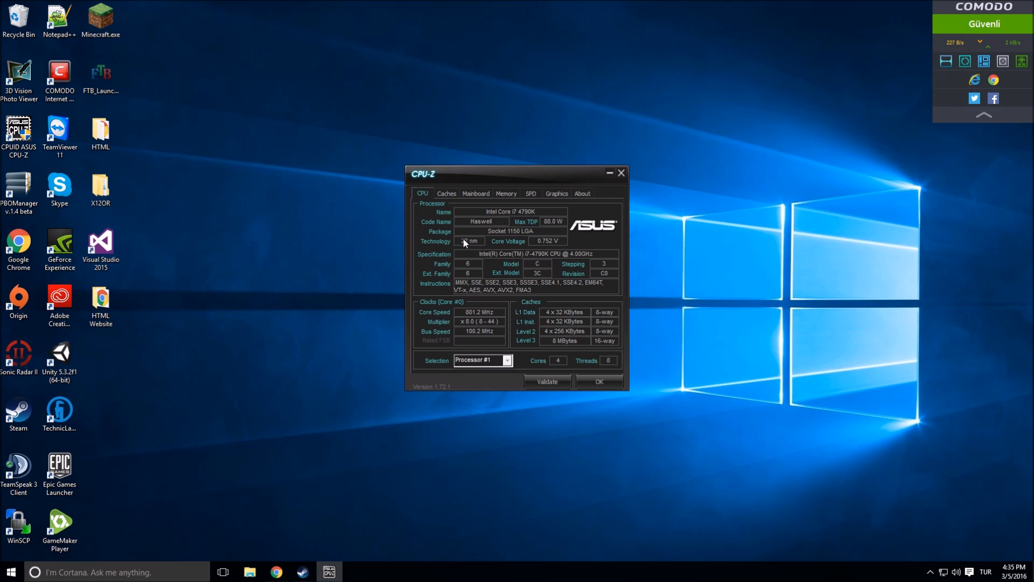
mouse_move(460, 271)
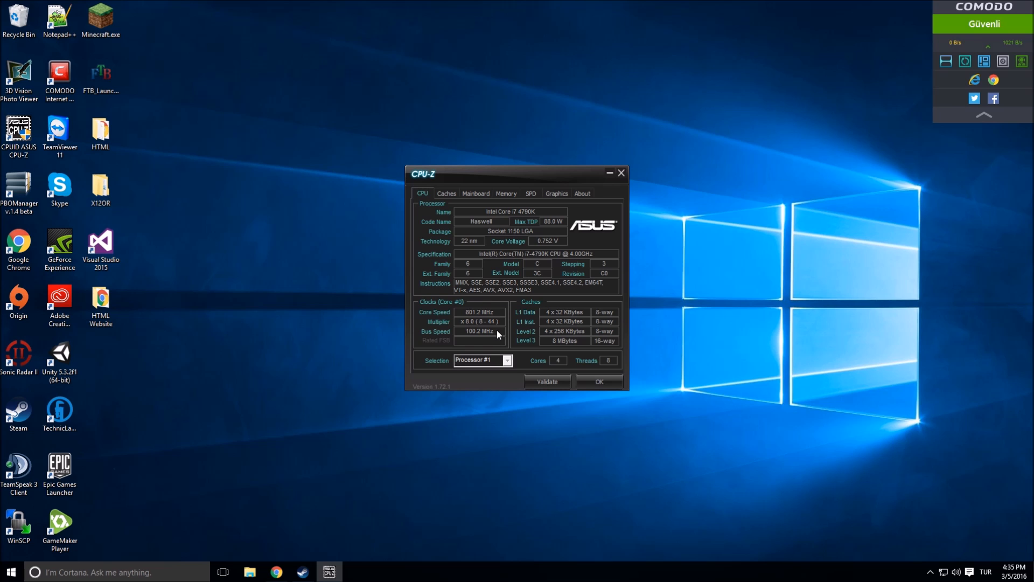
Search 'cal' in Windows Start, hitting Calendar first, then launch Calculator beside CPU-Z
text(ca)
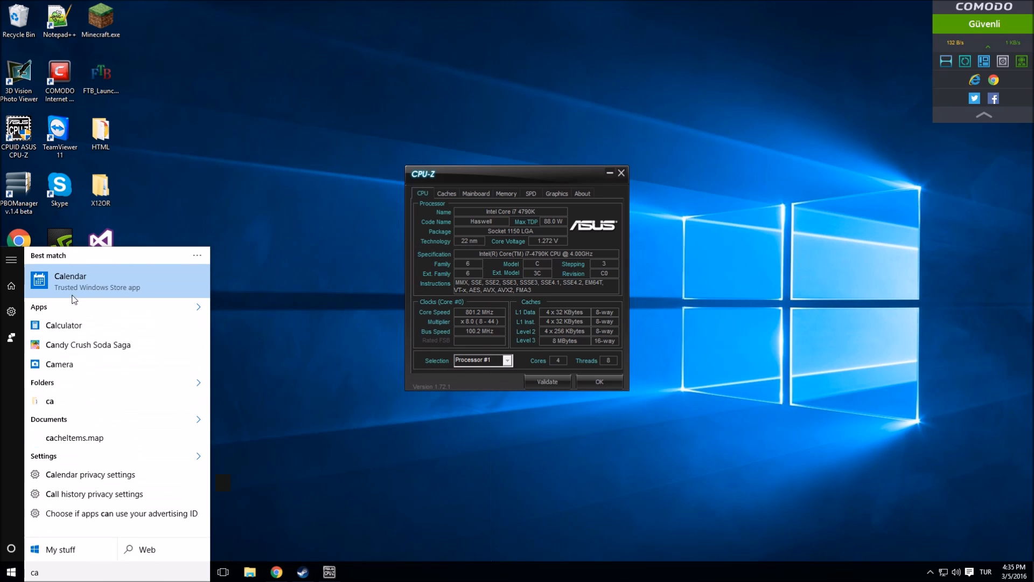
click(70, 276)
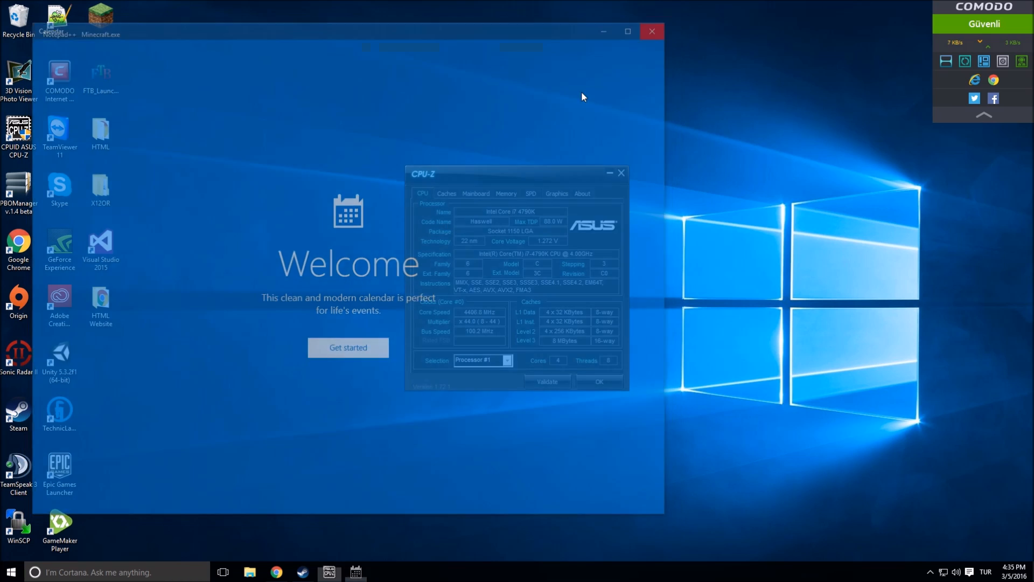
text(cal)
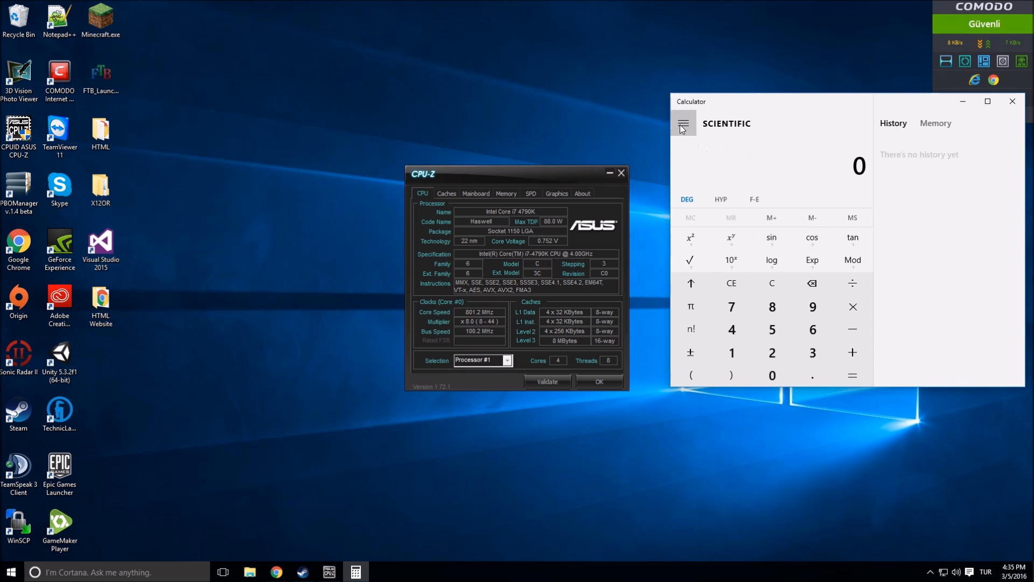
Switch Calculator to Standard mode and compute 4.4 × 100.2 = 440.88
click(683, 123)
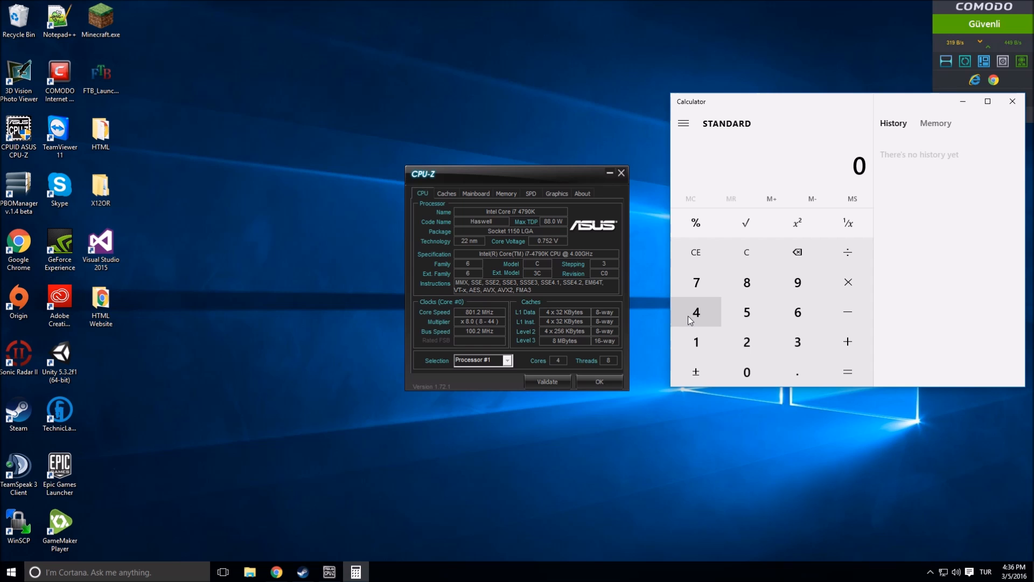
click(696, 313)
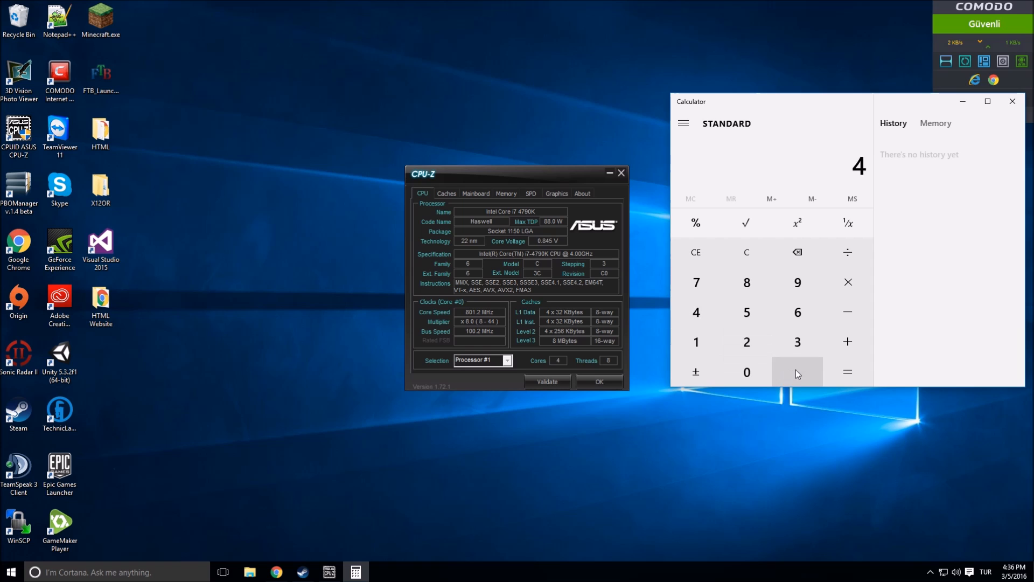
click(797, 372)
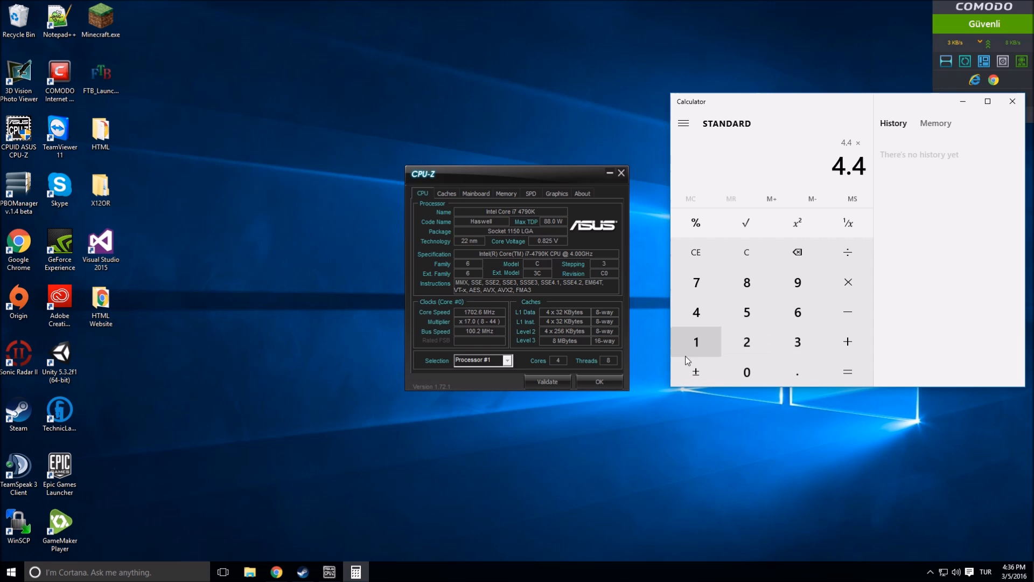
click(798, 252)
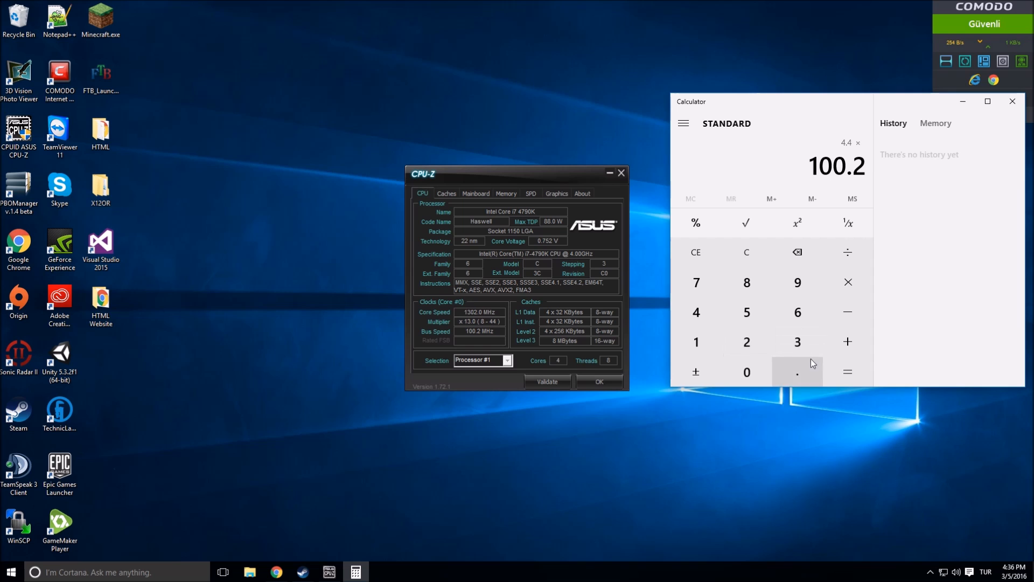
click(848, 372)
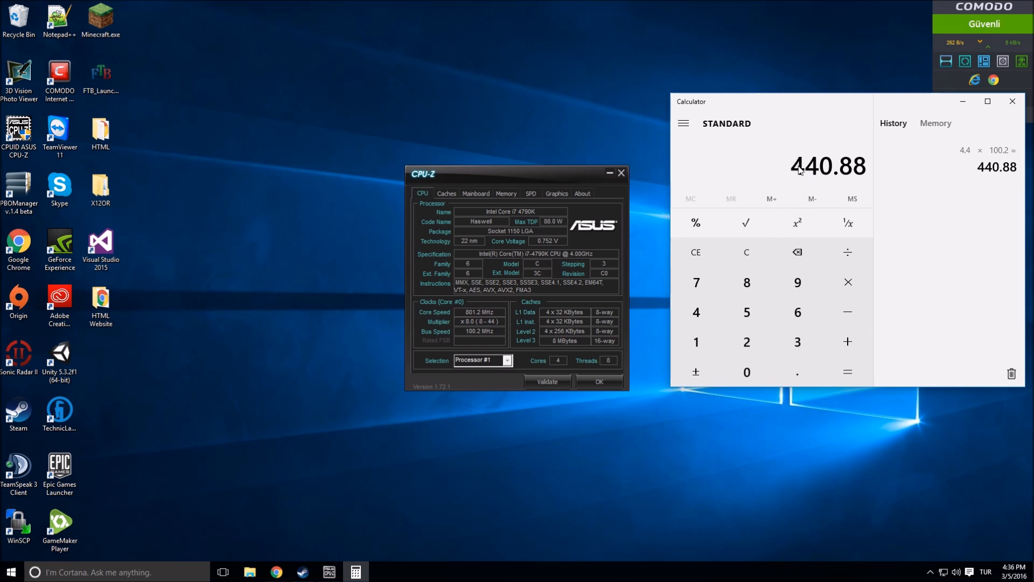
mouse_move(817, 177)
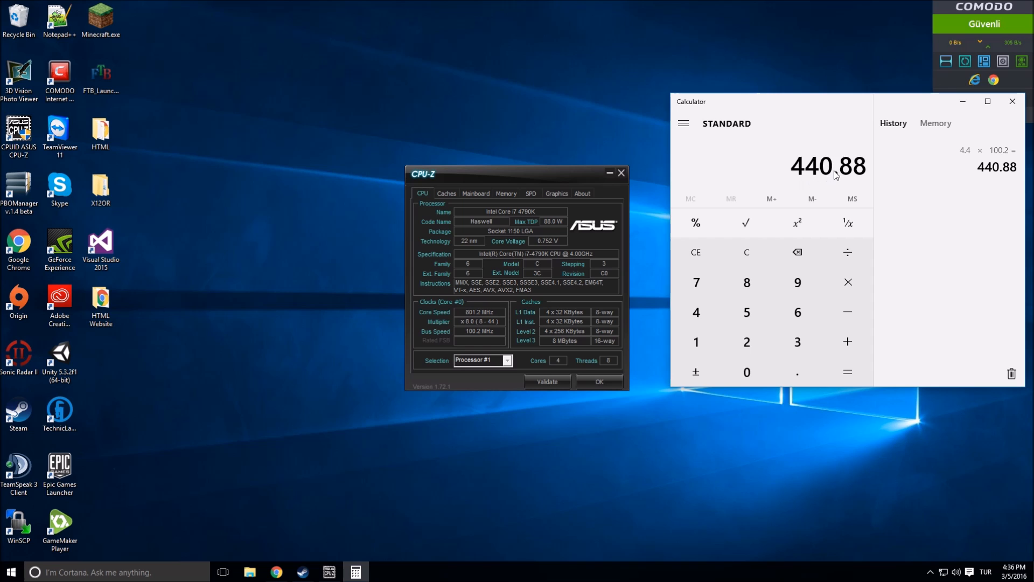
Compute the overclock core speed 4.4 × 130 = 572 and move Calculator left
click(695, 252)
text(4.4)
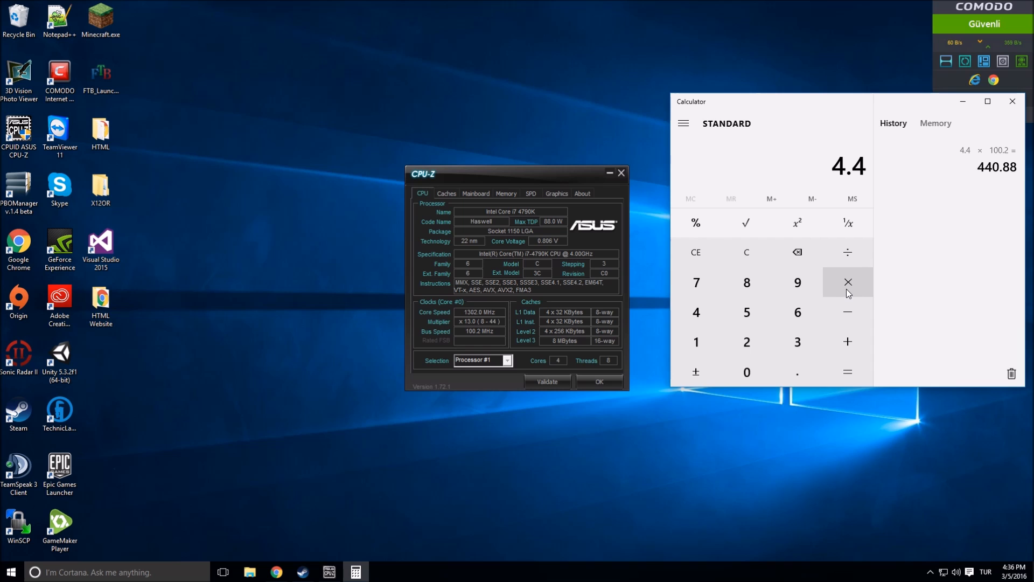
click(848, 281)
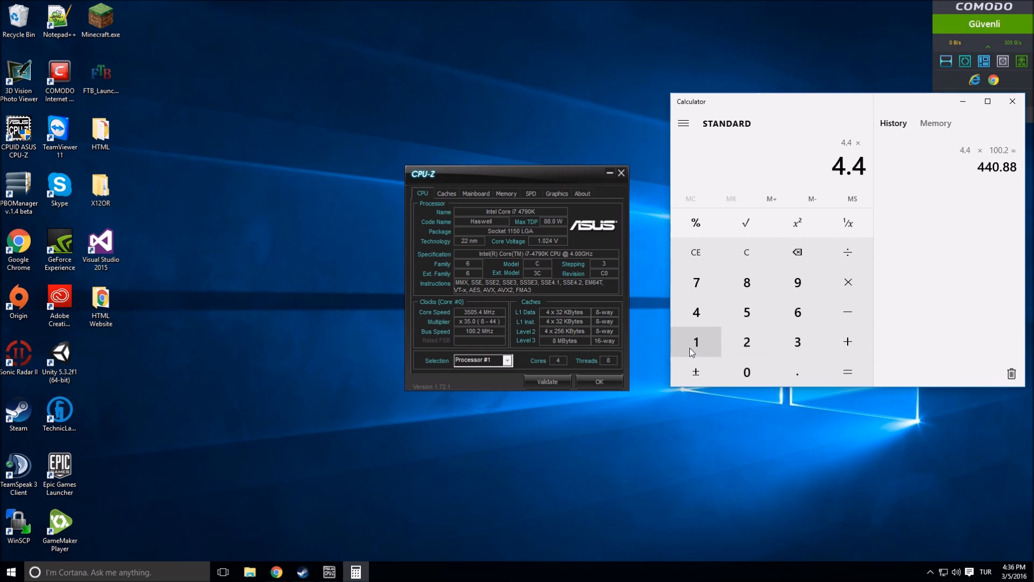
click(696, 342)
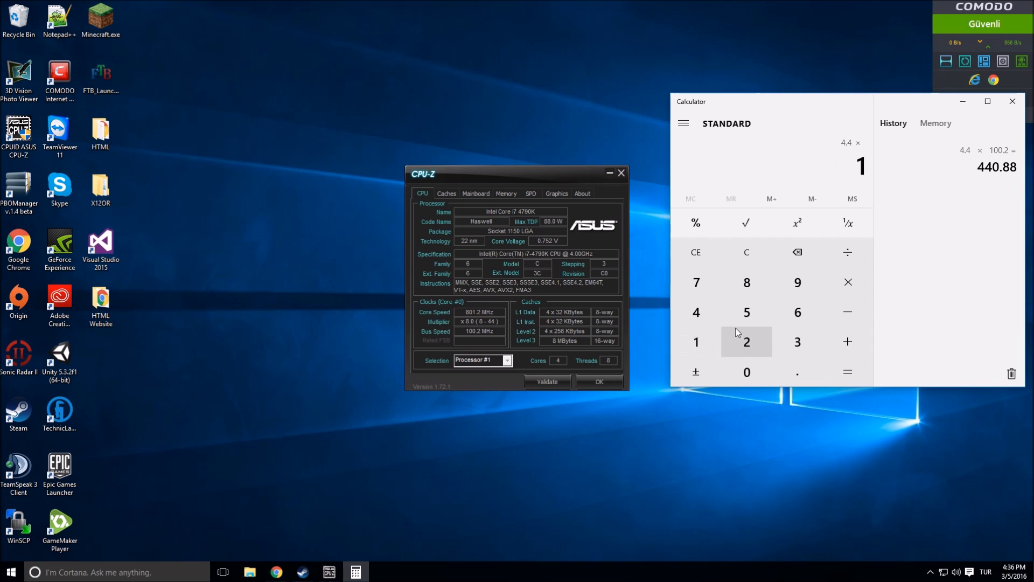
click(848, 372)
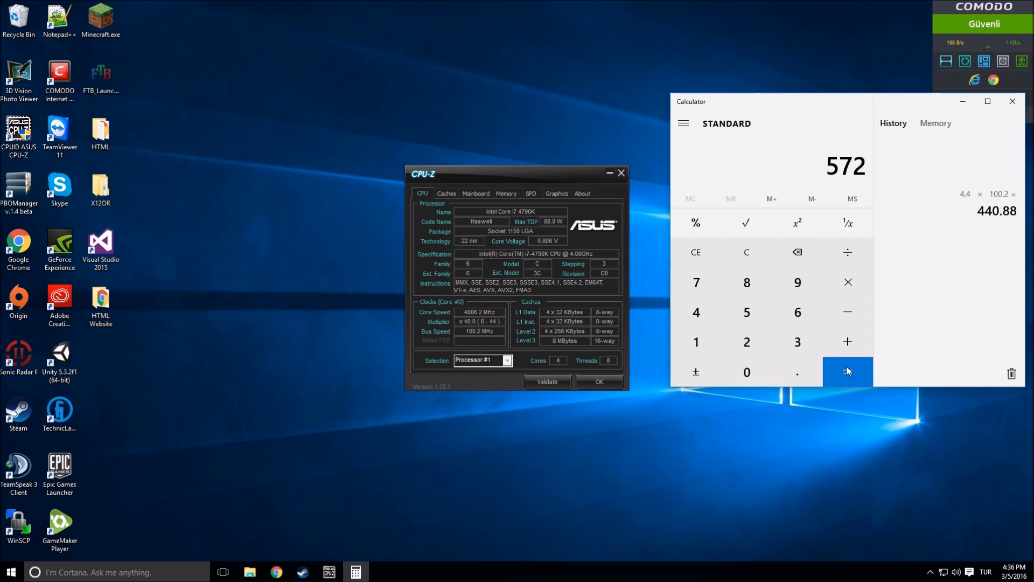
click(848, 372)
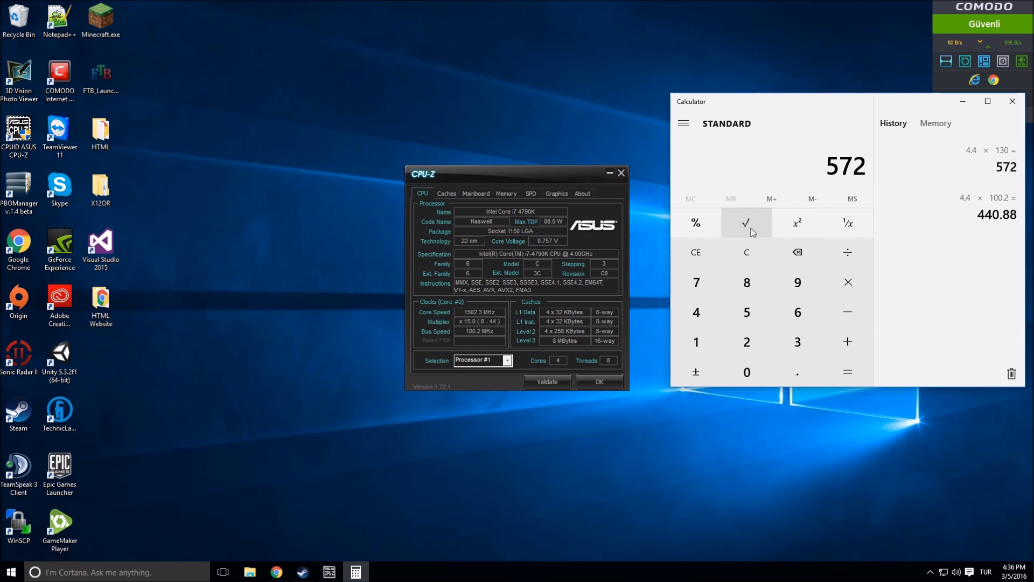
mouse_move(695, 282)
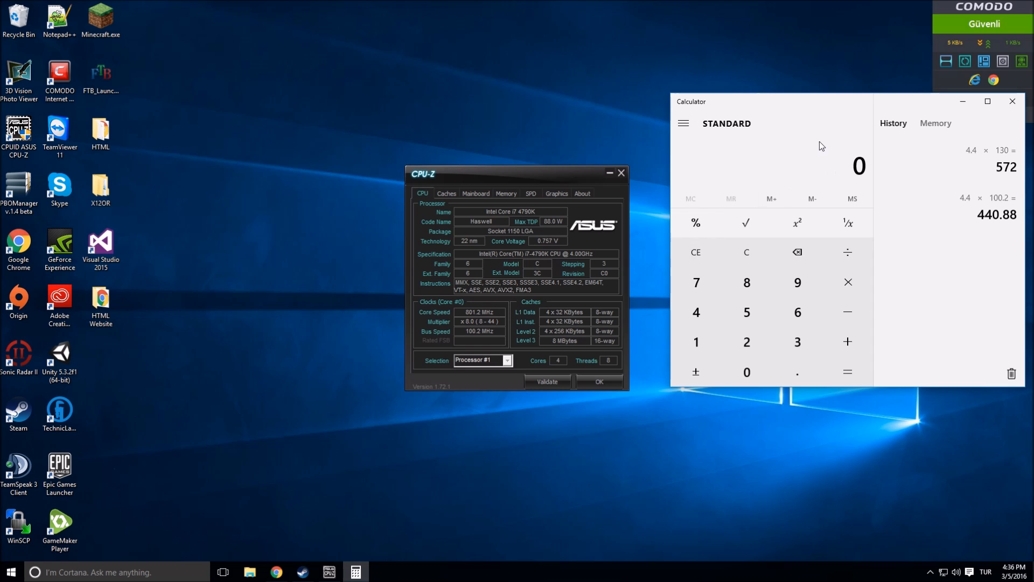
drag(772, 101, 703, 200)
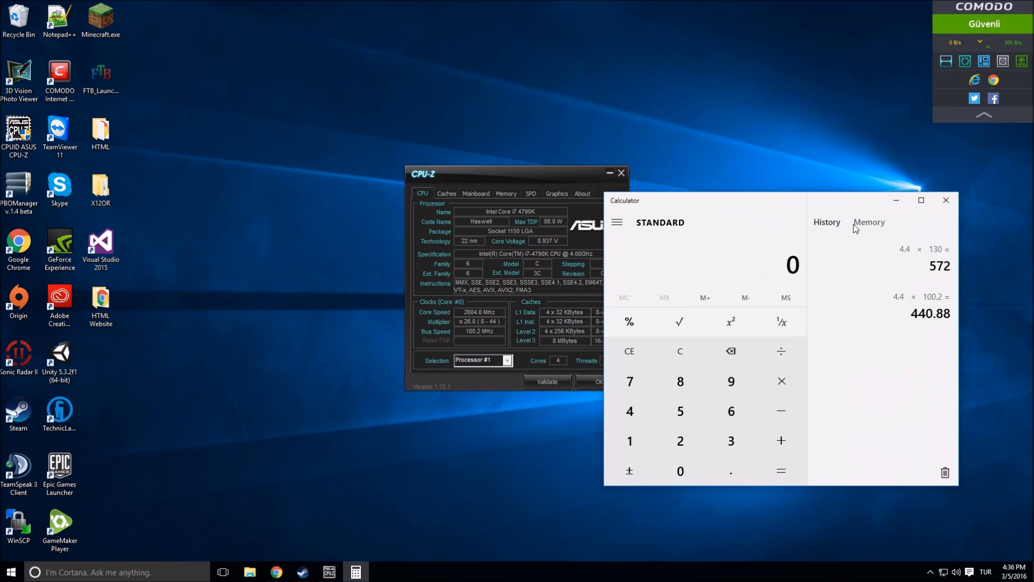
mouse_move(945, 201)
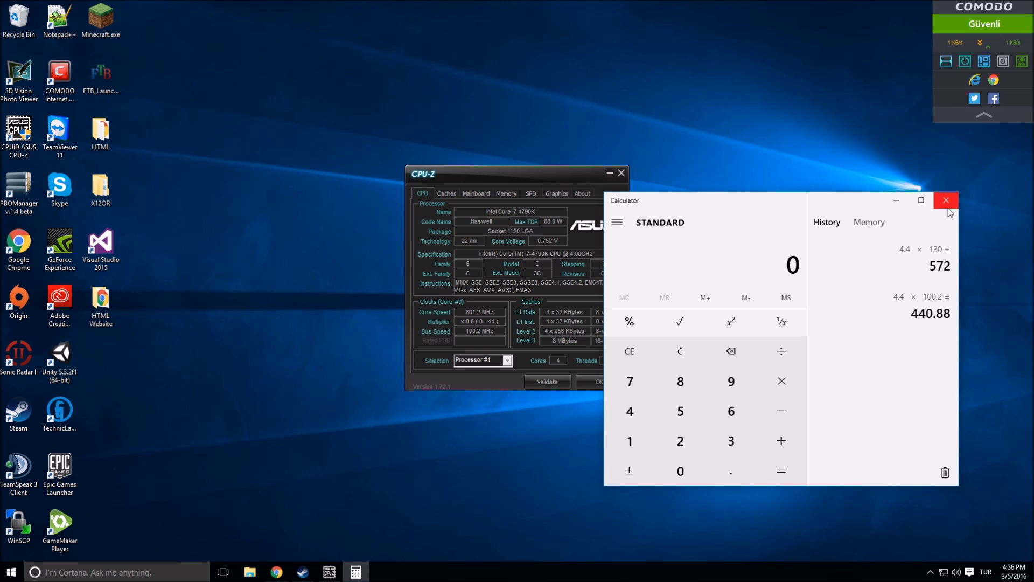
Close Calculator, flip between the Caches and CPU pages, ending on the i7-4790K at 801.2 MHz
click(946, 200)
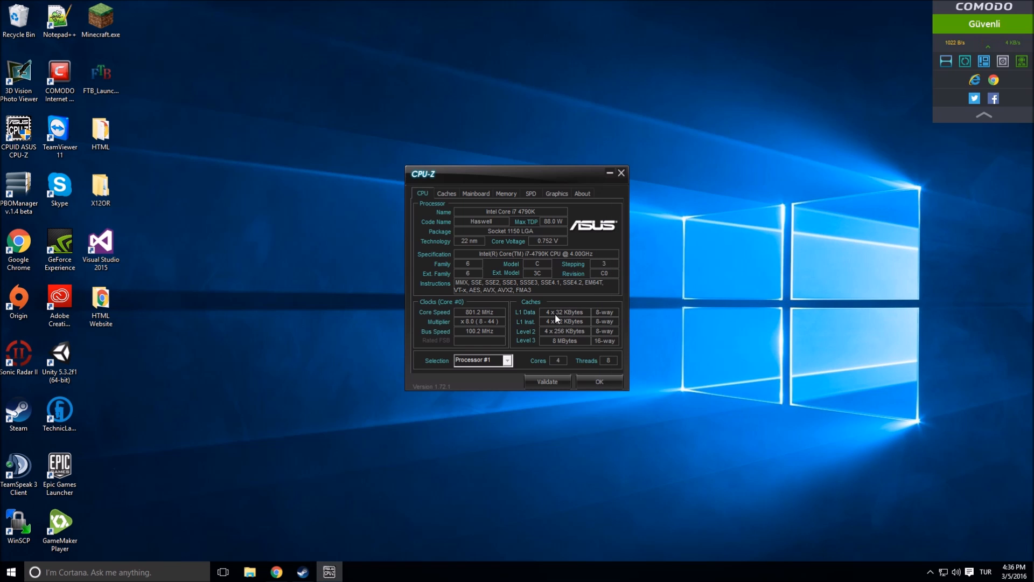
mouse_move(553, 364)
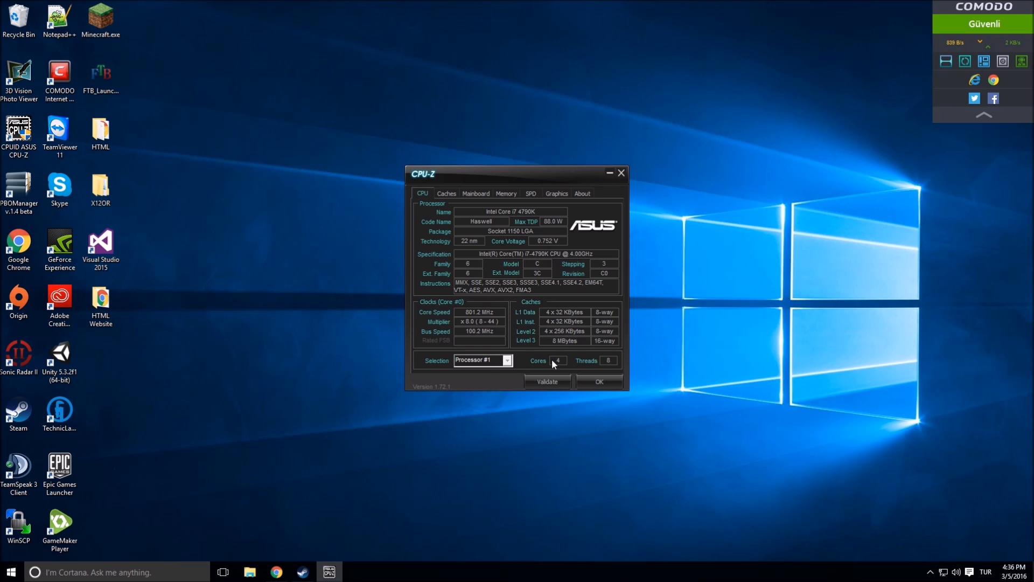
mouse_move(608, 362)
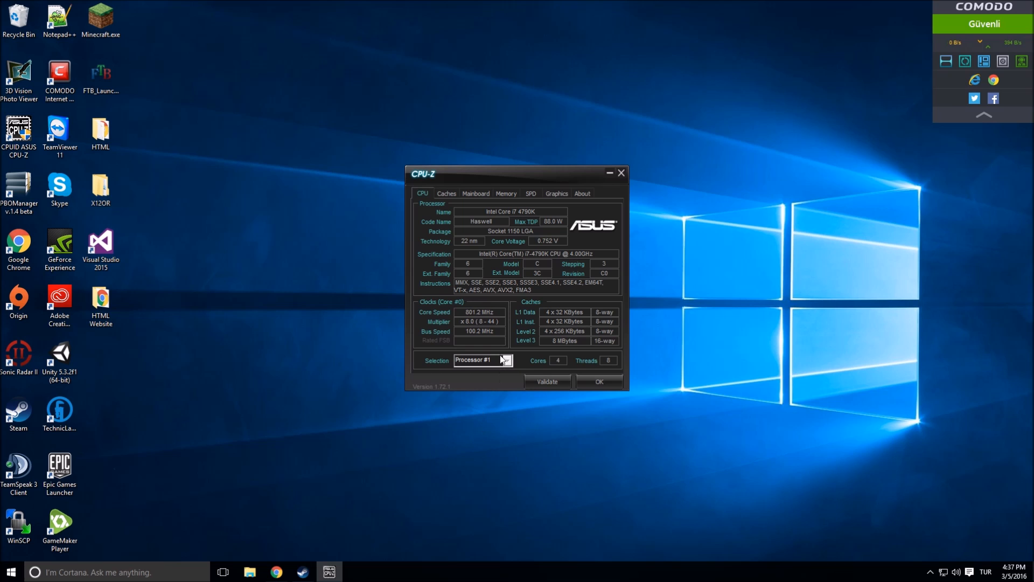
mouse_move(393, 473)
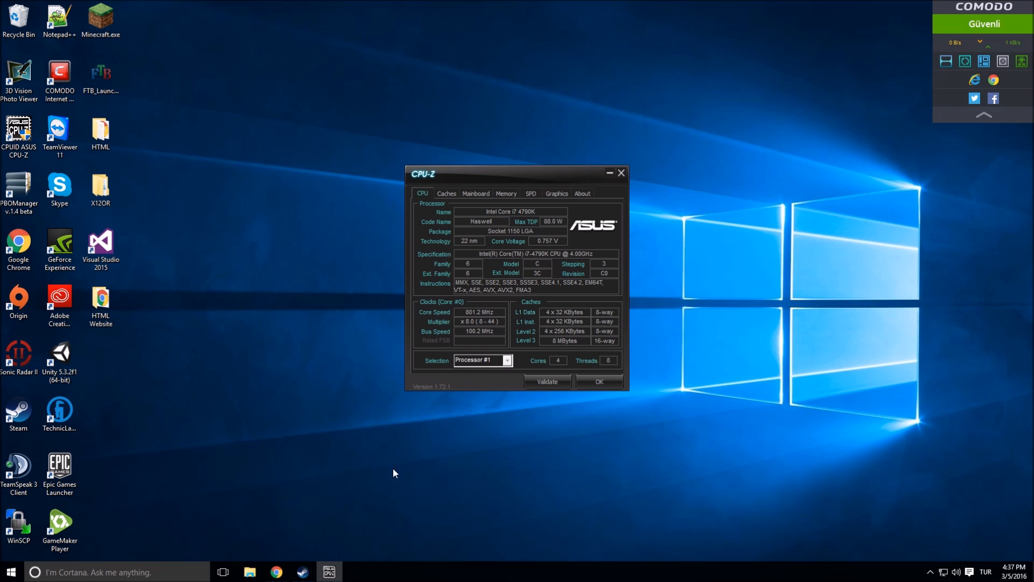
click(446, 193)
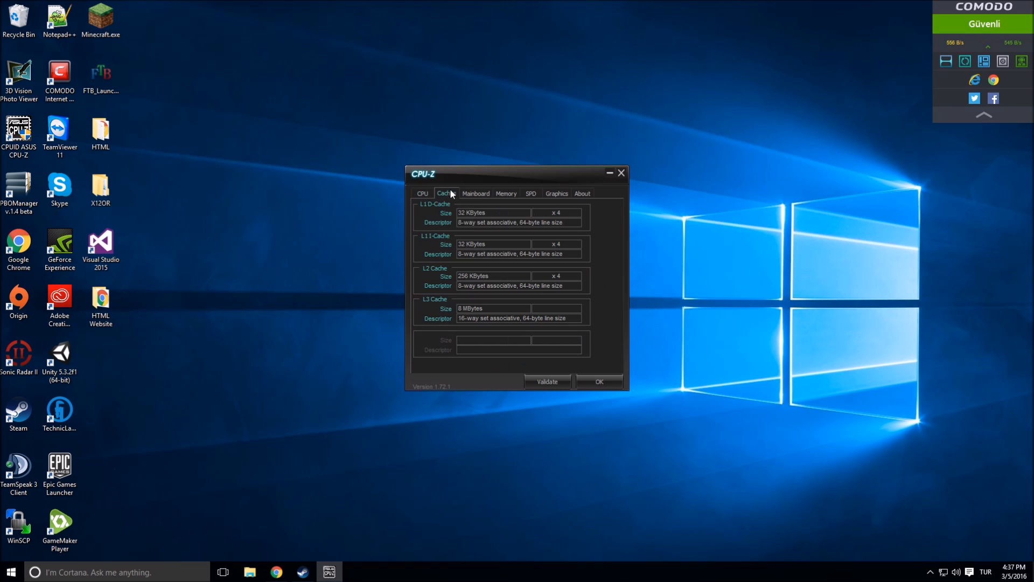
click(423, 193)
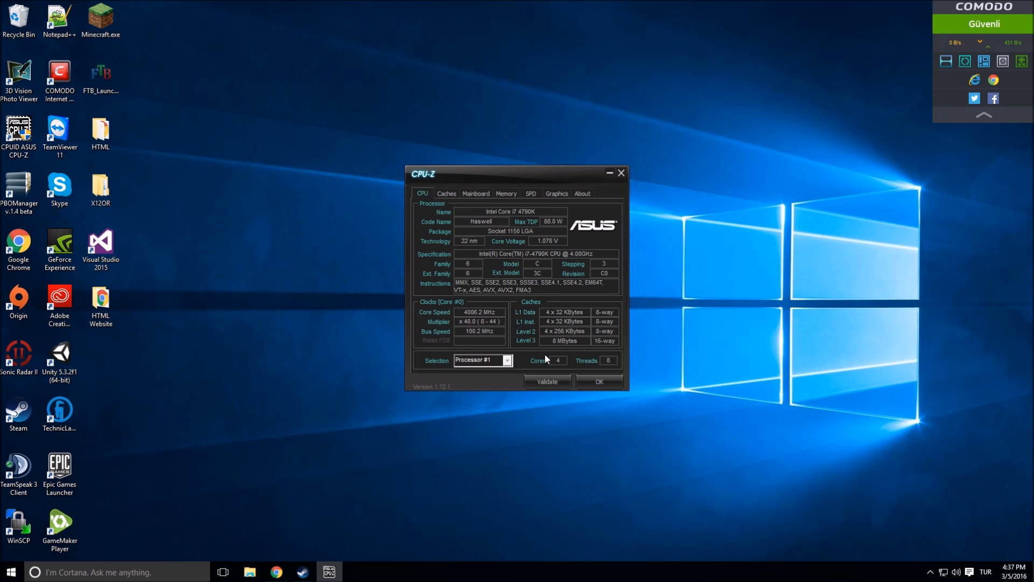
click(446, 193)
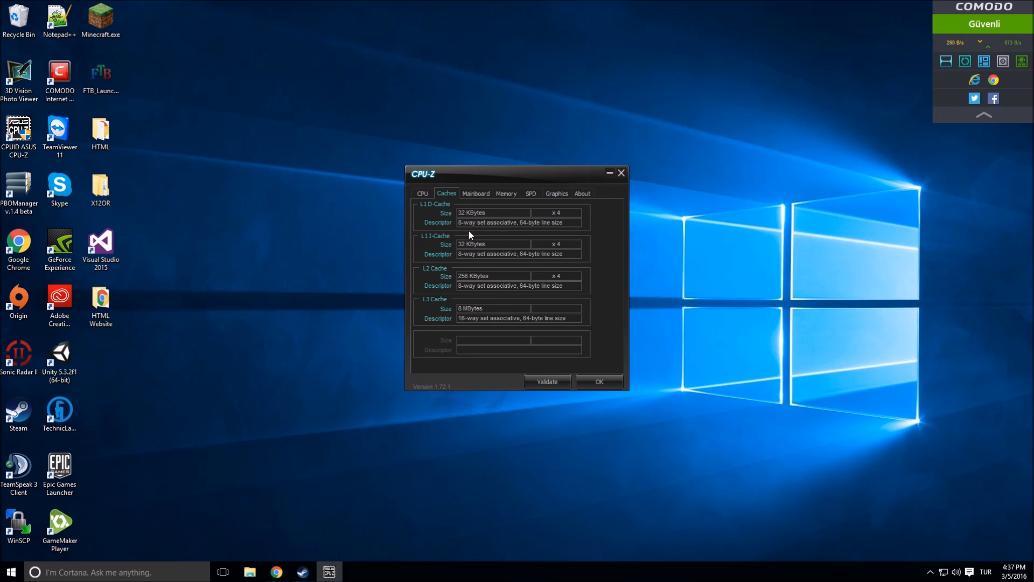
mouse_move(499, 355)
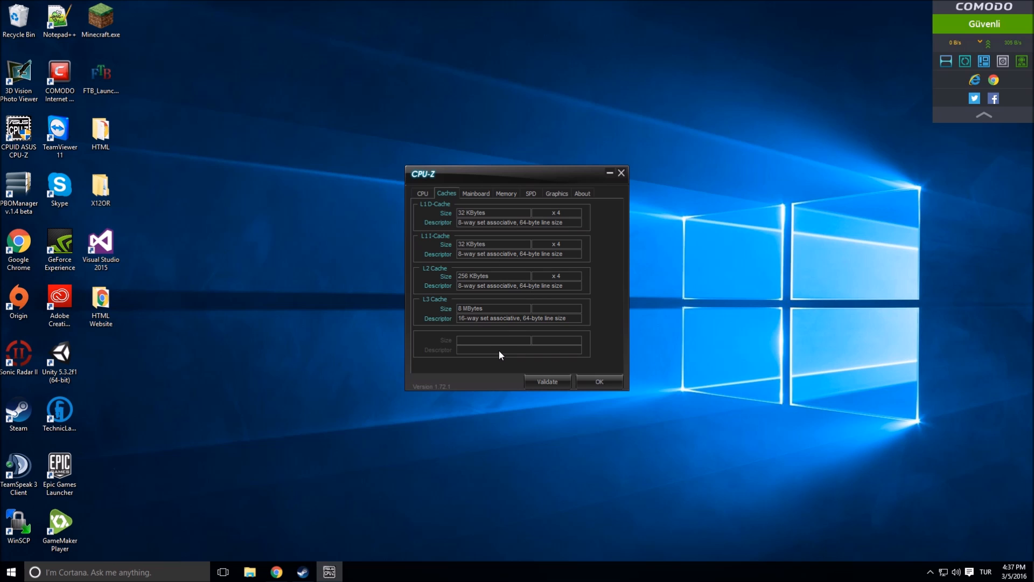
mouse_move(417, 195)
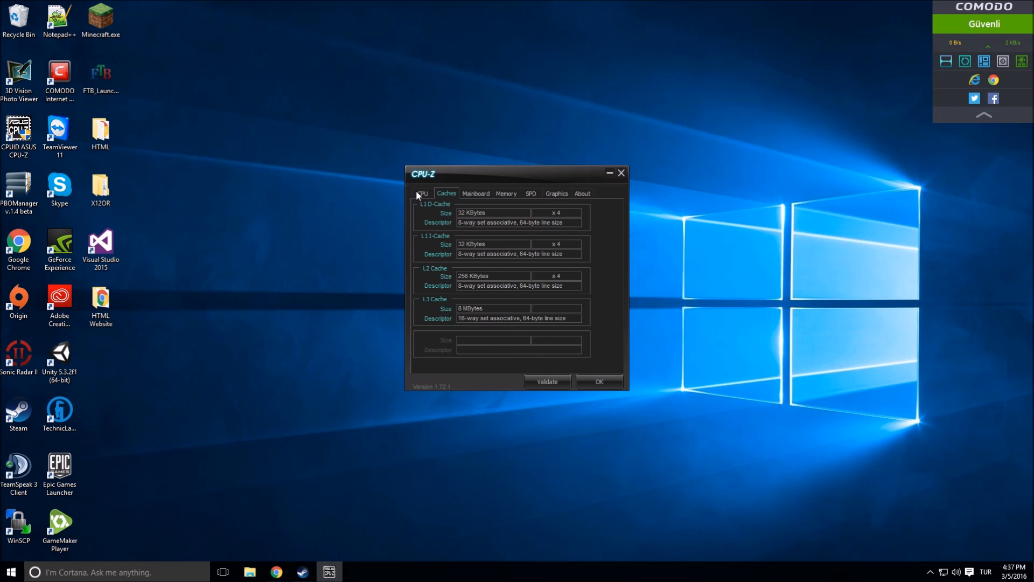
click(421, 193)
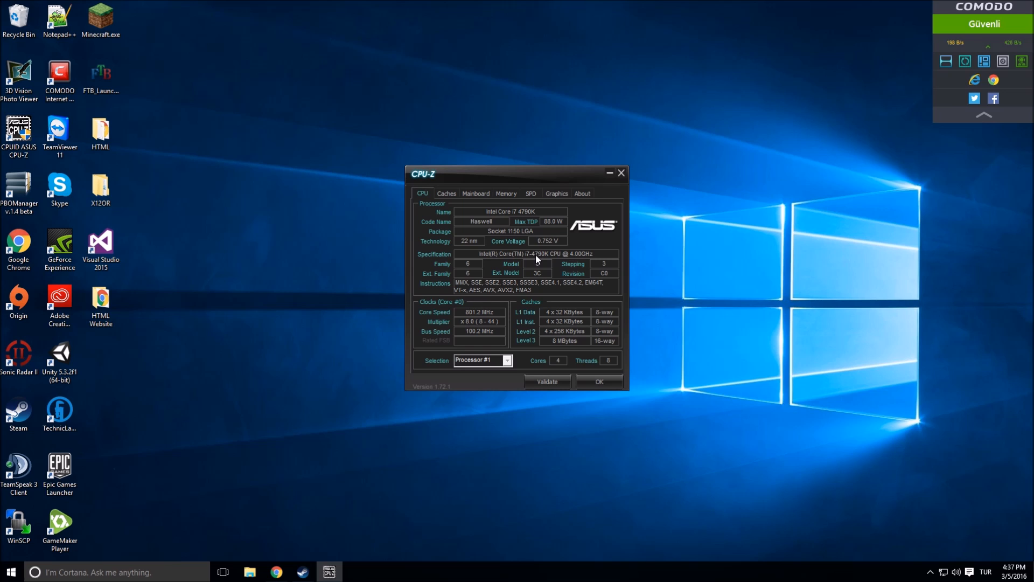
mouse_move(600, 360)
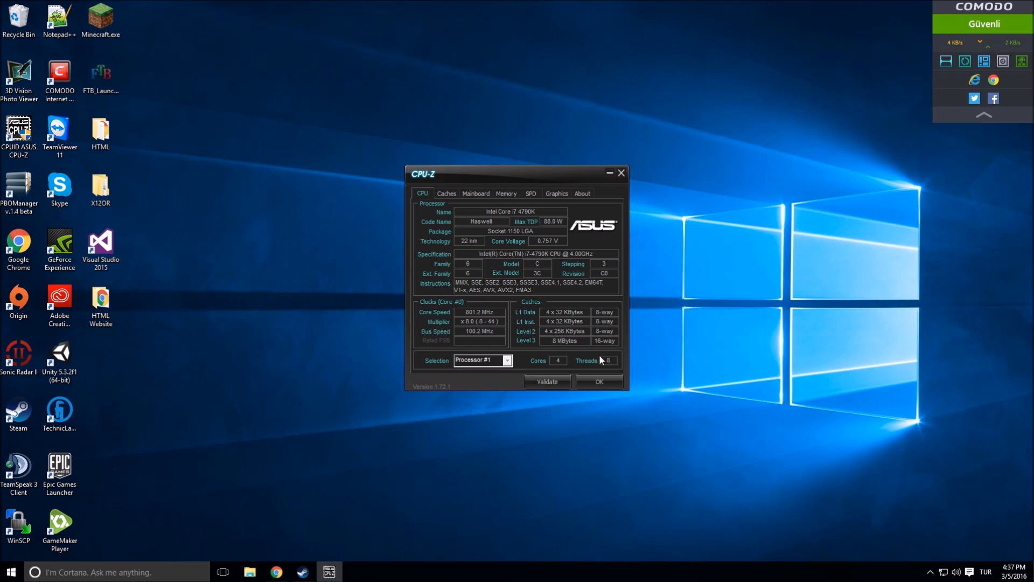